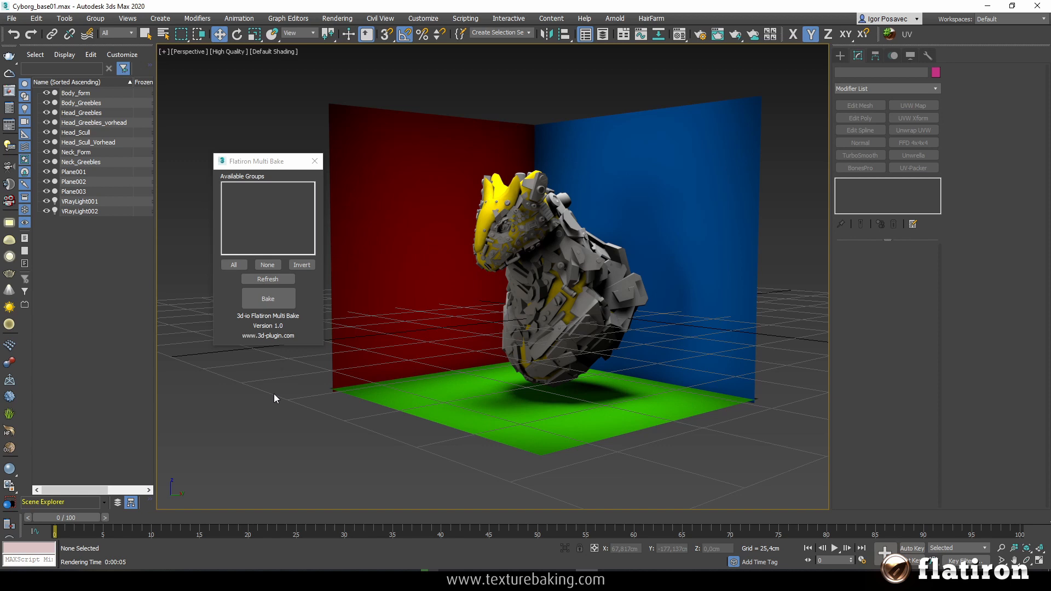
{"action": "mouse_move", "coordinate": [248, 215]}
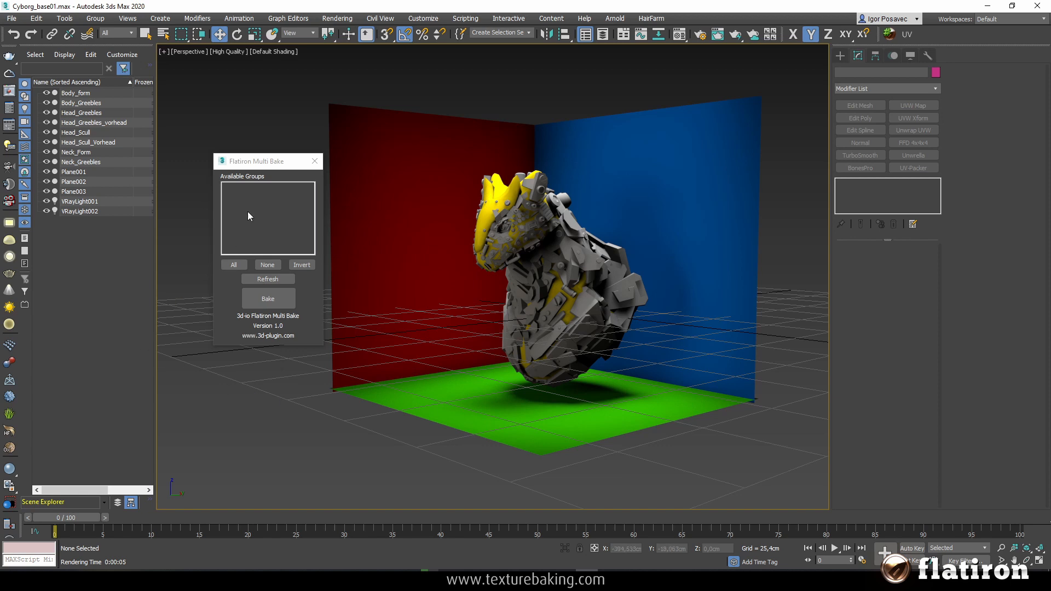
- Enlarge the screenshot attached to the question, then close it
{"action": "left_click_drag", "start_coordinate": [261, 161], "coordinate": [248, 177]}
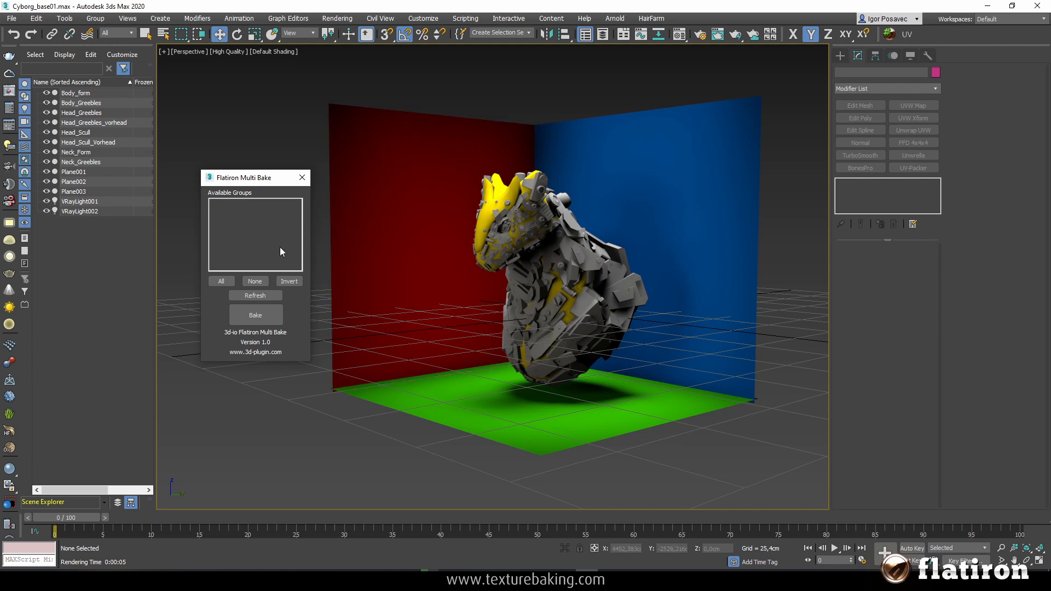
{"action": "mouse_move", "coordinate": [247, 186]}
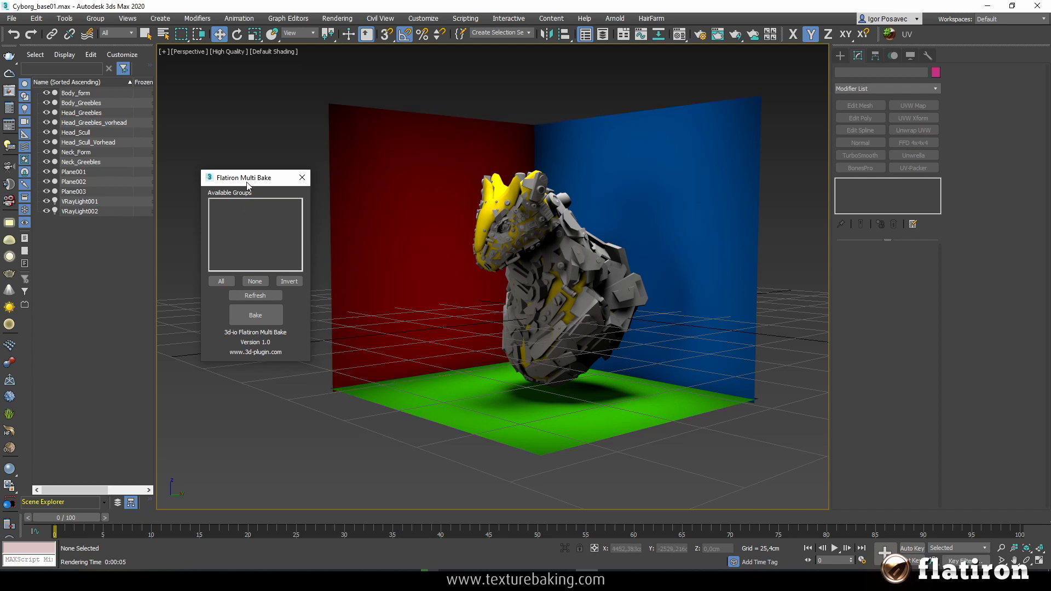
{"action": "mouse_move", "coordinate": [583, 544]}
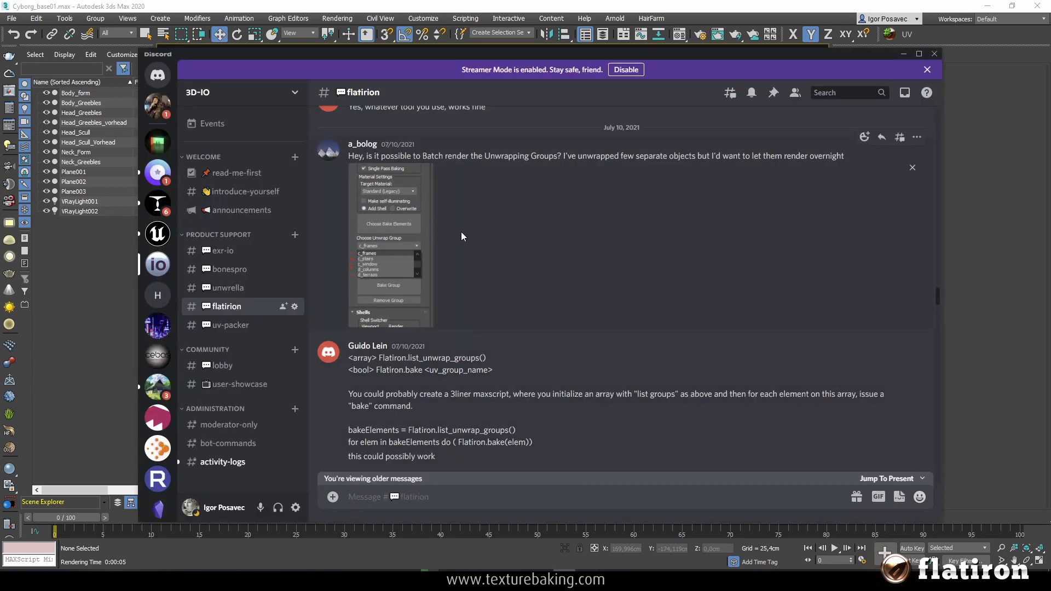
{"action": "mouse_move", "coordinate": [497, 217]}
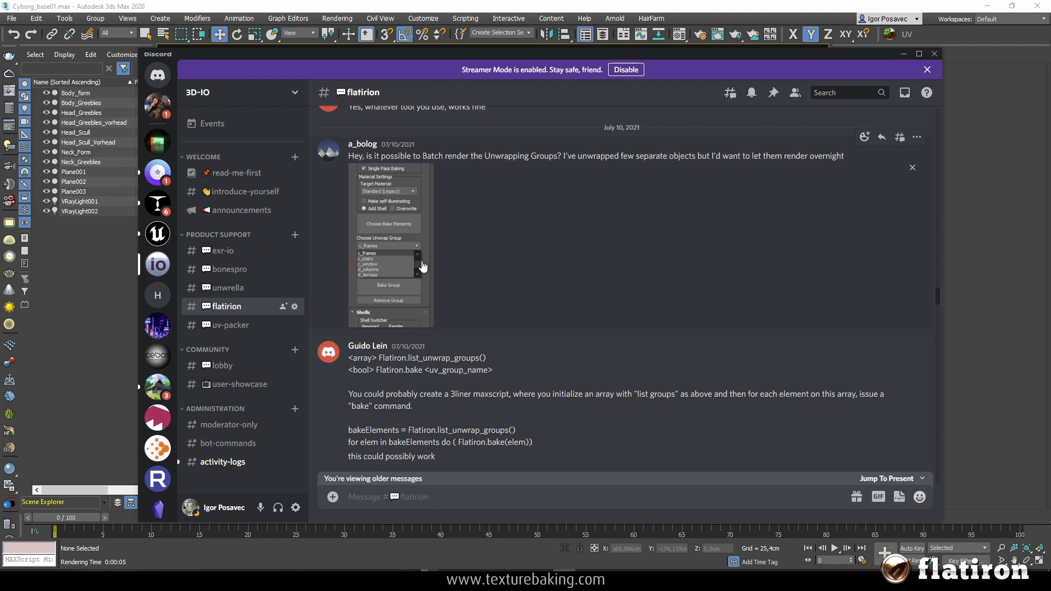
{"action": "mouse_move", "coordinate": [406, 265]}
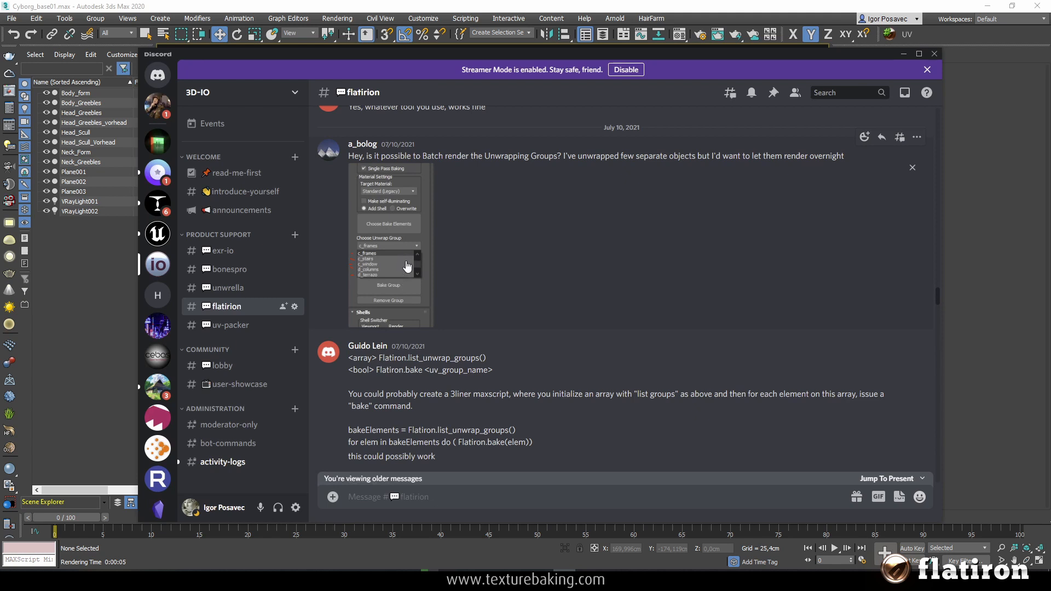
{"action": "left_click", "coordinate": [389, 241]}
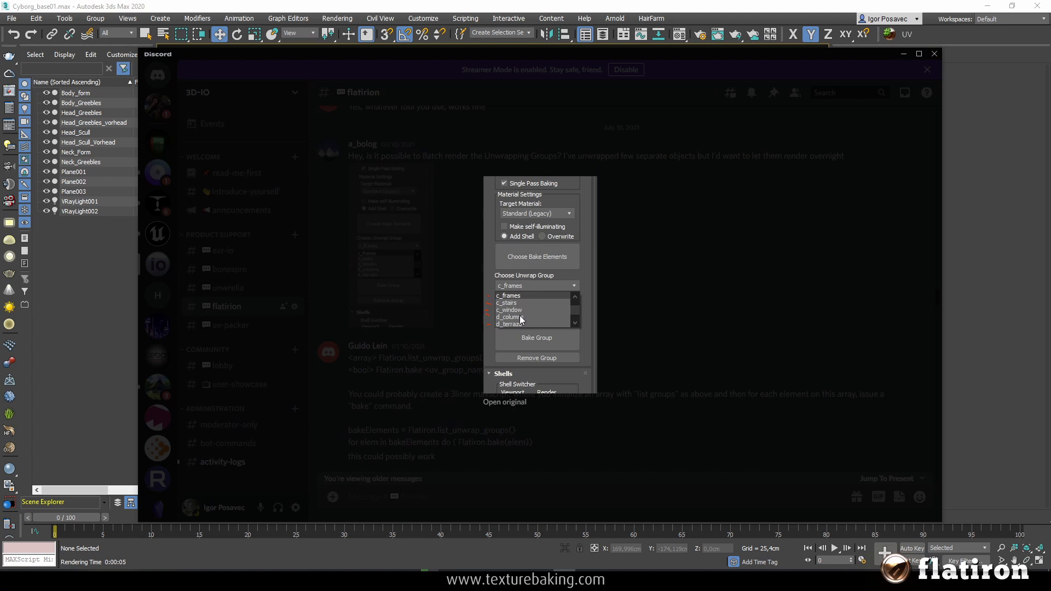
{"action": "mouse_move", "coordinate": [530, 346]}
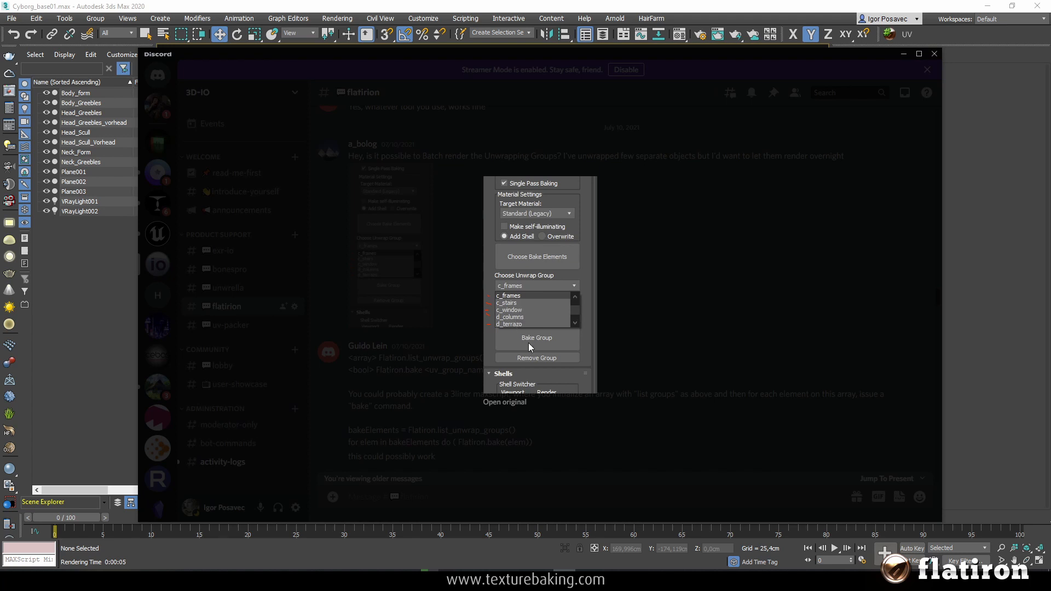
{"action": "mouse_move", "coordinate": [522, 326]}
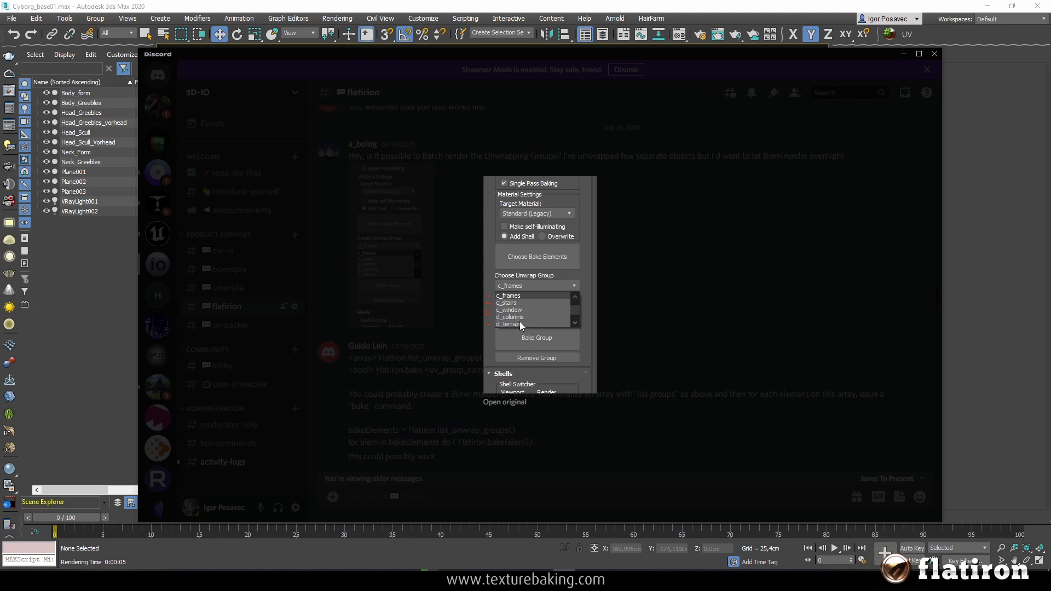
{"action": "mouse_move", "coordinate": [529, 340]}
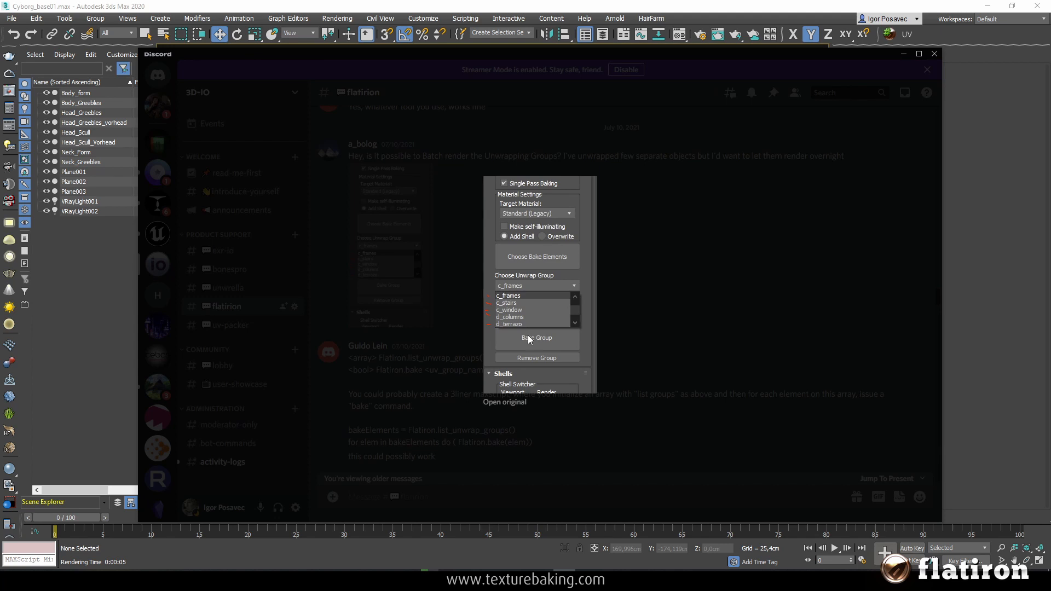
{"action": "mouse_move", "coordinate": [532, 342]}
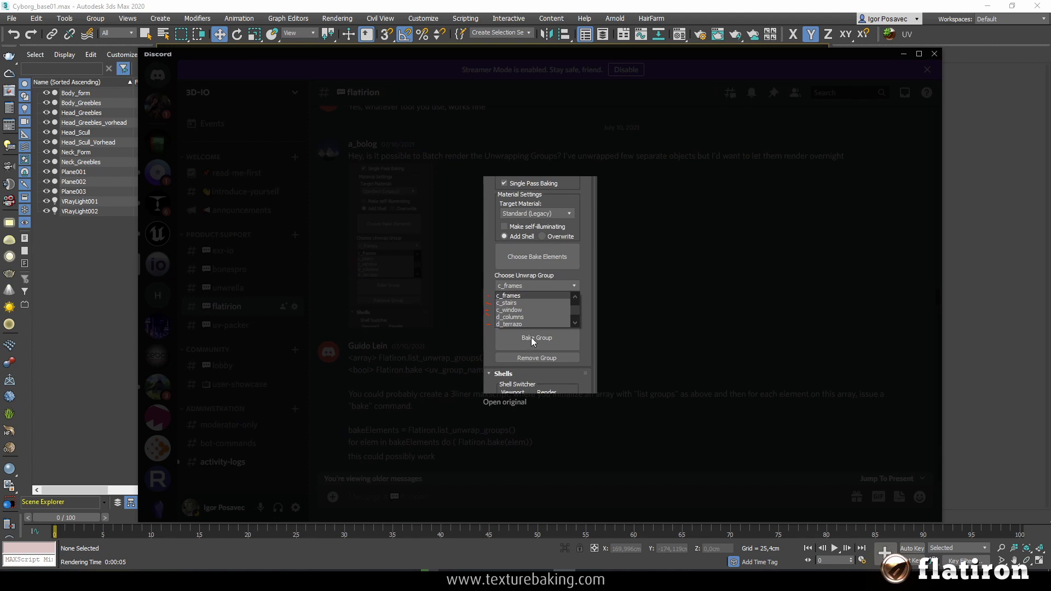
{"action": "mouse_move", "coordinate": [531, 339]}
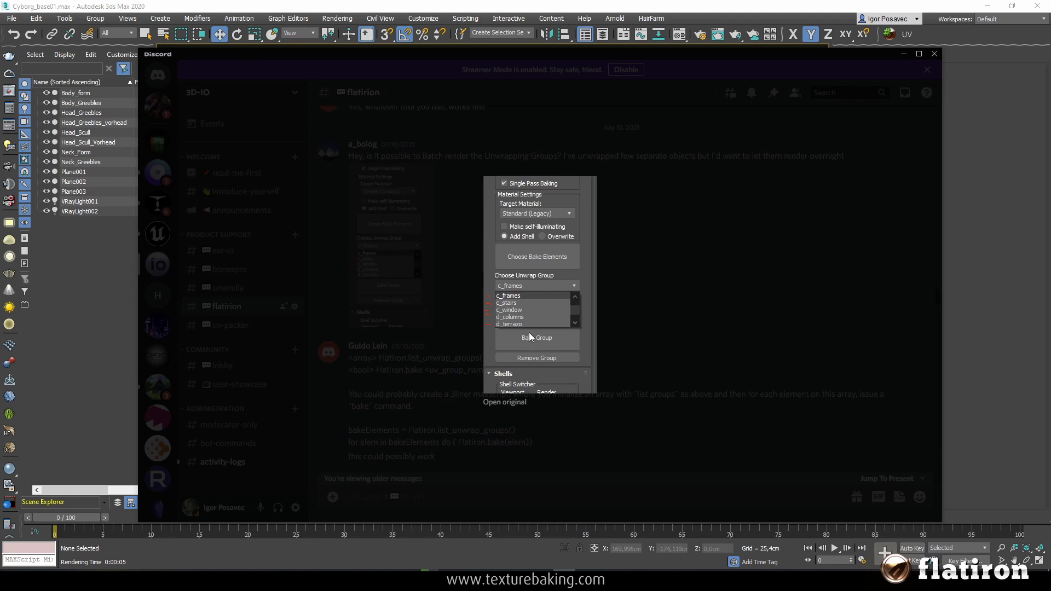
{"action": "mouse_move", "coordinate": [469, 308]}
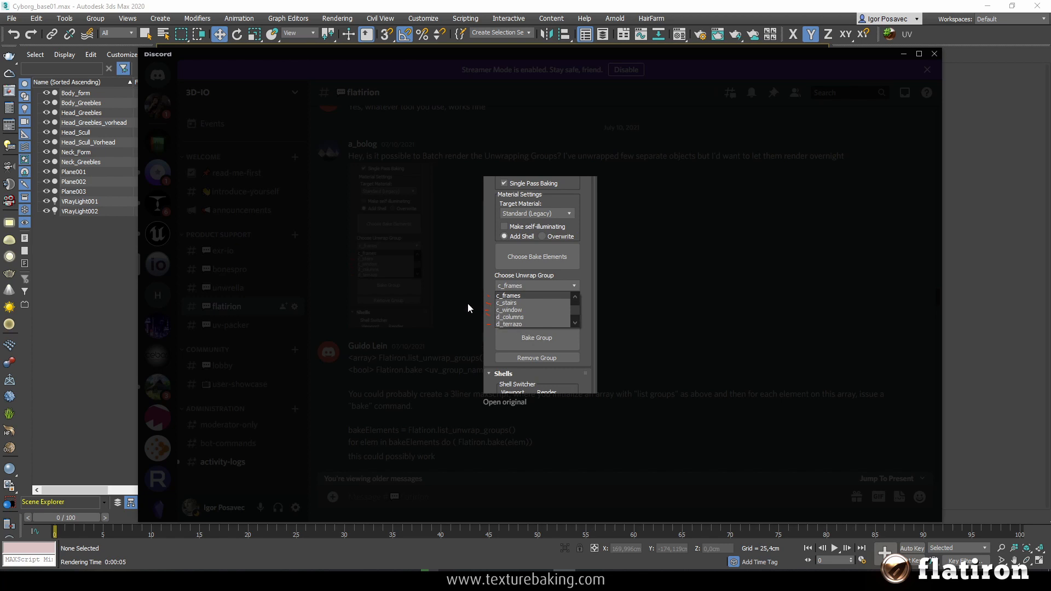
{"action": "left_click", "coordinate": [468, 308]}
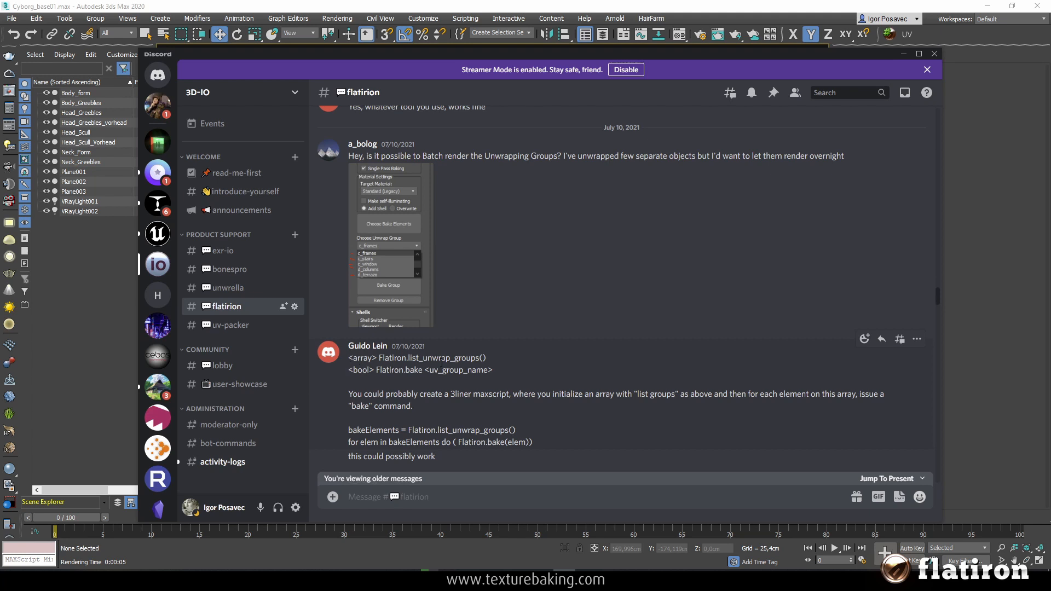
{"action": "mouse_move", "coordinate": [531, 301]}
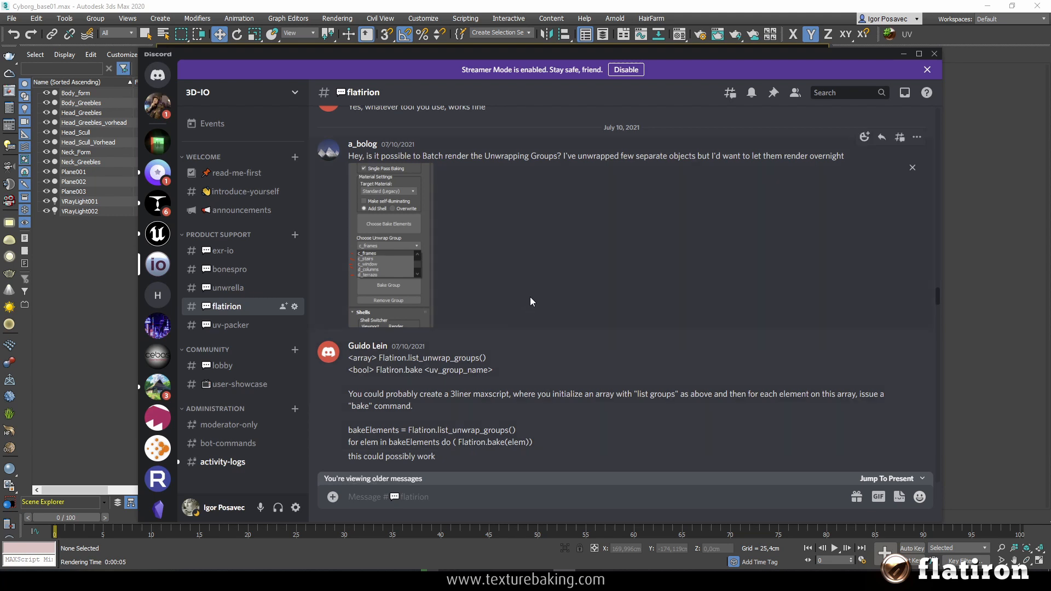
{"action": "mouse_move", "coordinate": [543, 257]}
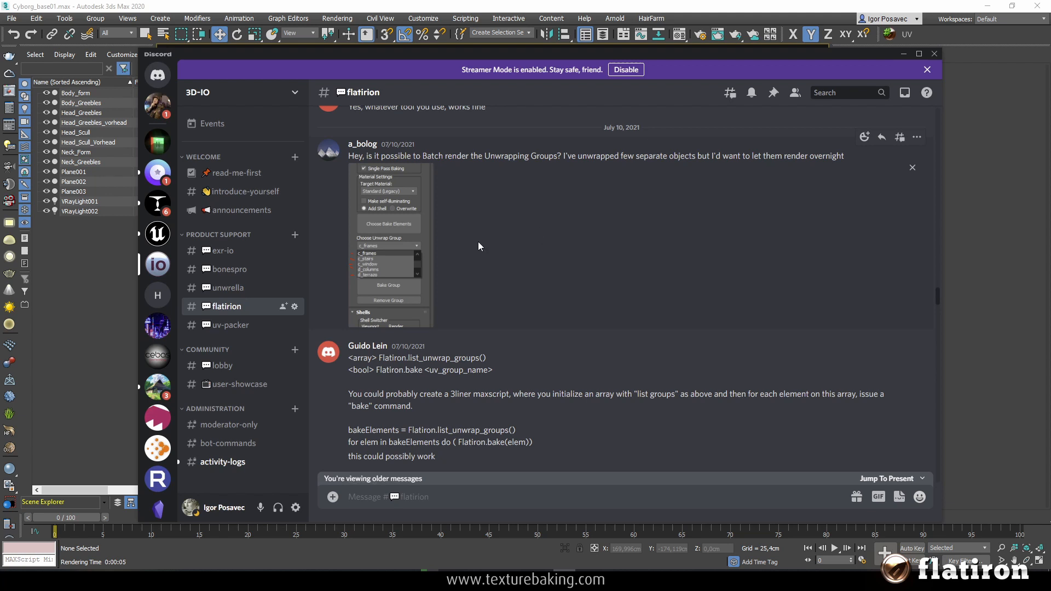
{"action": "mouse_move", "coordinate": [540, 231]}
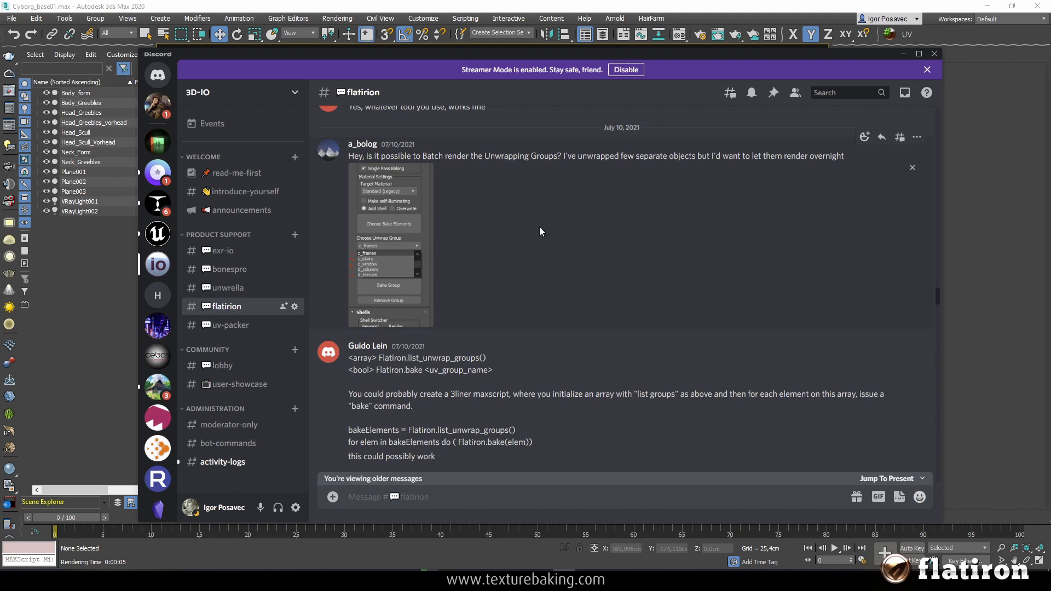
{"action": "mouse_move", "coordinate": [934, 250]}
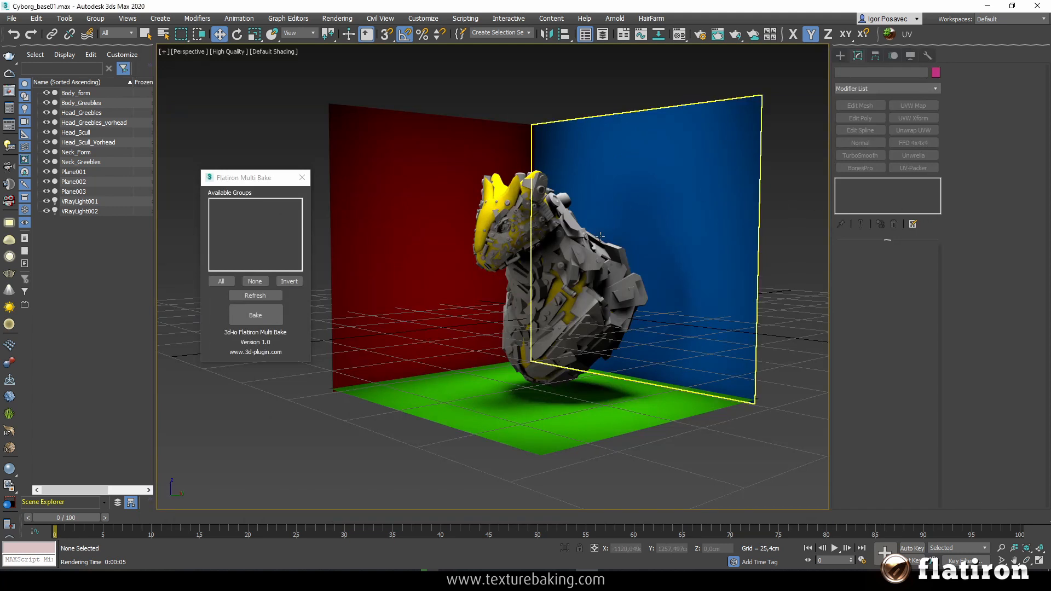
- Go to the 3d-io GitHub profile and open the Flatiron-MultiBake repository
{"action": "left_click", "coordinate": [355, 438]}
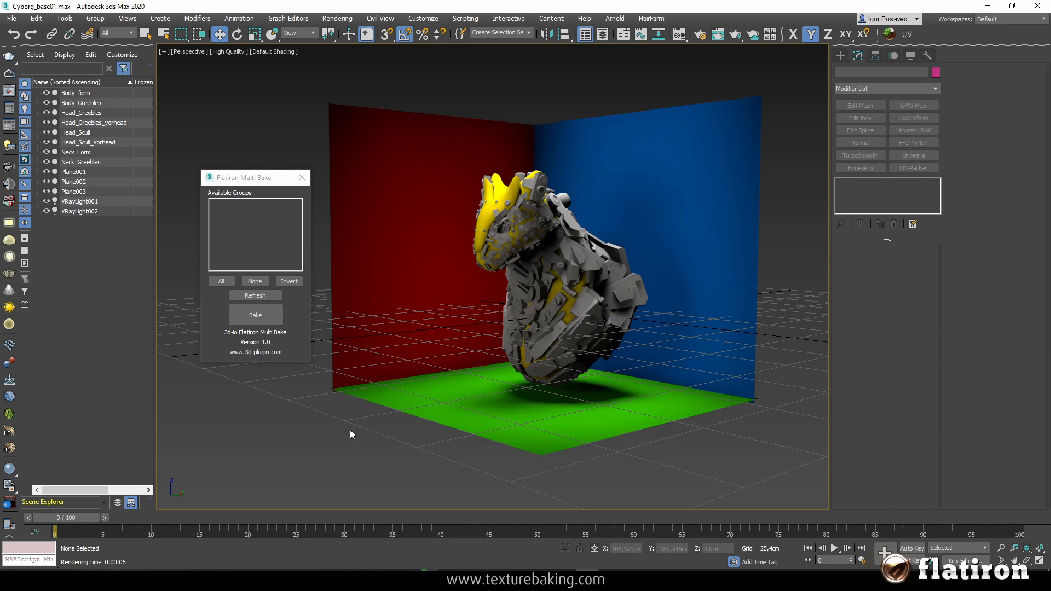
{"action": "left_click", "coordinate": [254, 352]}
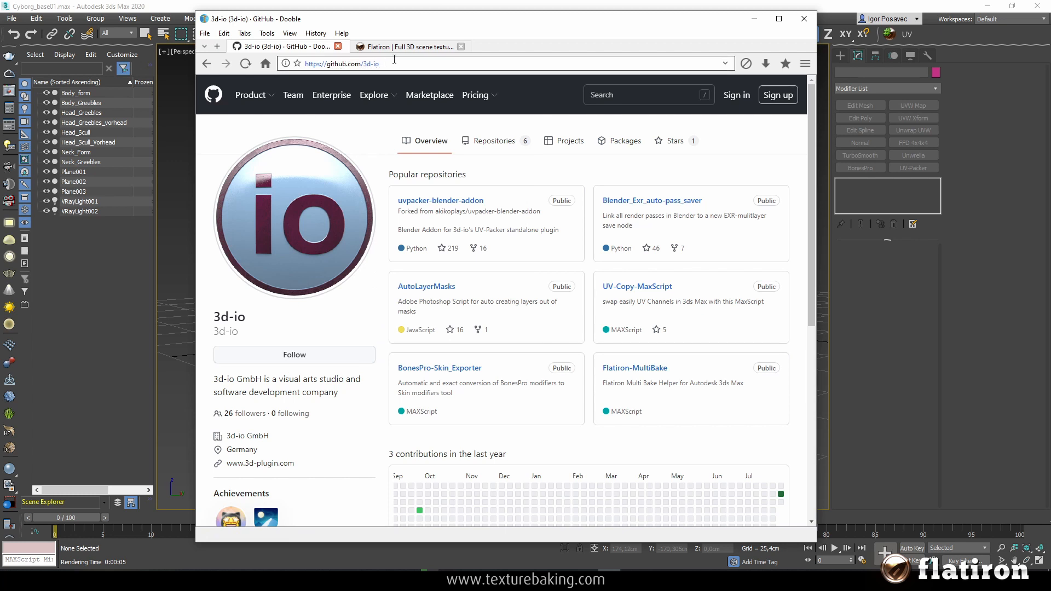
{"action": "mouse_move", "coordinate": [385, 251]}
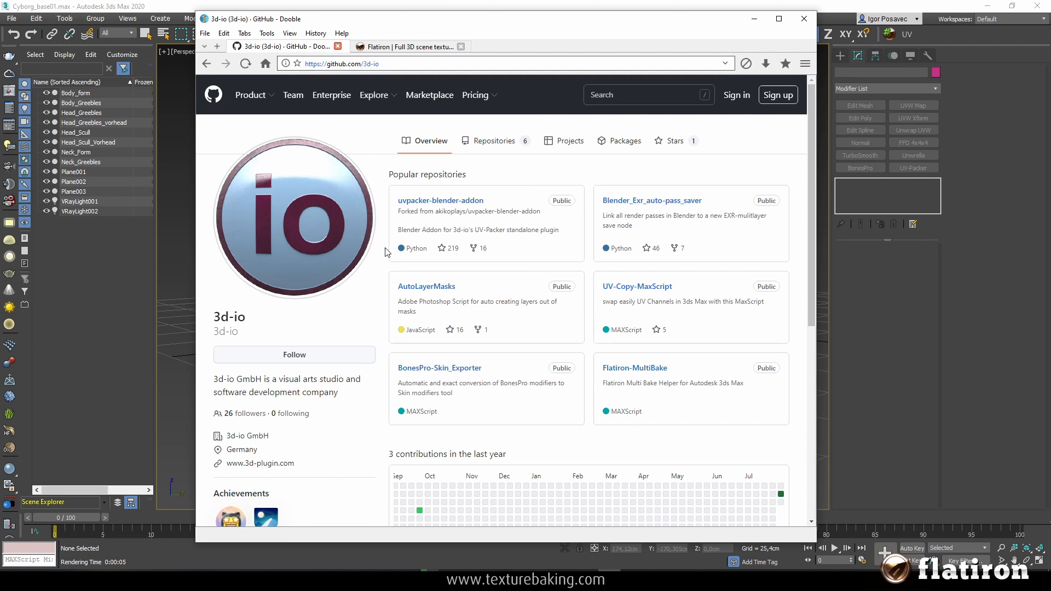
{"action": "mouse_move", "coordinate": [550, 257]}
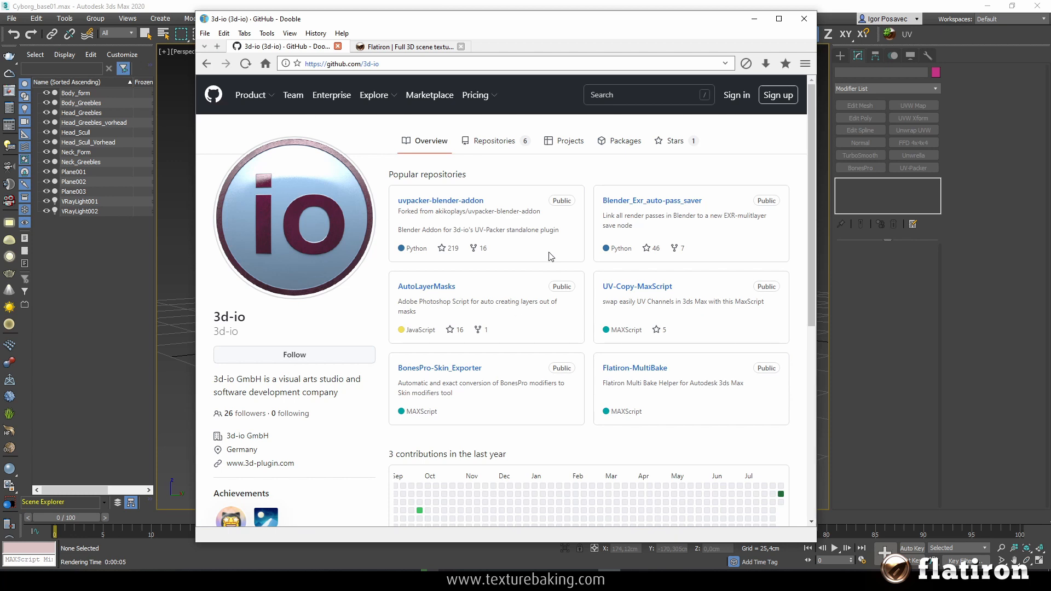
{"action": "mouse_move", "coordinate": [451, 316]}
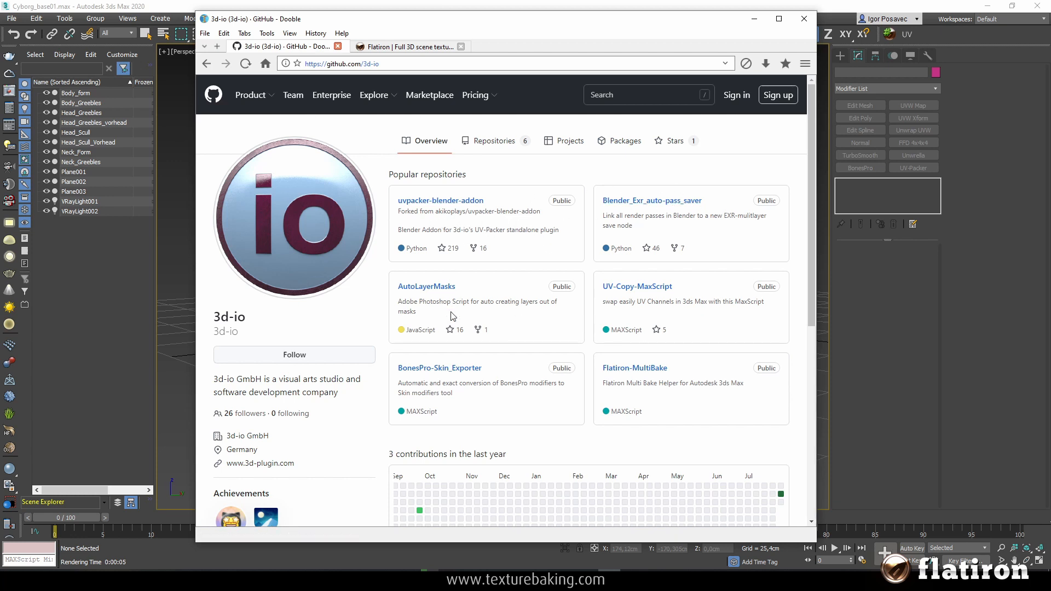
{"action": "mouse_move", "coordinate": [427, 359]}
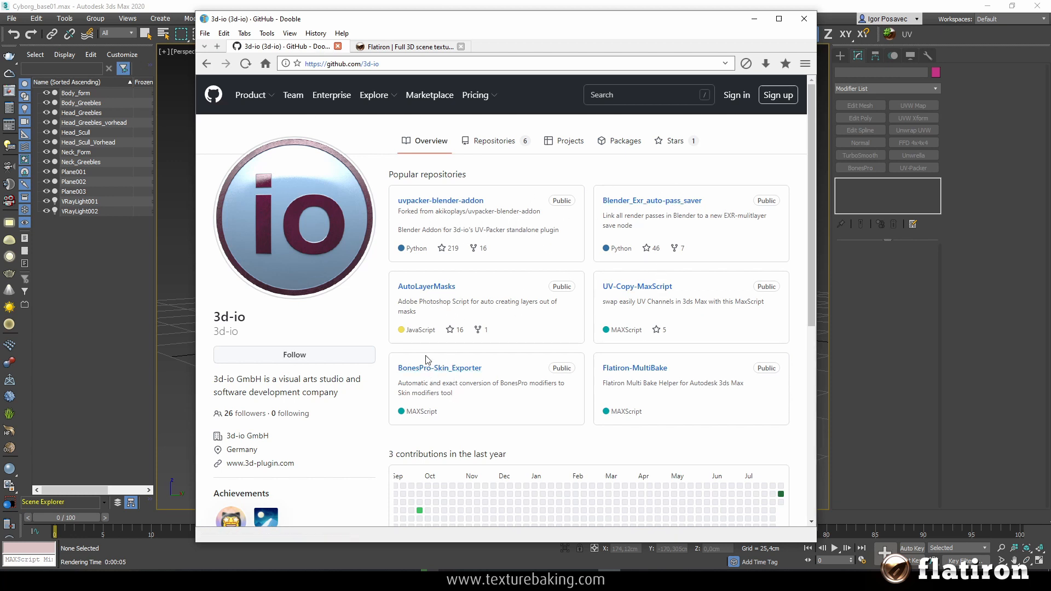
{"action": "mouse_move", "coordinate": [638, 319]}
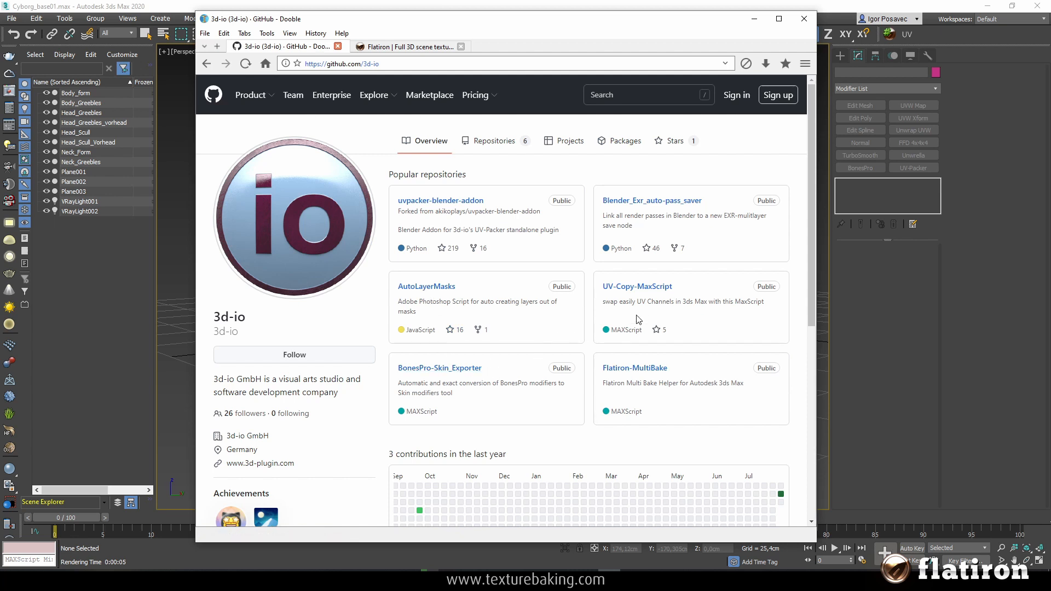
{"action": "mouse_move", "coordinate": [684, 211]}
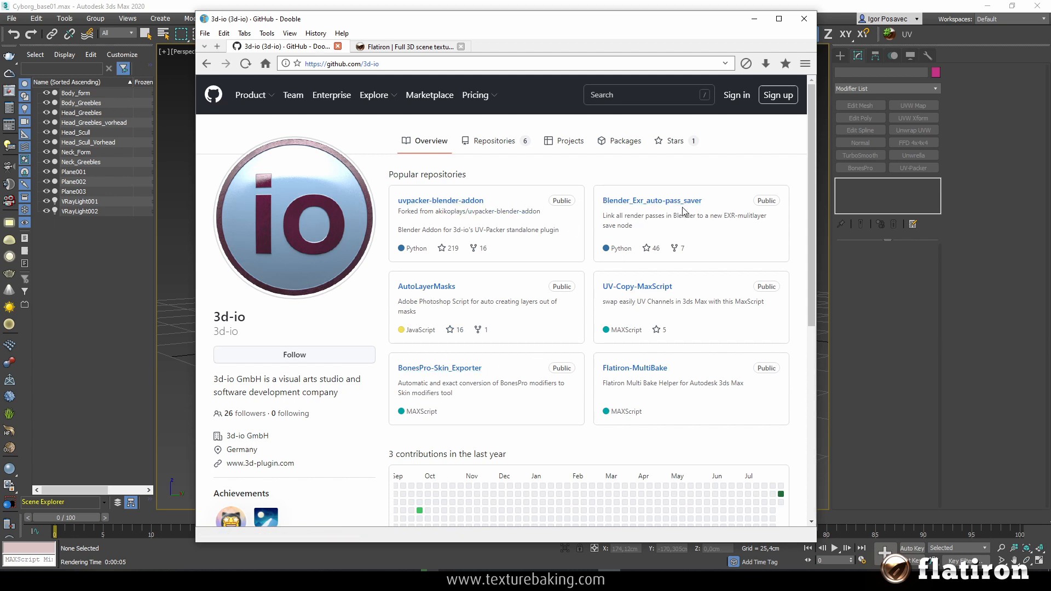
{"action": "mouse_move", "coordinate": [640, 360]}
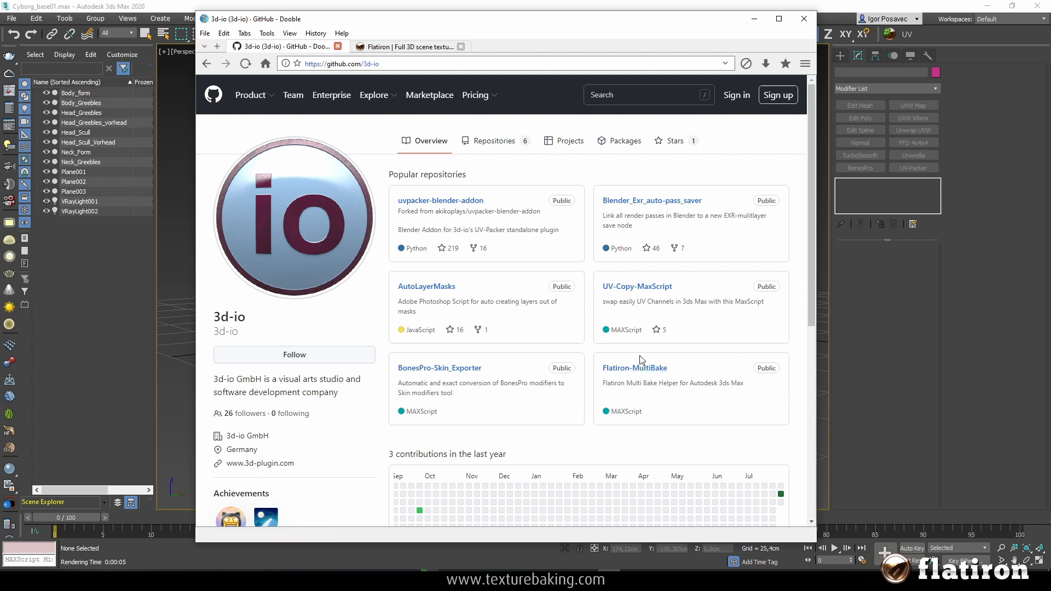
{"action": "mouse_move", "coordinate": [634, 368]}
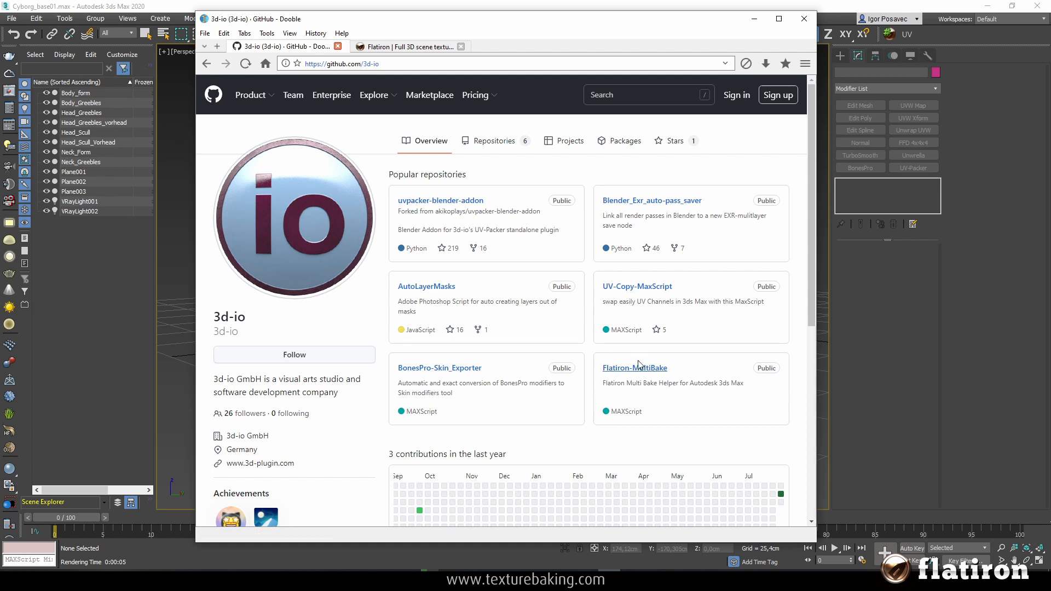
{"action": "left_click", "coordinate": [634, 367]}
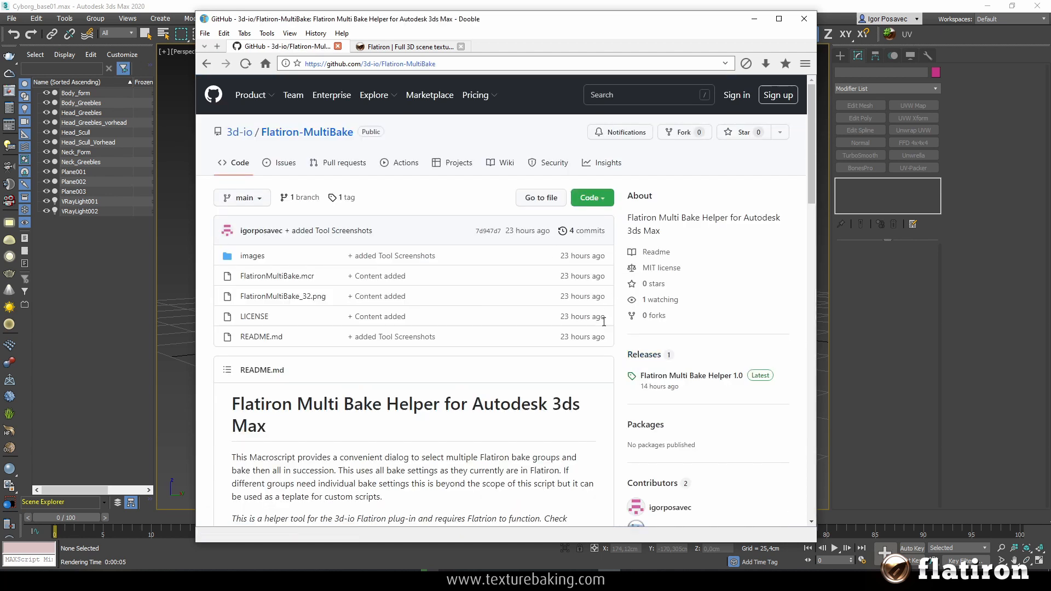
- Read the README's 3ds Max 2020–2023 requirements and macroscript installation notes
{"action": "left_click", "coordinate": [588, 197]}
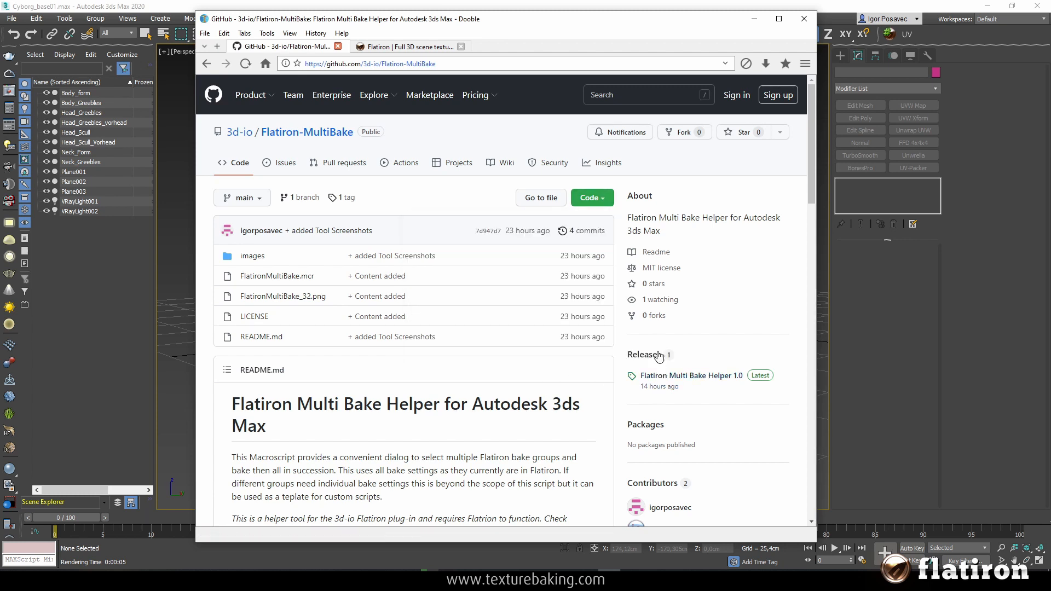
{"action": "mouse_move", "coordinate": [606, 350]}
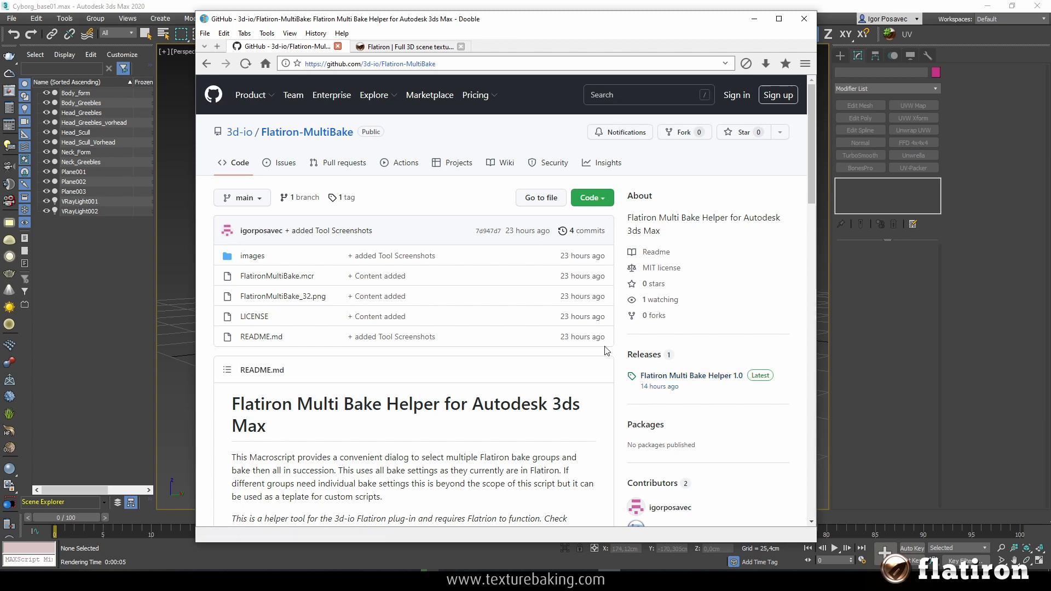
{"action": "scroll", "scroll_direction": "down", "scroll_amount": 3}
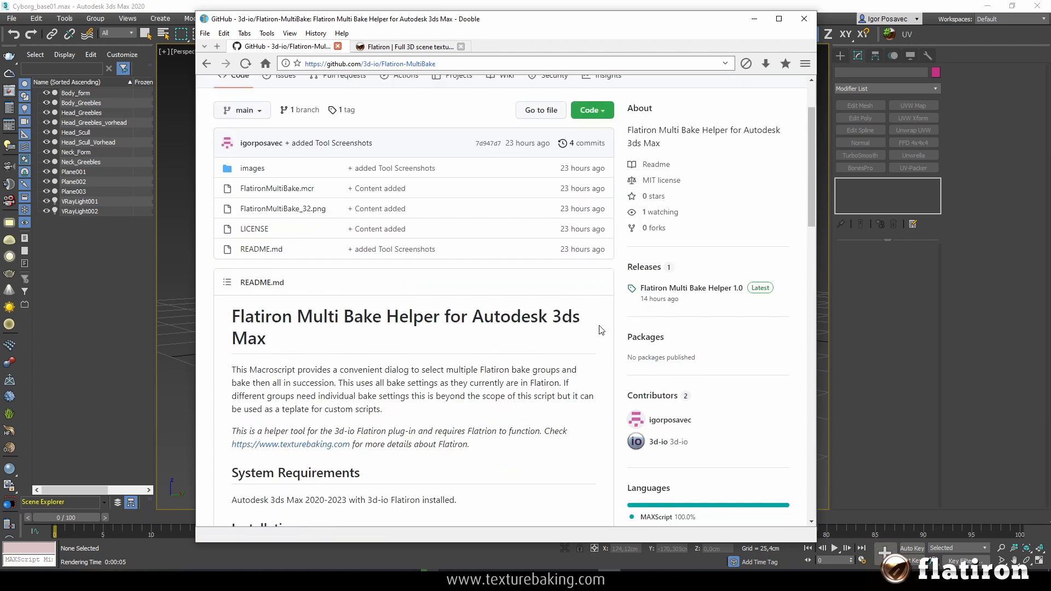
{"action": "scroll", "scroll_direction": "down", "scroll_amount": 3}
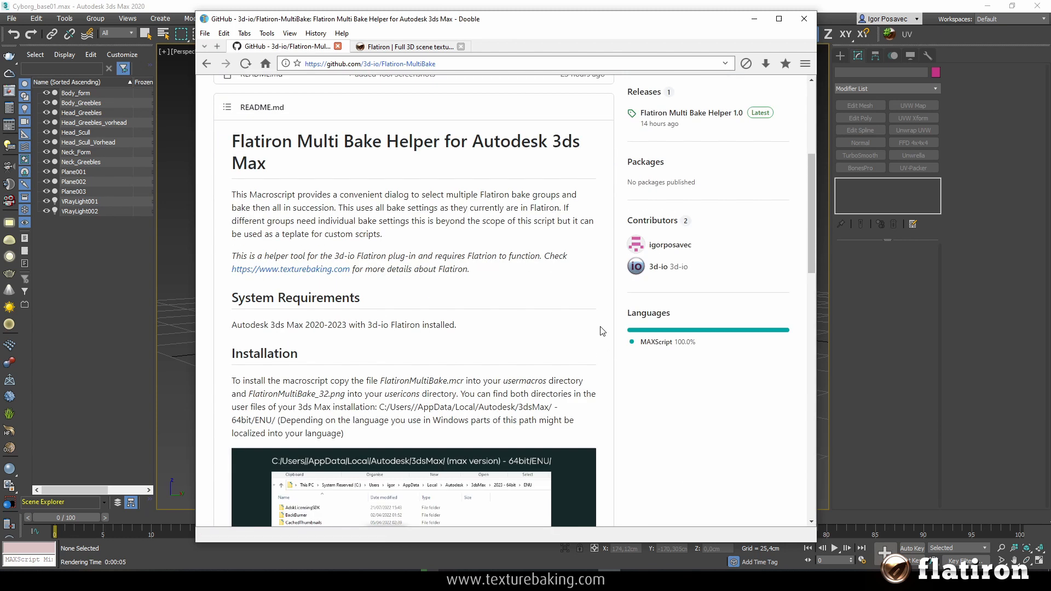
{"action": "scroll", "scroll_direction": "down", "scroll_amount": 3}
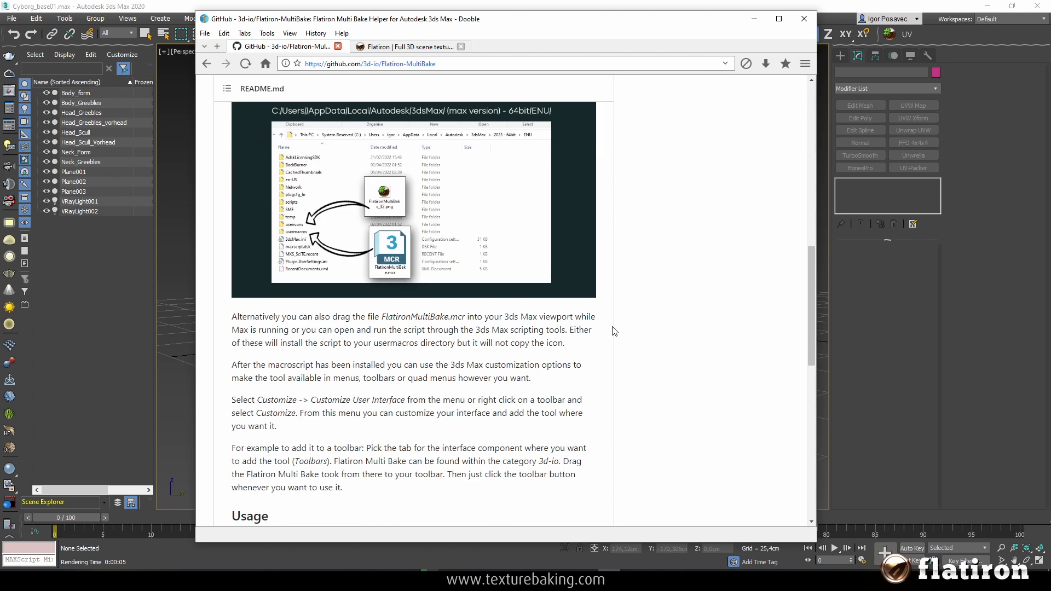
{"action": "mouse_move", "coordinate": [603, 337]}
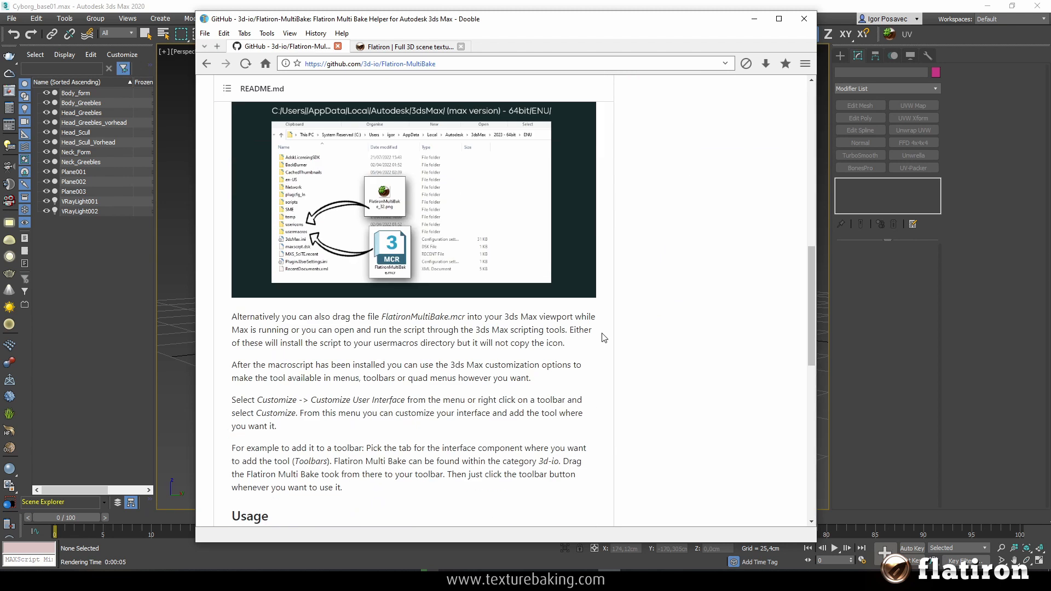
{"action": "scroll", "scroll_direction": "up", "scroll_amount": 3}
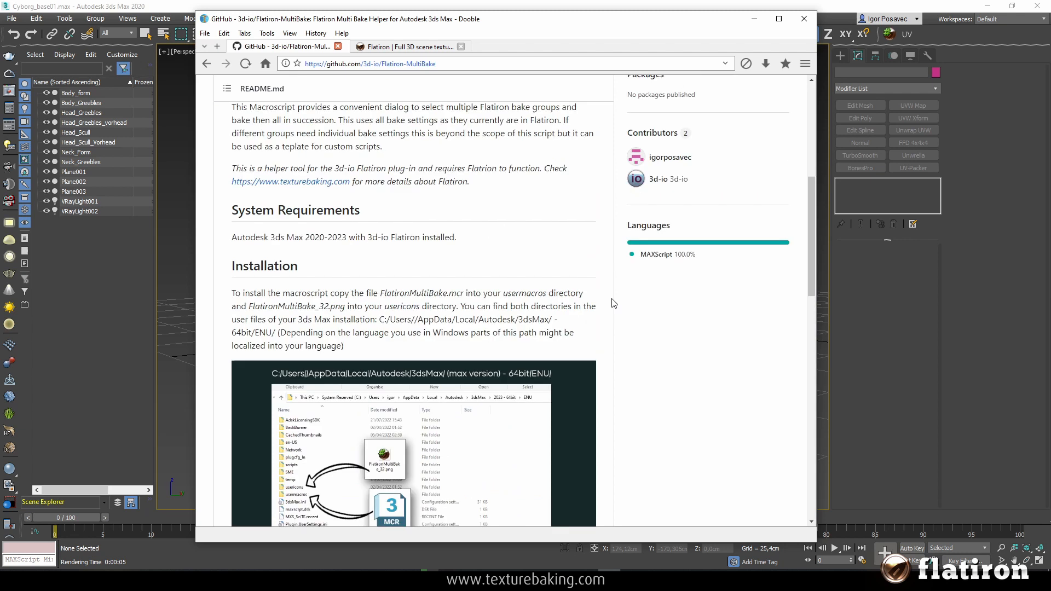
{"action": "scroll", "scroll_direction": "up", "scroll_amount": 3}
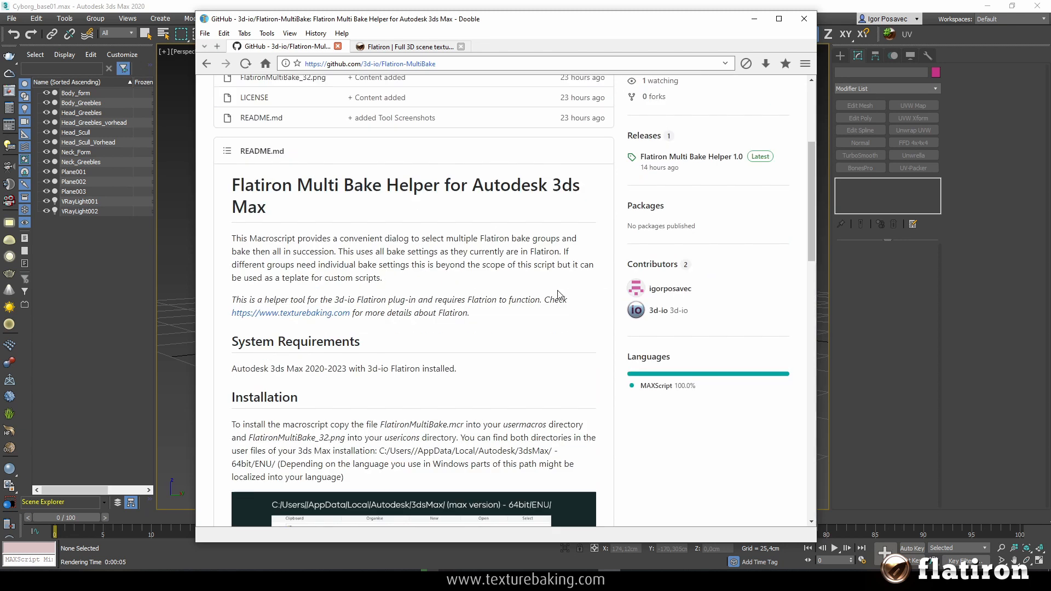
{"action": "mouse_move", "coordinate": [645, 295]}
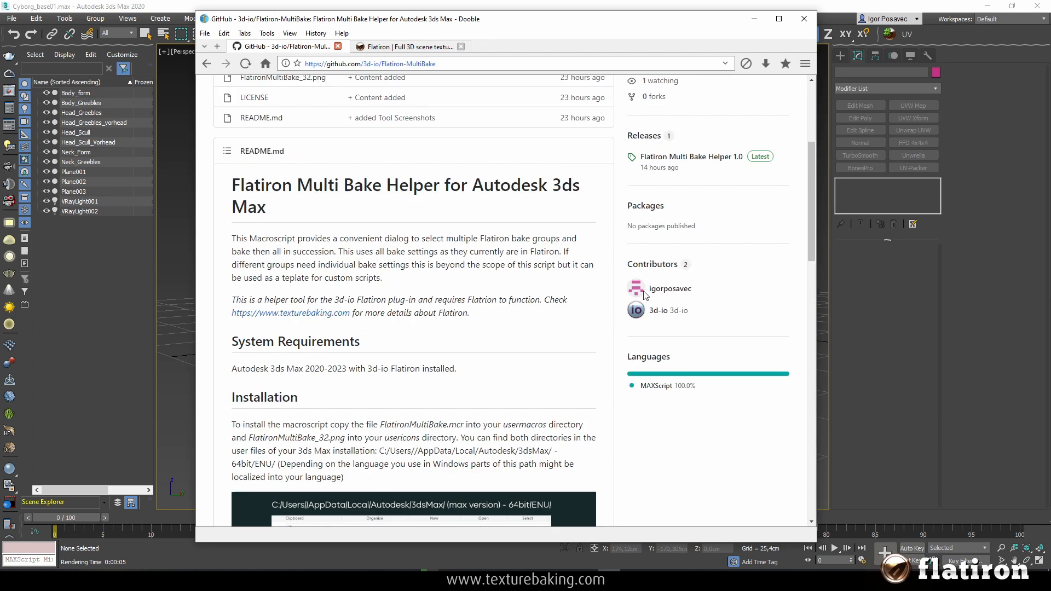
{"action": "mouse_move", "coordinate": [854, 301]}
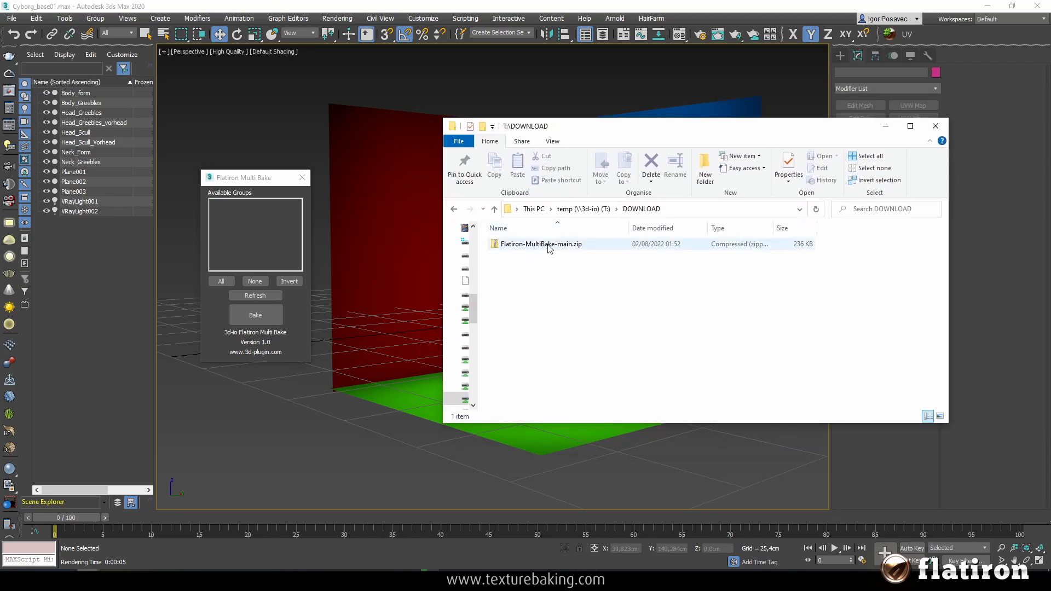
- Open Flatiron-MultiBake-main.zip's folder and select FlatironMultiBake.mcr and FlatironMultiBake_32.png
{"action": "double_click", "coordinate": [541, 243]}
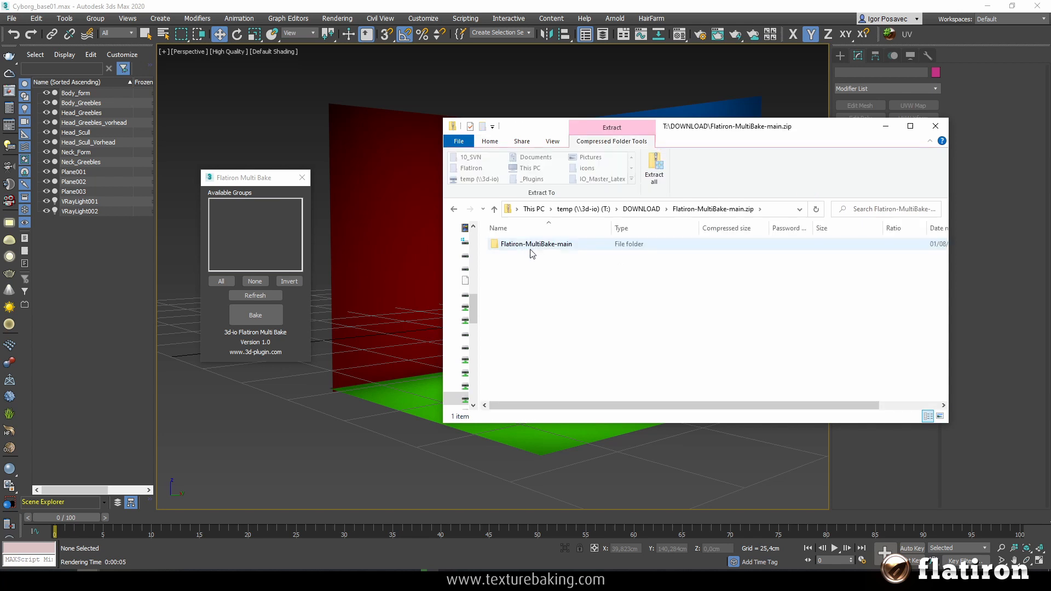
{"action": "double_click", "coordinate": [537, 243]}
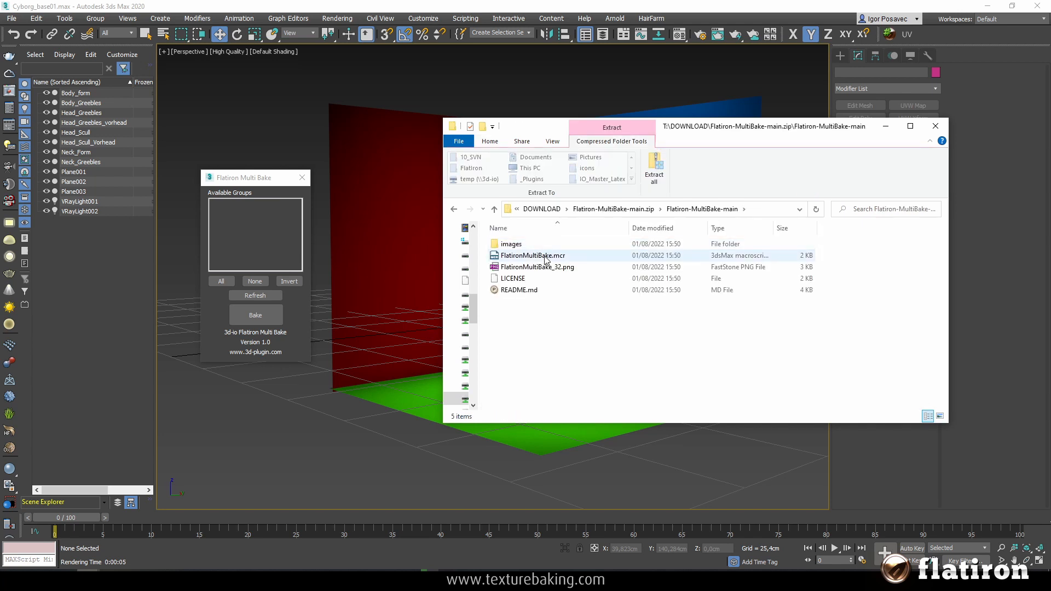
{"action": "left_click", "coordinate": [532, 256]}
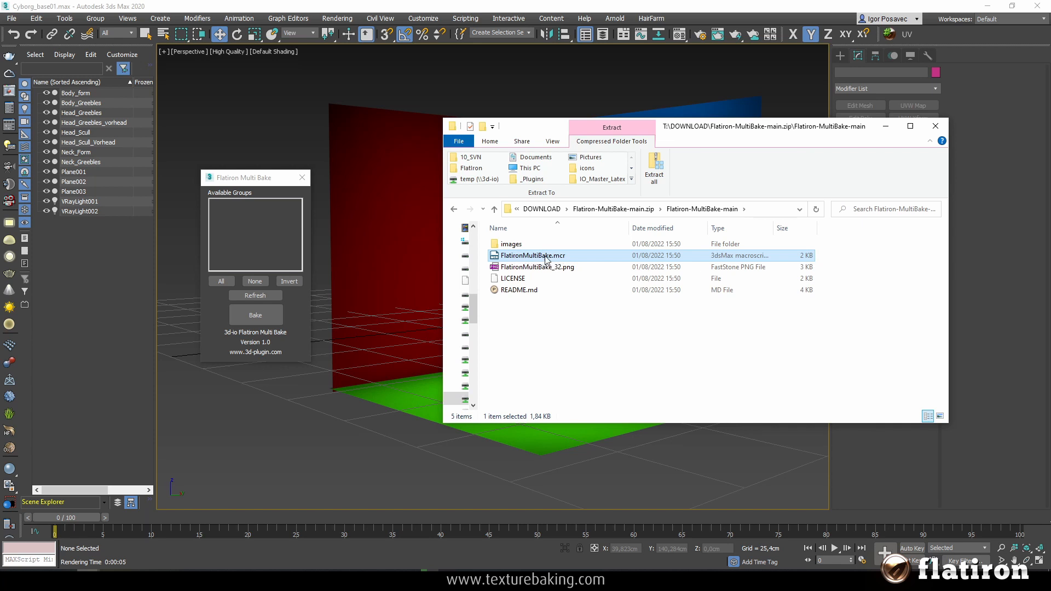
{"action": "mouse_move", "coordinate": [569, 262]}
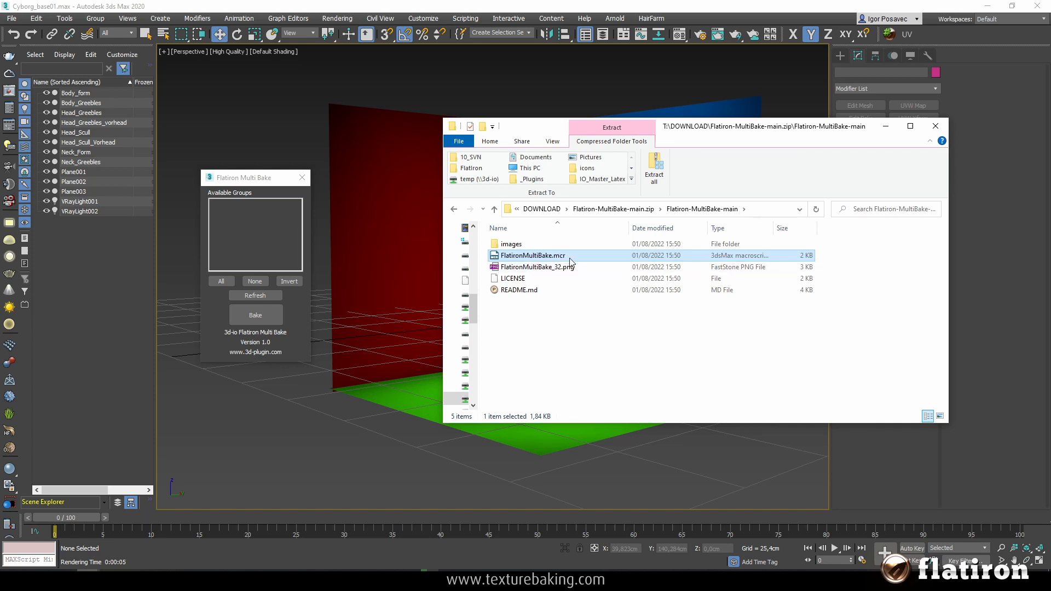
{"action": "left_click", "coordinate": [537, 267]}
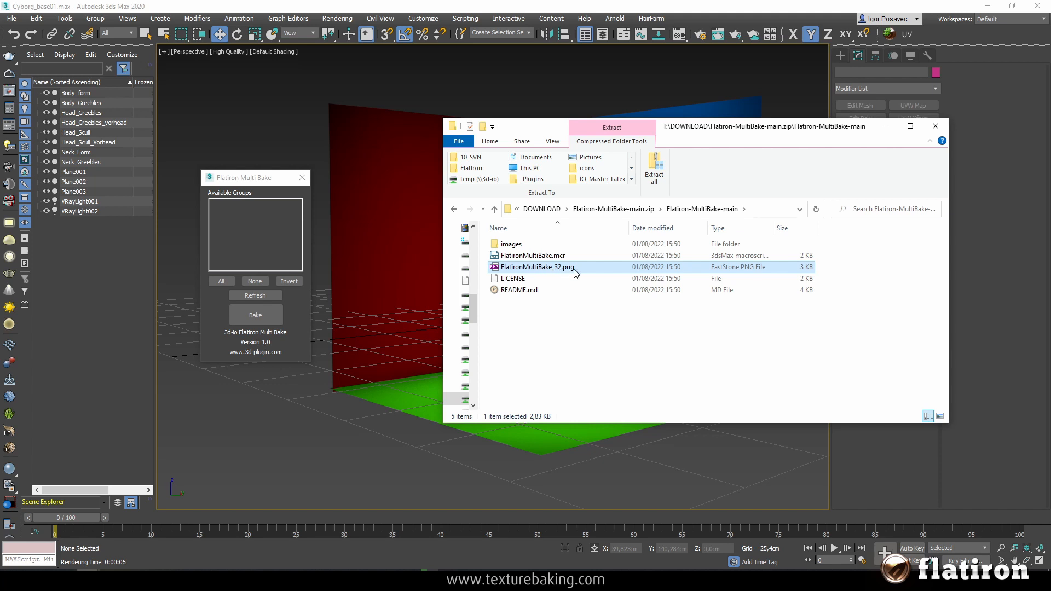
{"action": "mouse_move", "coordinate": [891, 41]}
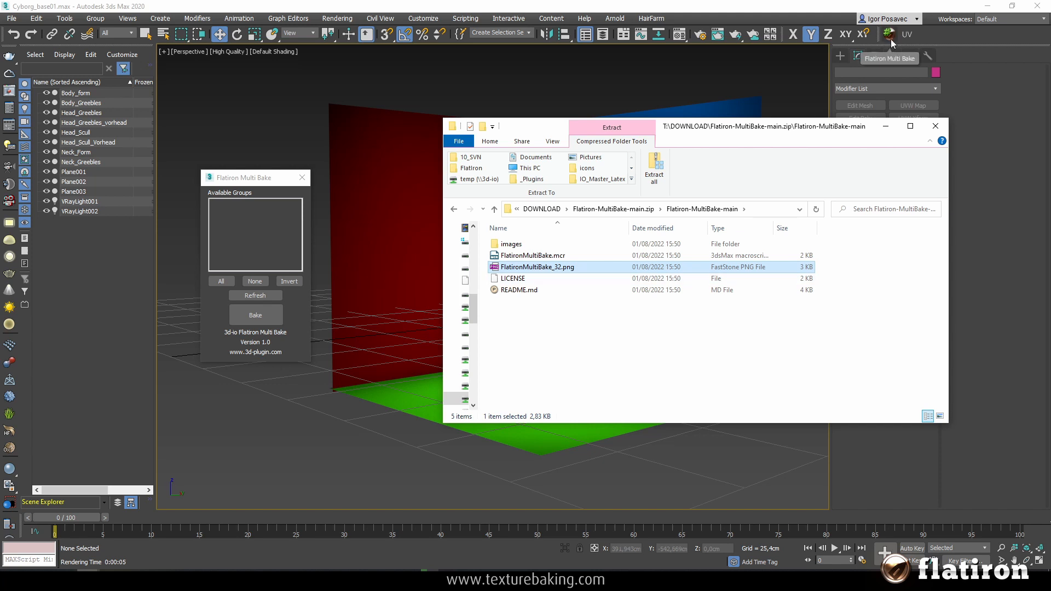
{"action": "left_click_drag", "start_coordinate": [670, 126], "coordinate": [670, 110]}
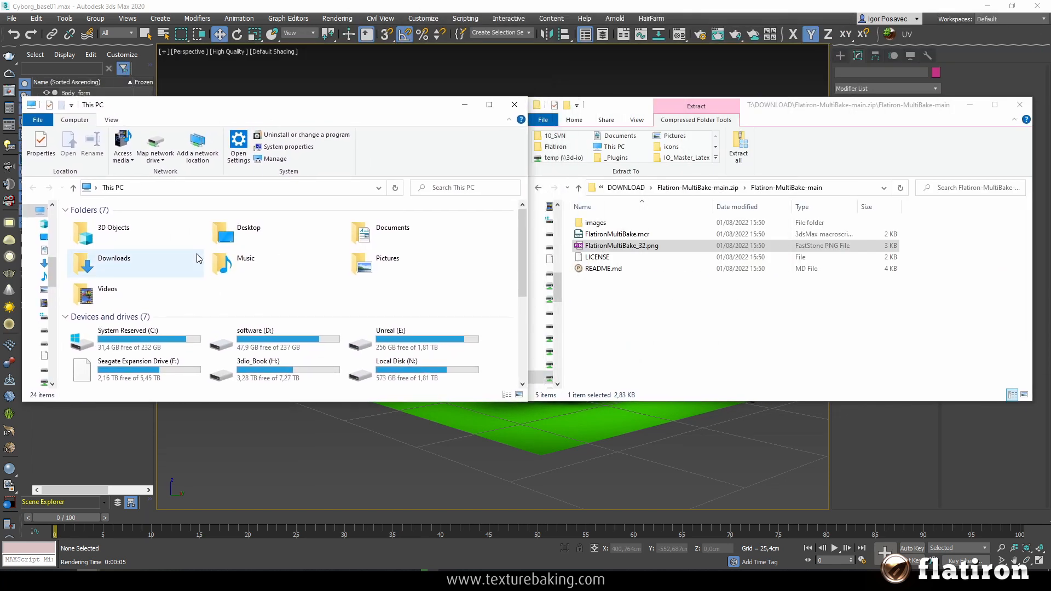
- Browse from C:\Users into the user folder and enter AppData in the address bar
{"action": "double_click", "coordinate": [128, 338]}
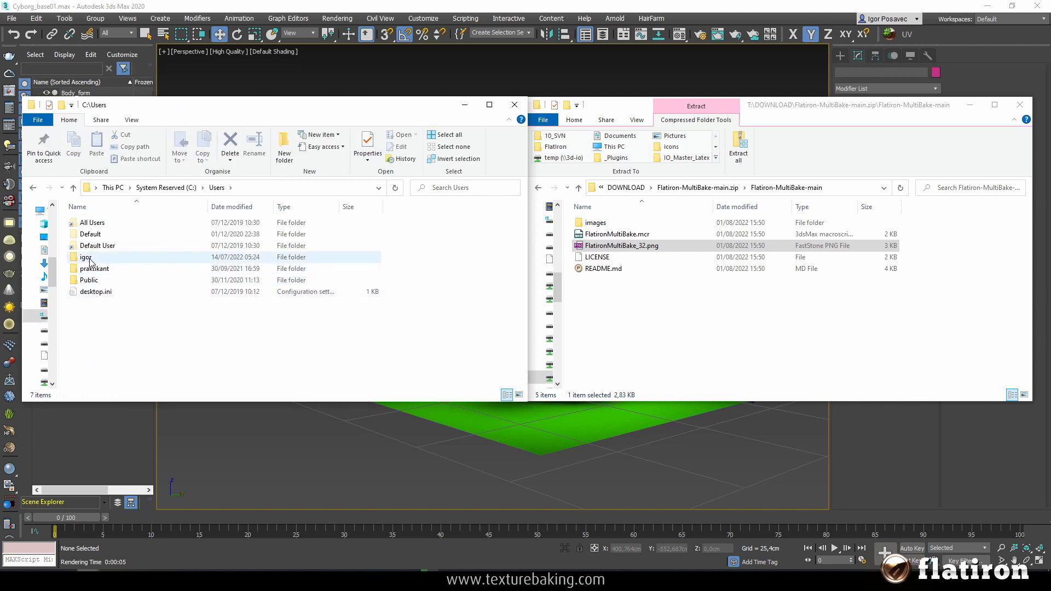
{"action": "double_click", "coordinate": [86, 257]}
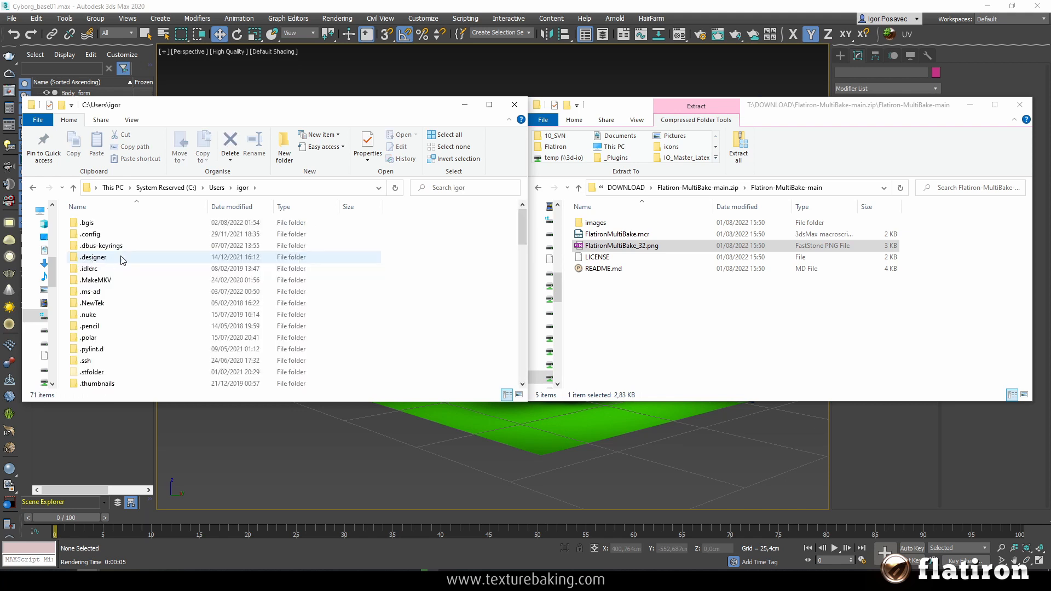
{"action": "scroll", "scroll_direction": "down", "scroll_amount": 3}
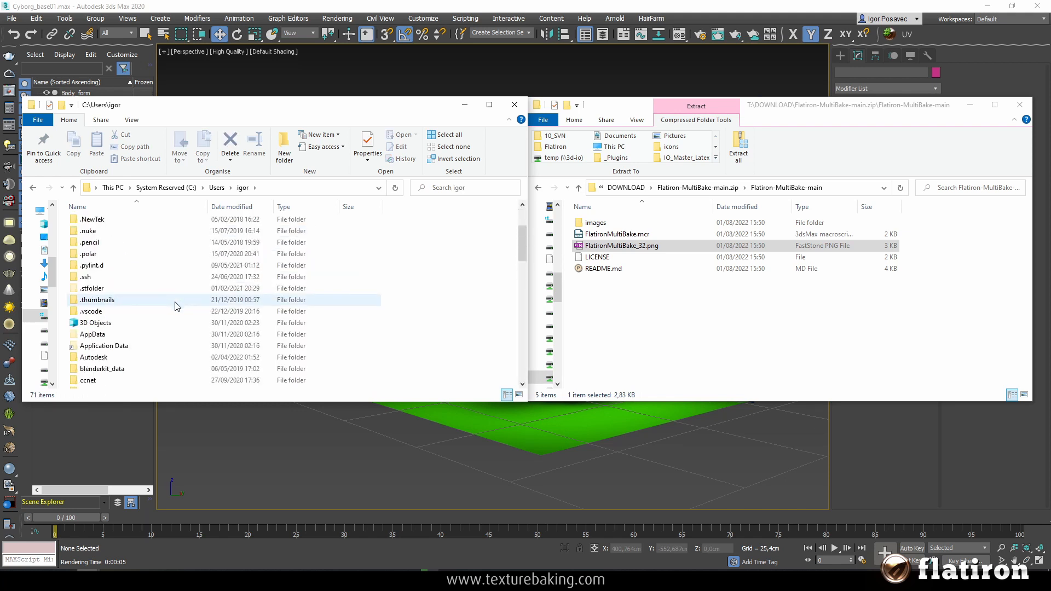
{"action": "left_click", "coordinate": [92, 334]}
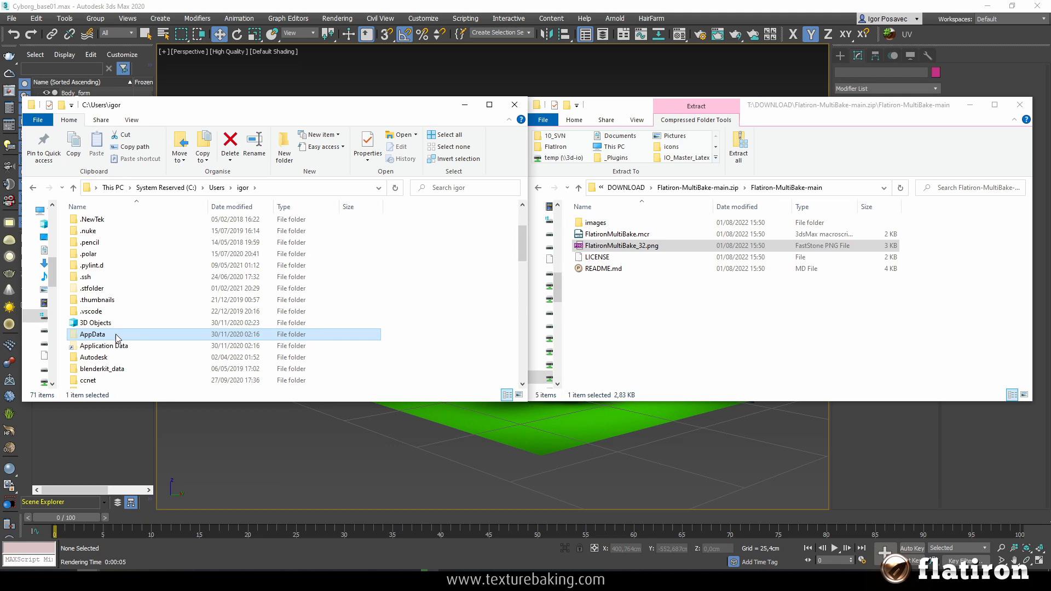
{"action": "mouse_move", "coordinate": [112, 342]}
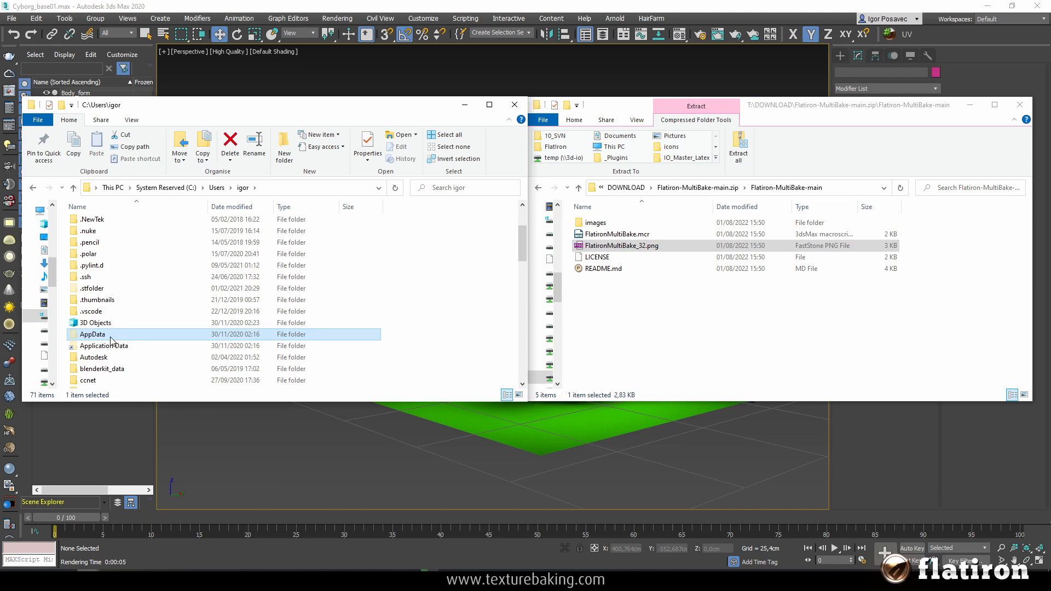
{"action": "mouse_move", "coordinate": [150, 330]}
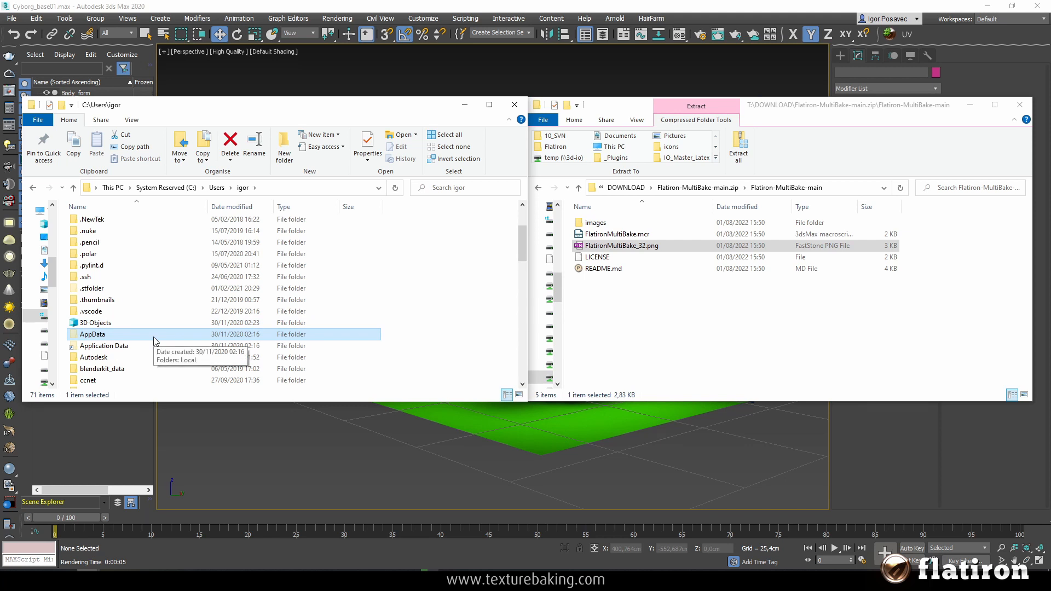
{"action": "mouse_move", "coordinate": [433, 298]}
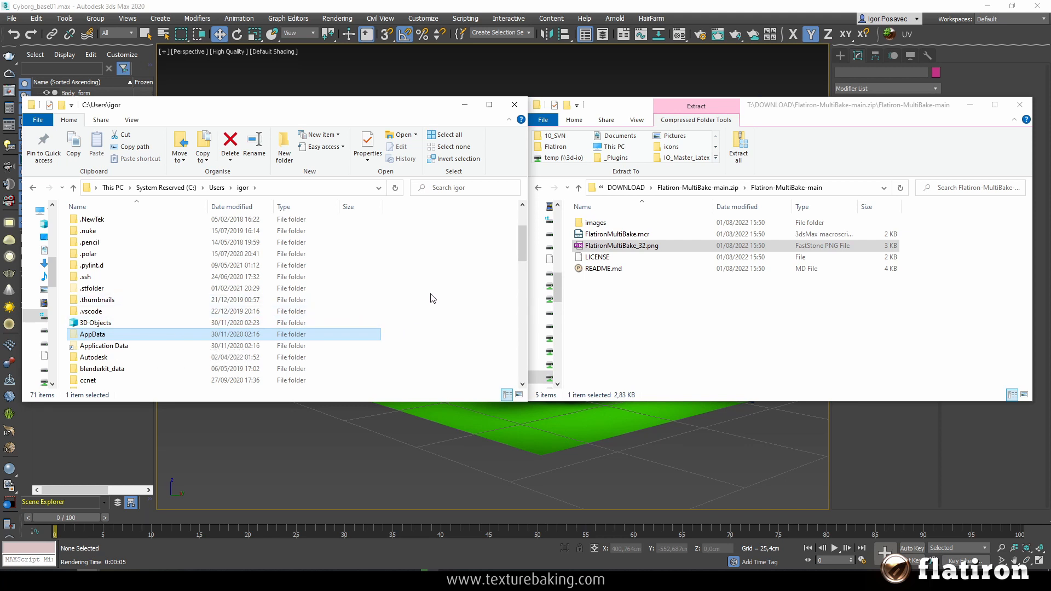
{"action": "mouse_move", "coordinate": [376, 248]}
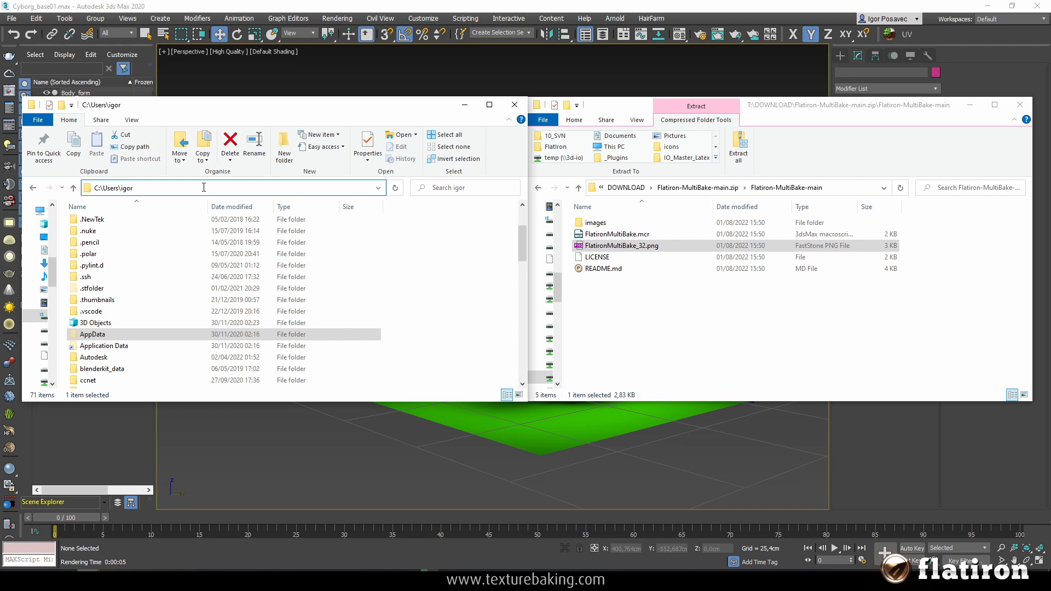
{"action": "left_click", "coordinate": [203, 187]}
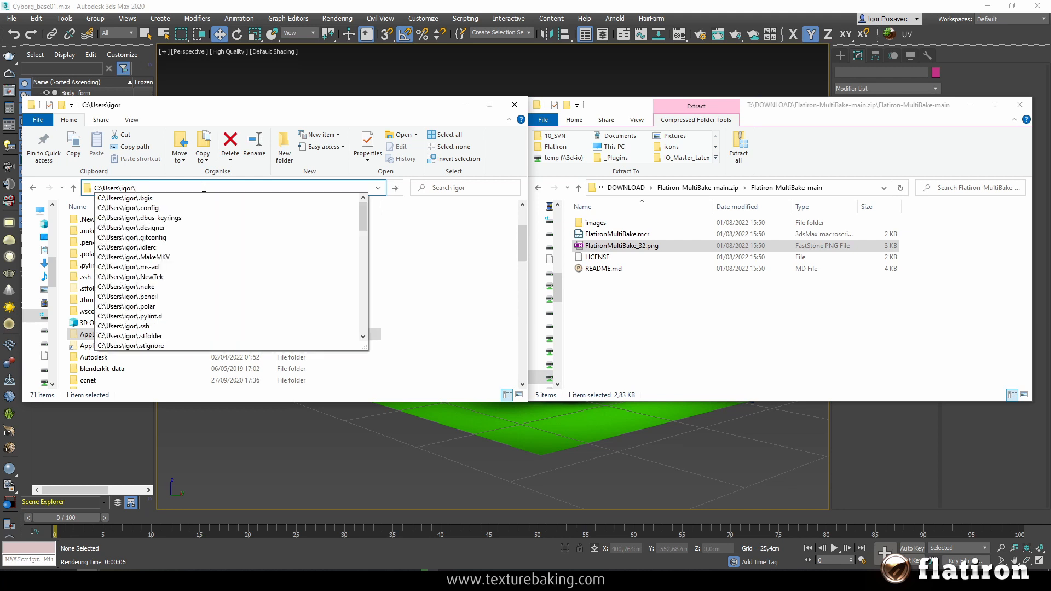
{"action": "type", "text": "appdat"}
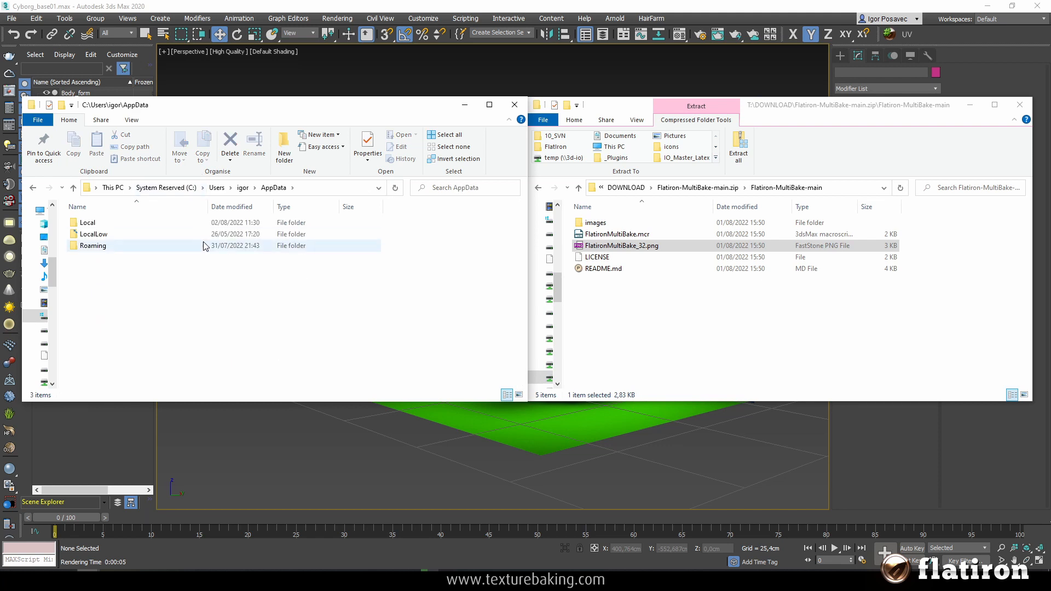
{"action": "mouse_move", "coordinate": [114, 251]}
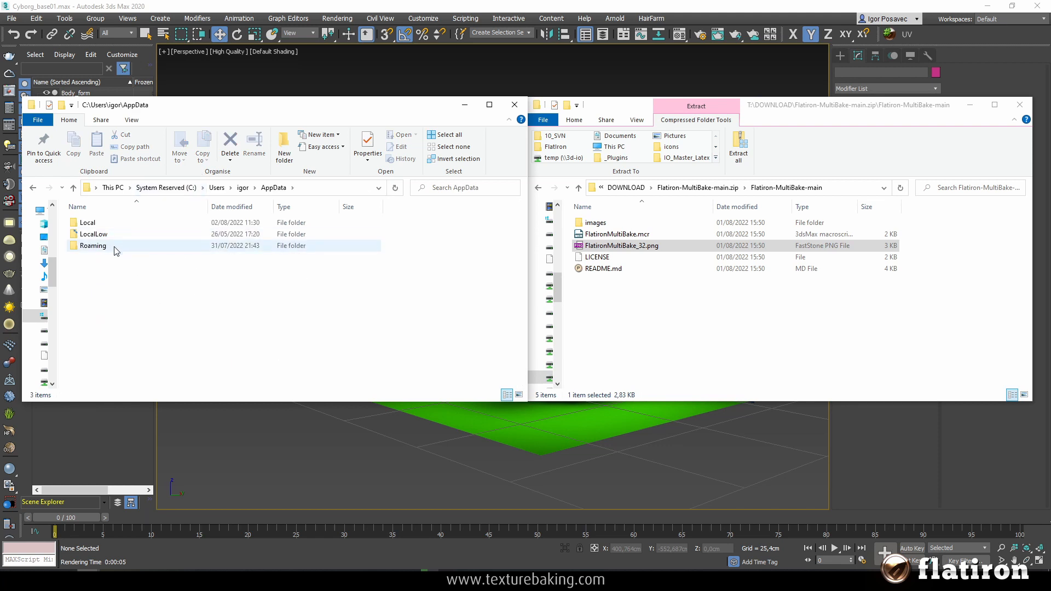
- Drill into 3dsMax > 2020 - 64bit > ENU and point out usericons and usermacros
{"action": "double_click", "coordinate": [87, 221]}
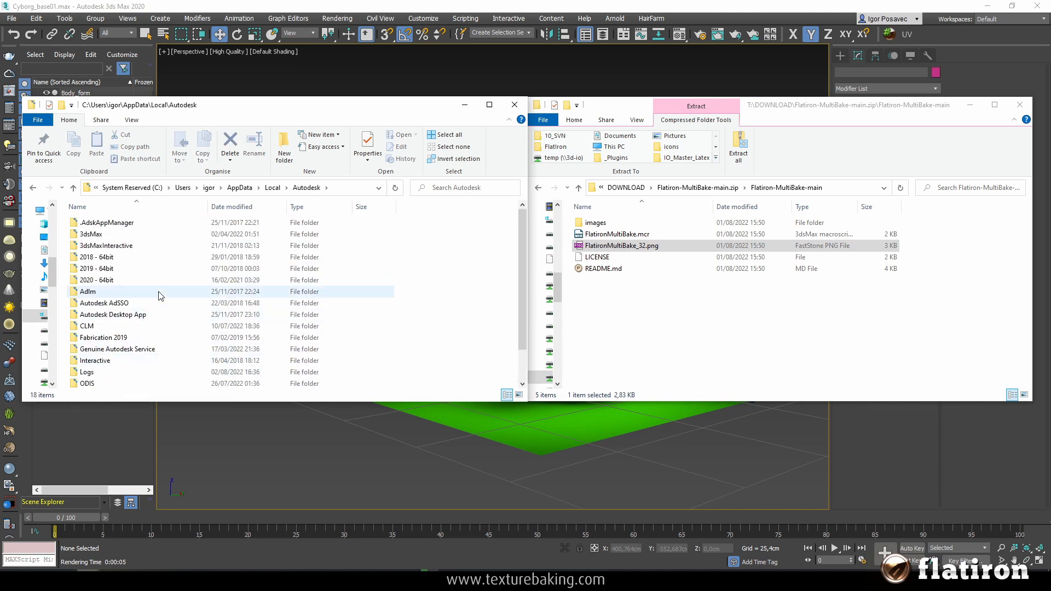
{"action": "mouse_move", "coordinate": [98, 238]}
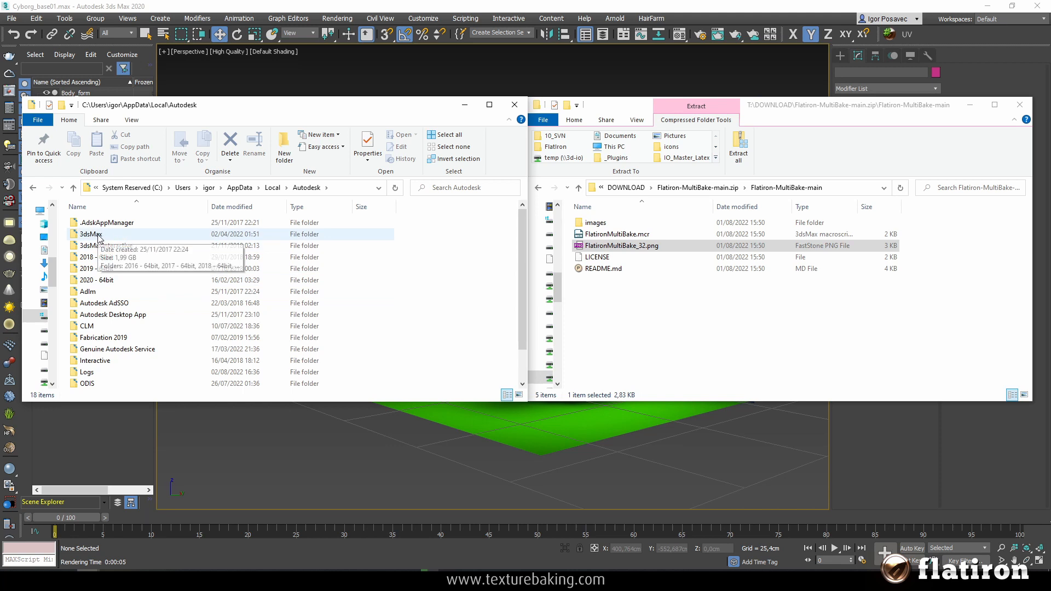
{"action": "mouse_move", "coordinate": [98, 257]}
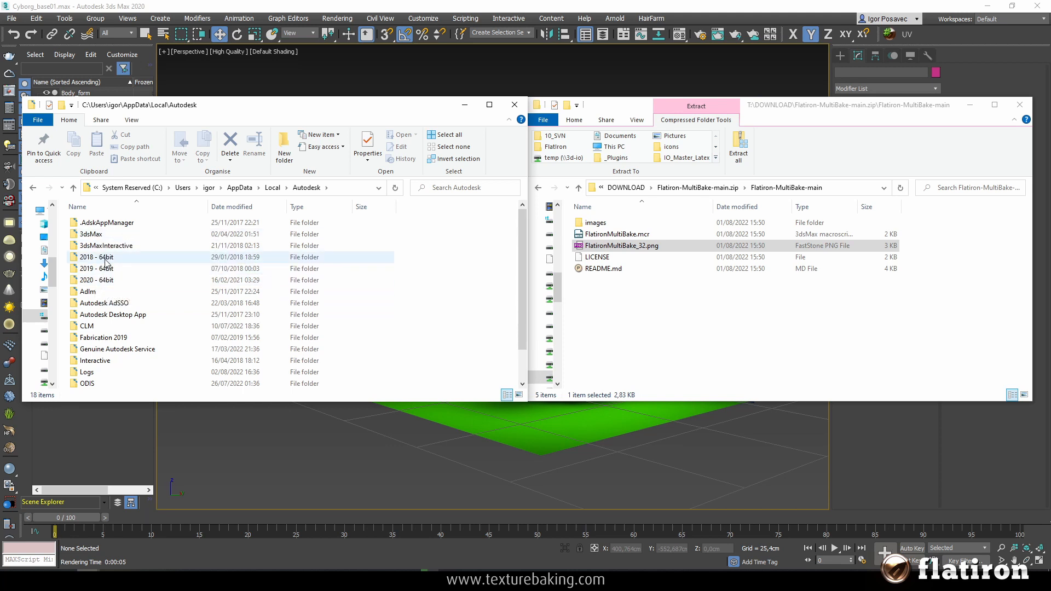
{"action": "double_click", "coordinate": [90, 234]}
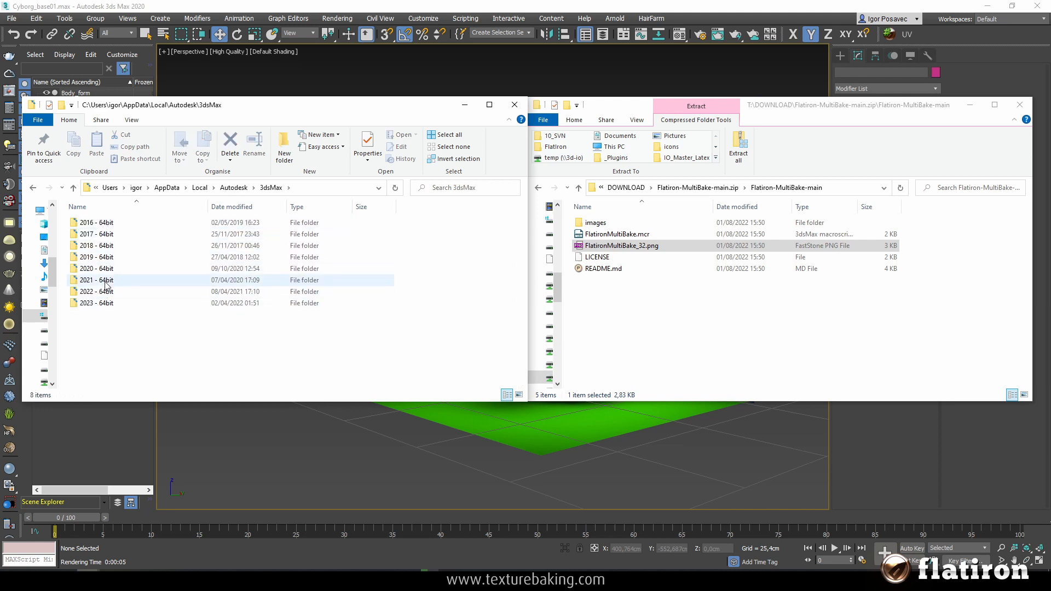
{"action": "mouse_move", "coordinate": [108, 303]}
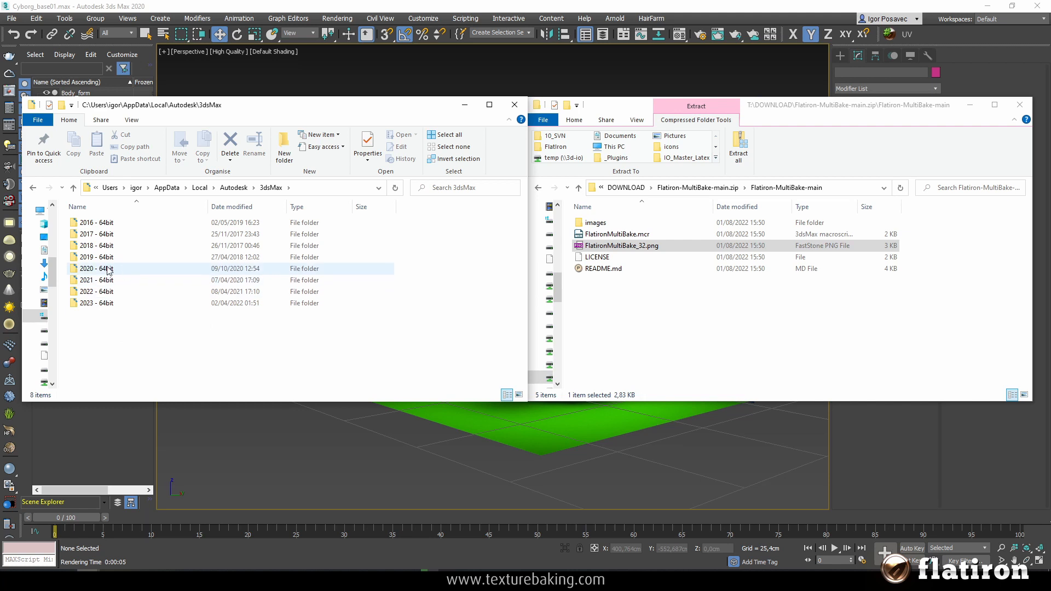
{"action": "left_click", "coordinate": [98, 268]}
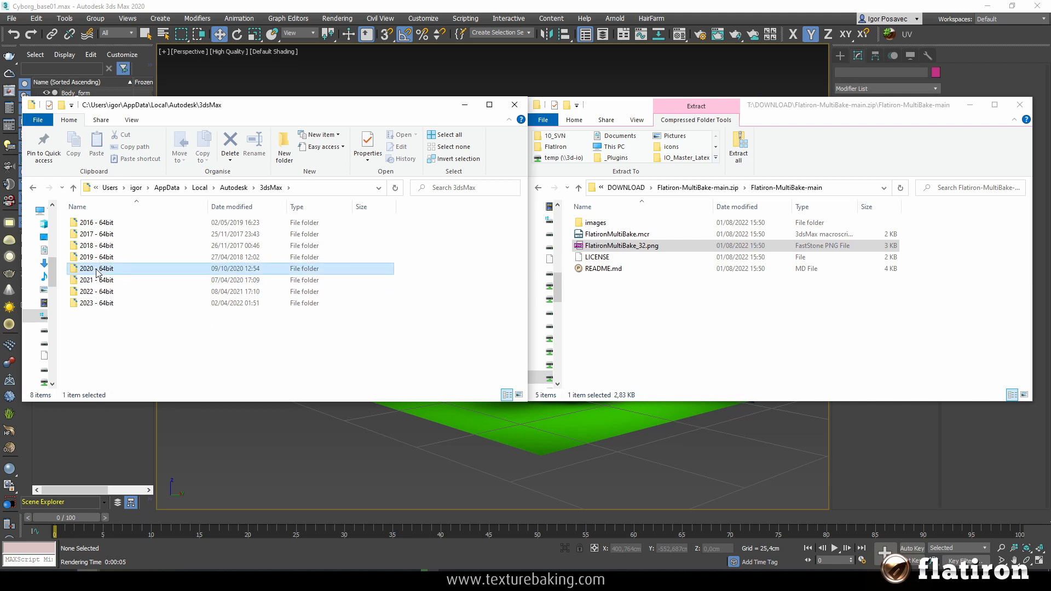
{"action": "double_click", "coordinate": [97, 268]}
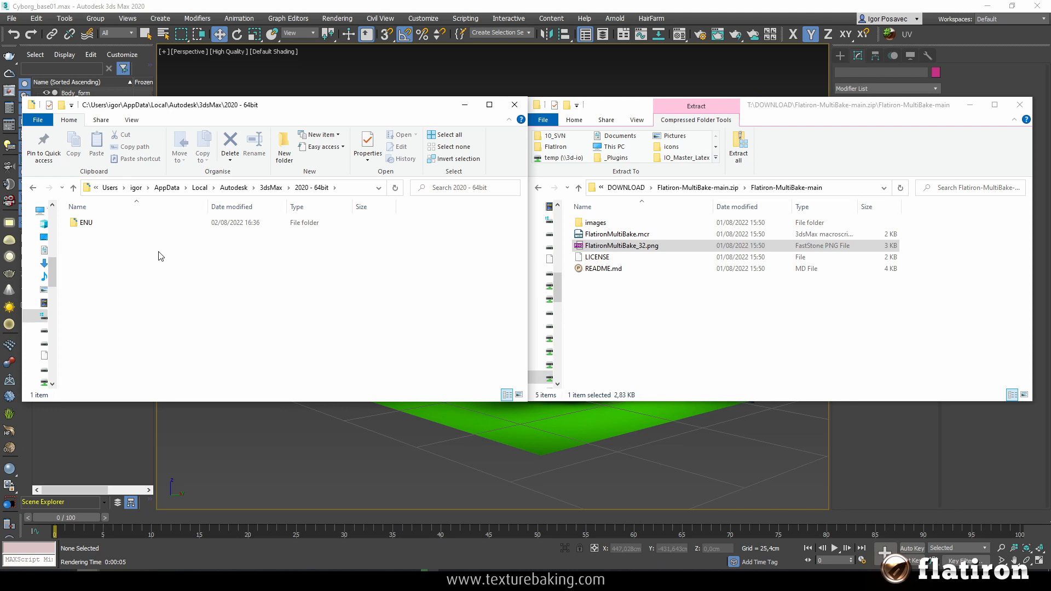
{"action": "left_click", "coordinate": [86, 222]}
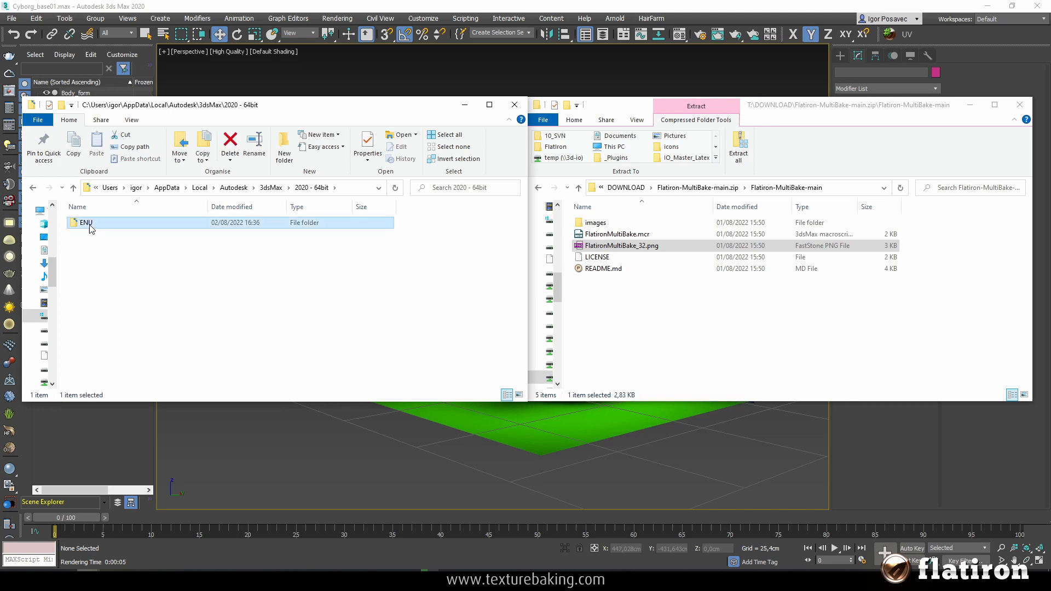
{"action": "double_click", "coordinate": [86, 222]}
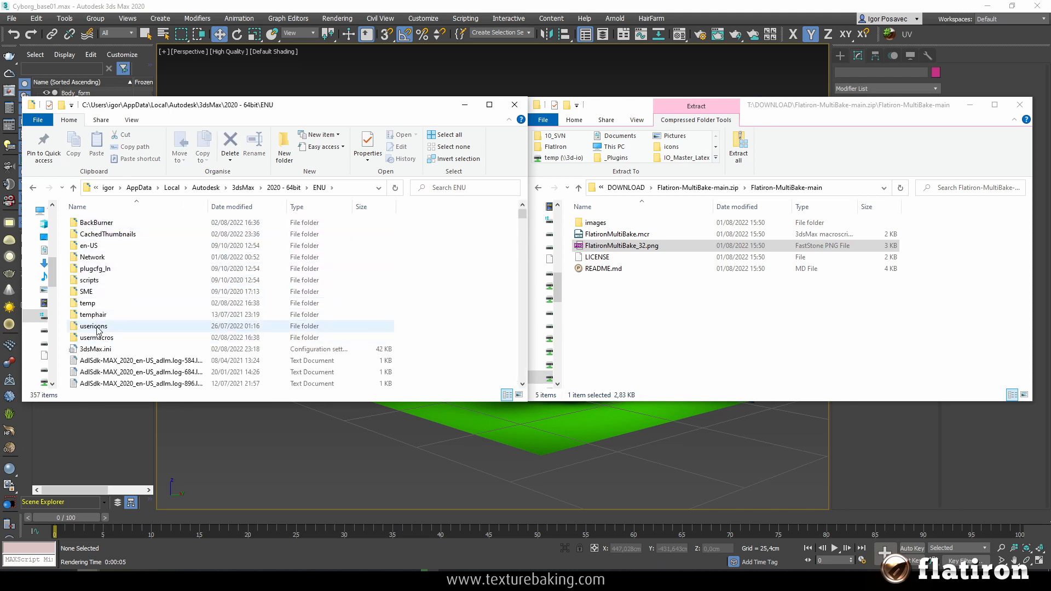
{"action": "left_click", "coordinate": [93, 325]}
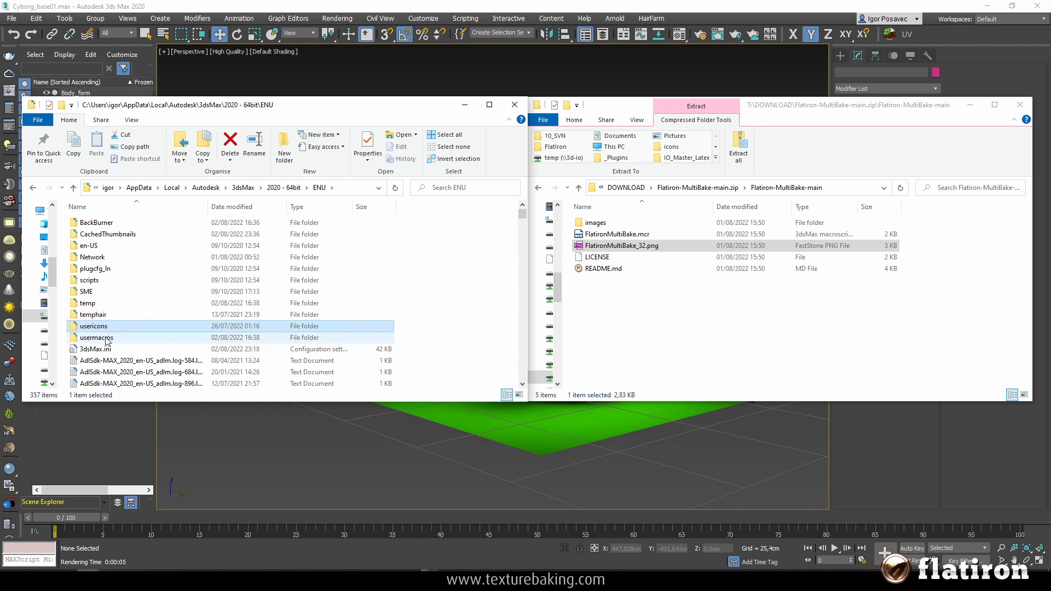
{"action": "left_click", "coordinate": [95, 337]}
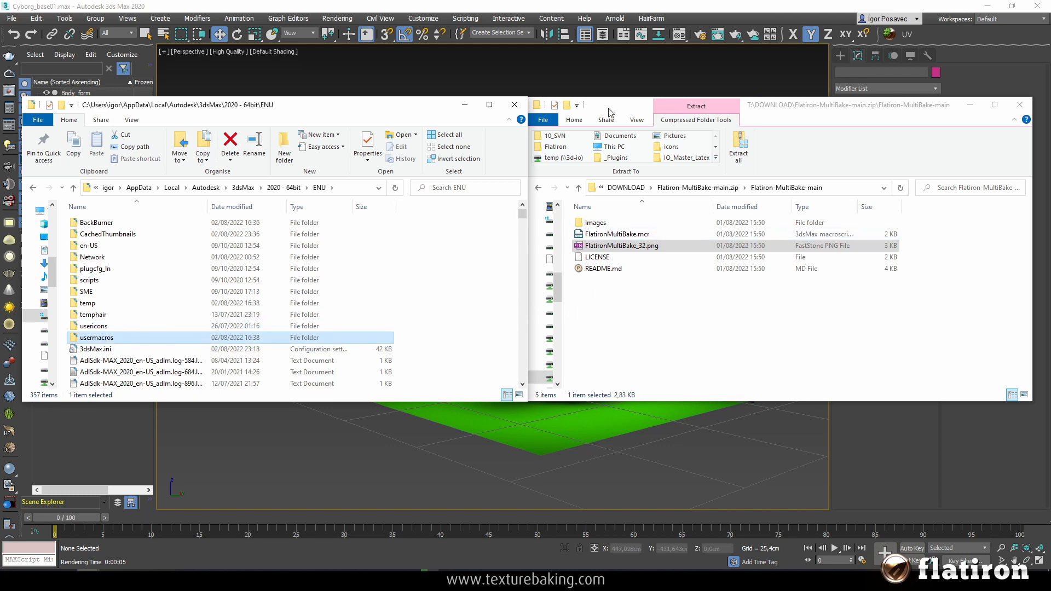
{"action": "left_click", "coordinate": [637, 241]}
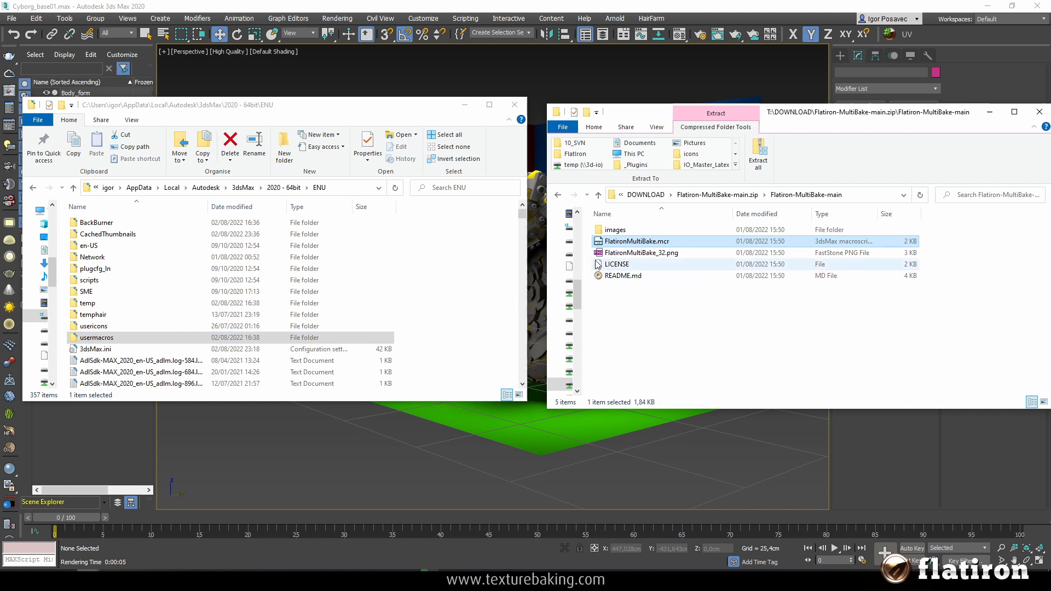
{"action": "left_click", "coordinate": [642, 253]}
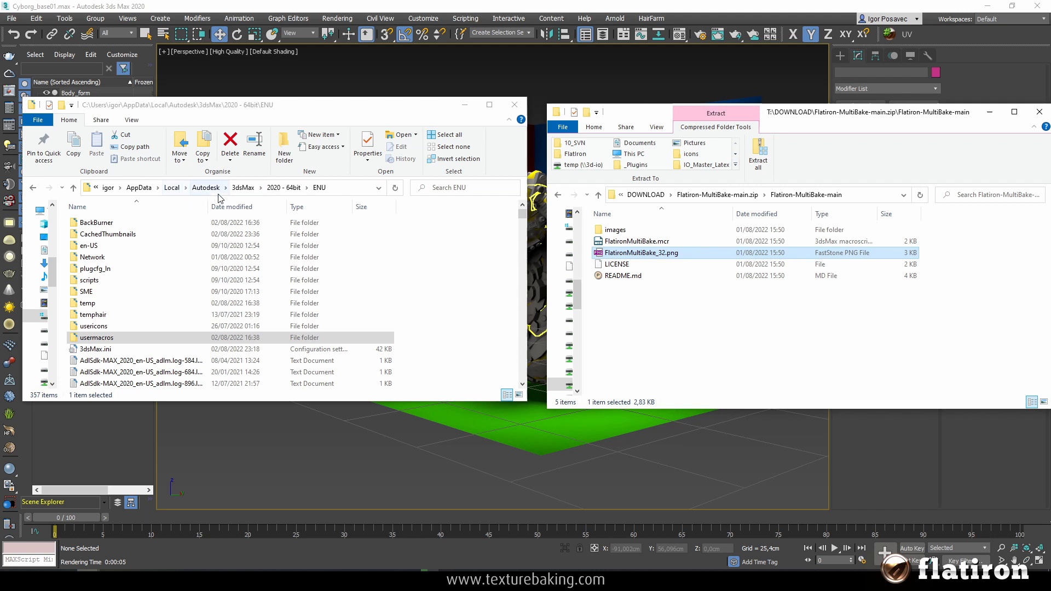
{"action": "mouse_move", "coordinate": [441, 284]}
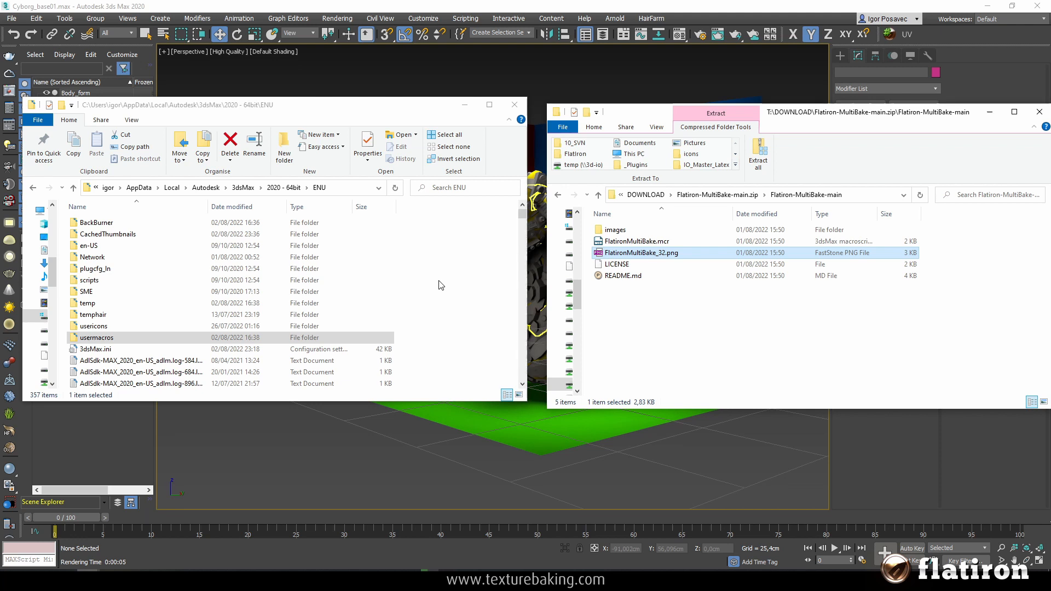
{"action": "mouse_move", "coordinate": [461, 270]}
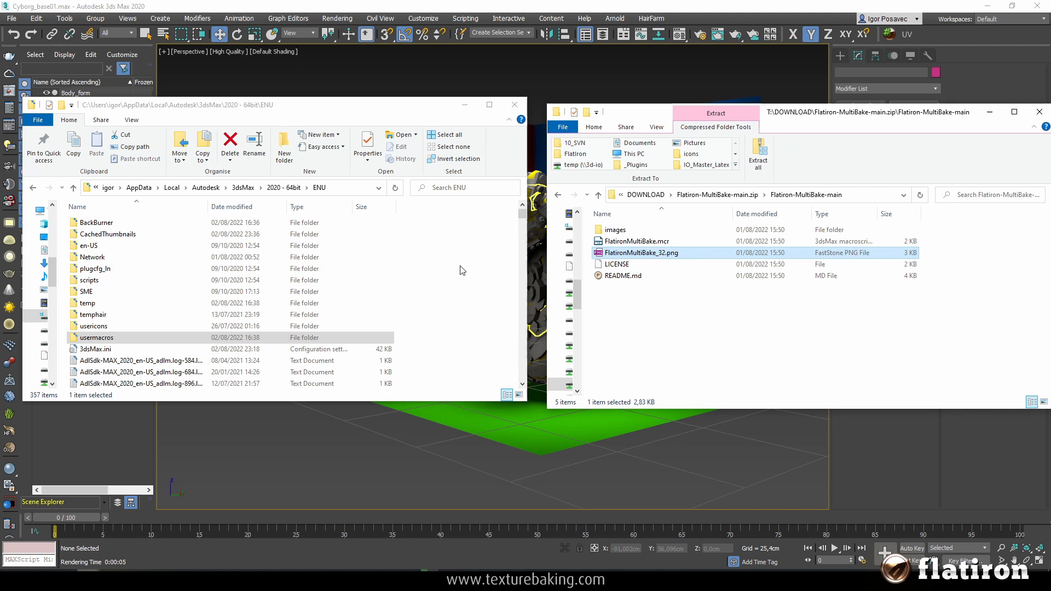
{"action": "mouse_move", "coordinate": [323, 246]}
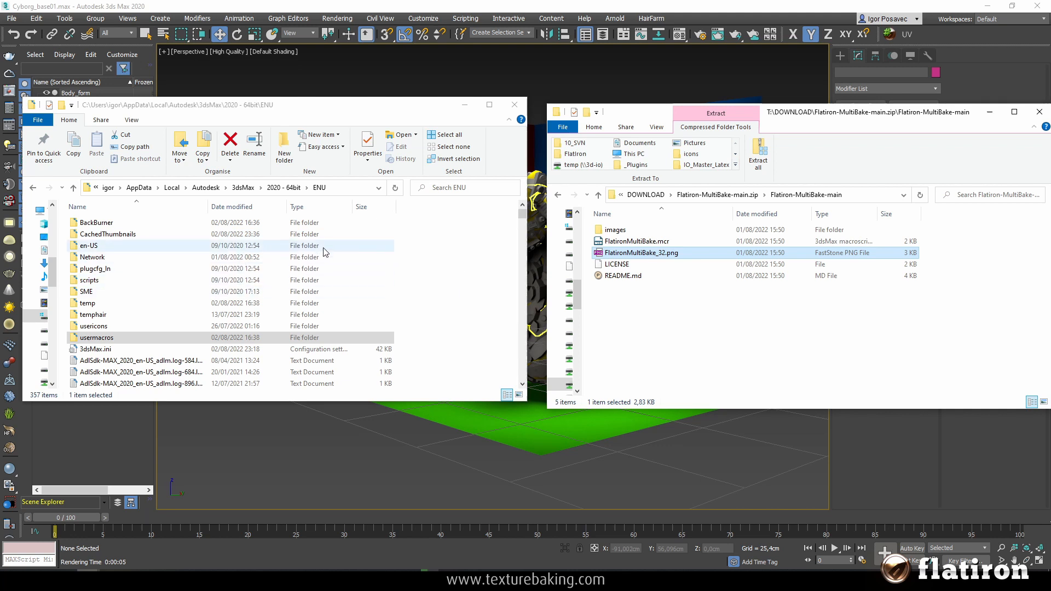
{"action": "mouse_move", "coordinate": [436, 289]}
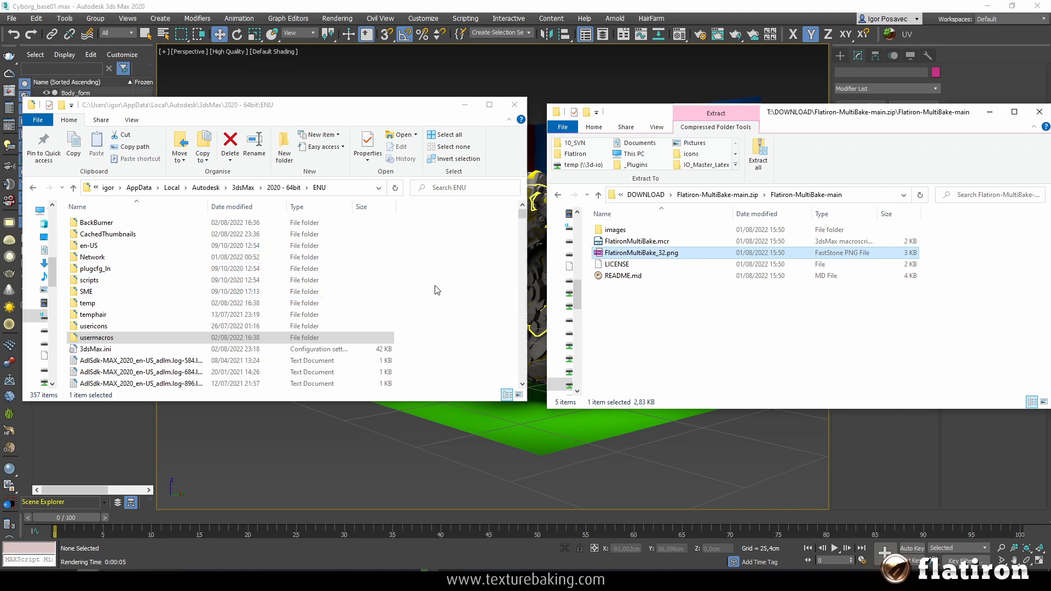
{"action": "mouse_move", "coordinate": [436, 289]}
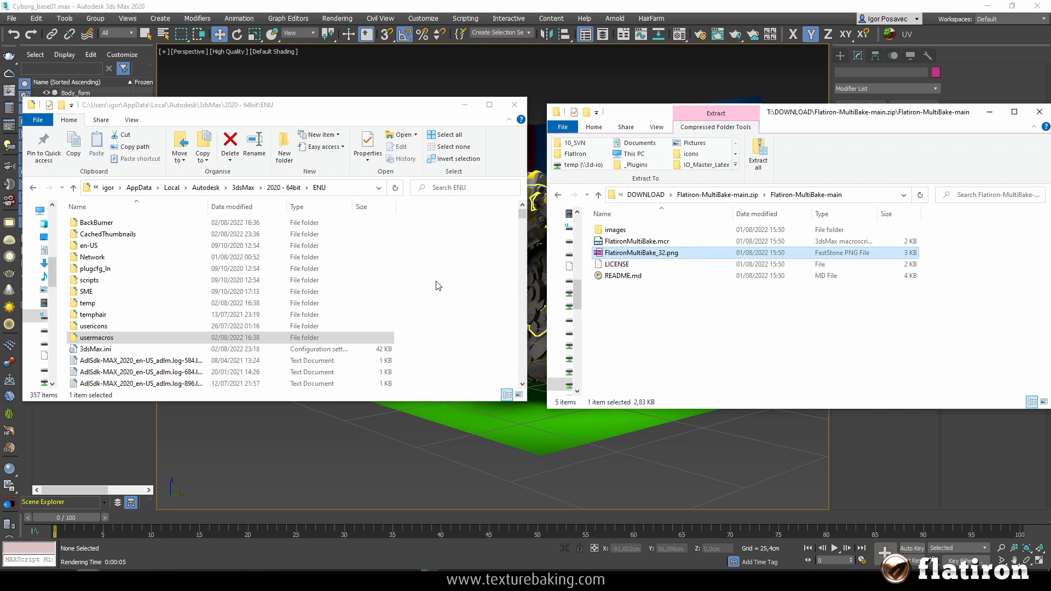
{"action": "mouse_move", "coordinate": [459, 251]}
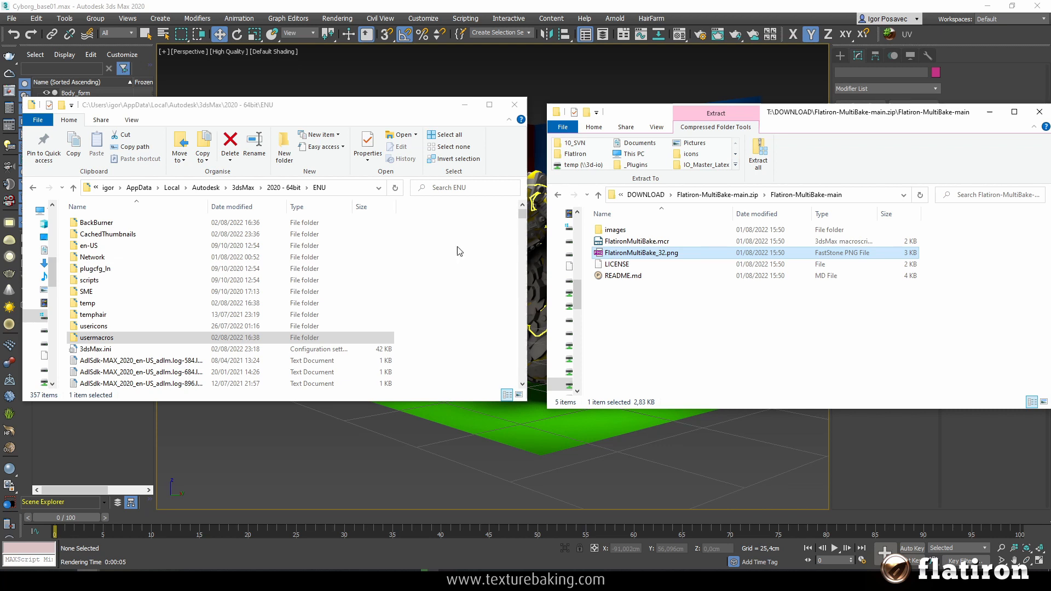
{"action": "mouse_move", "coordinate": [434, 260]}
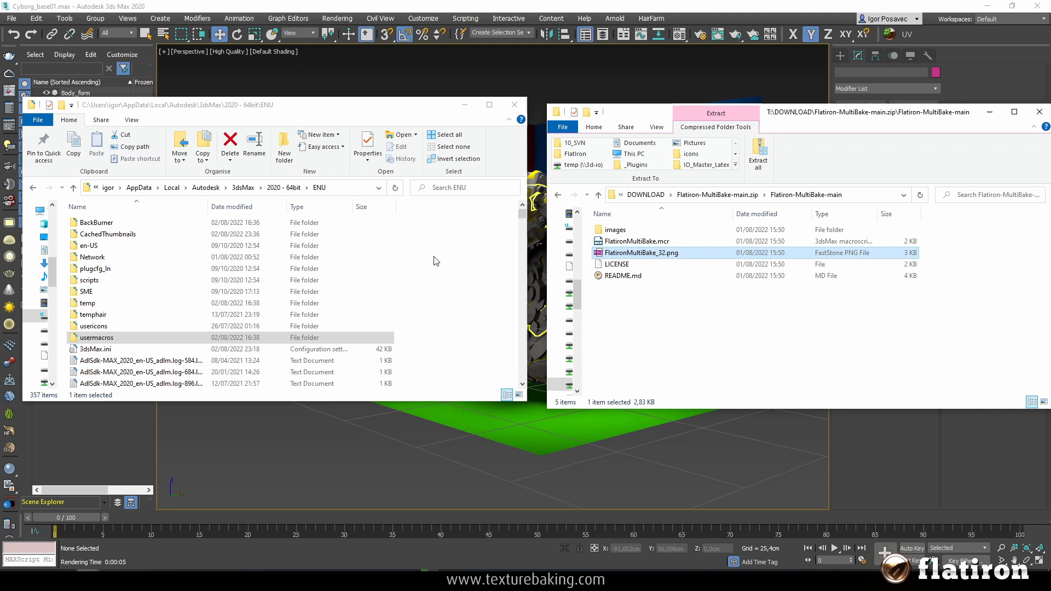
{"action": "mouse_move", "coordinate": [215, 197]}
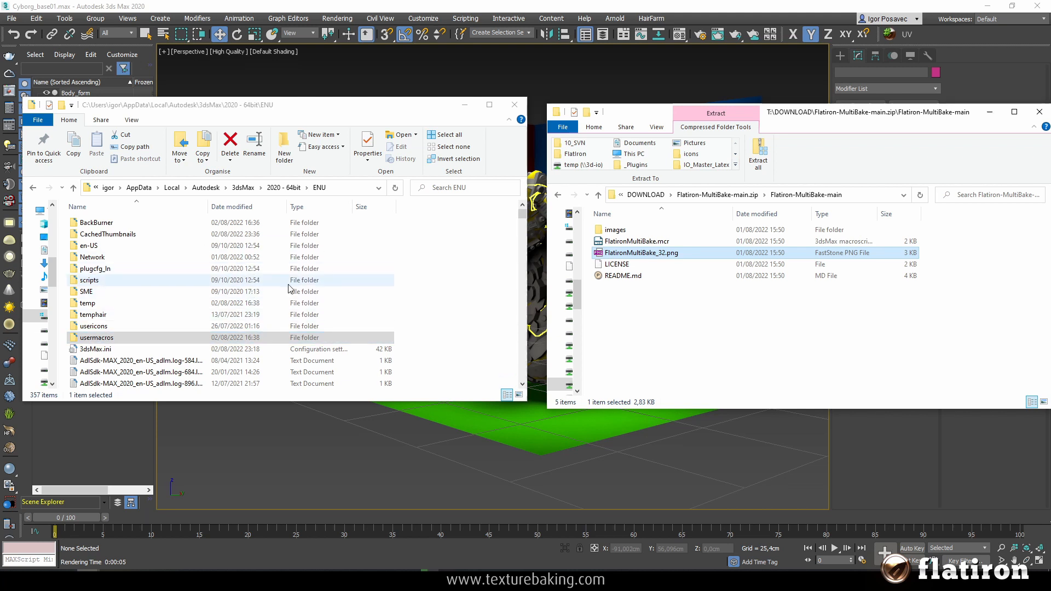
{"action": "mouse_move", "coordinate": [443, 289]}
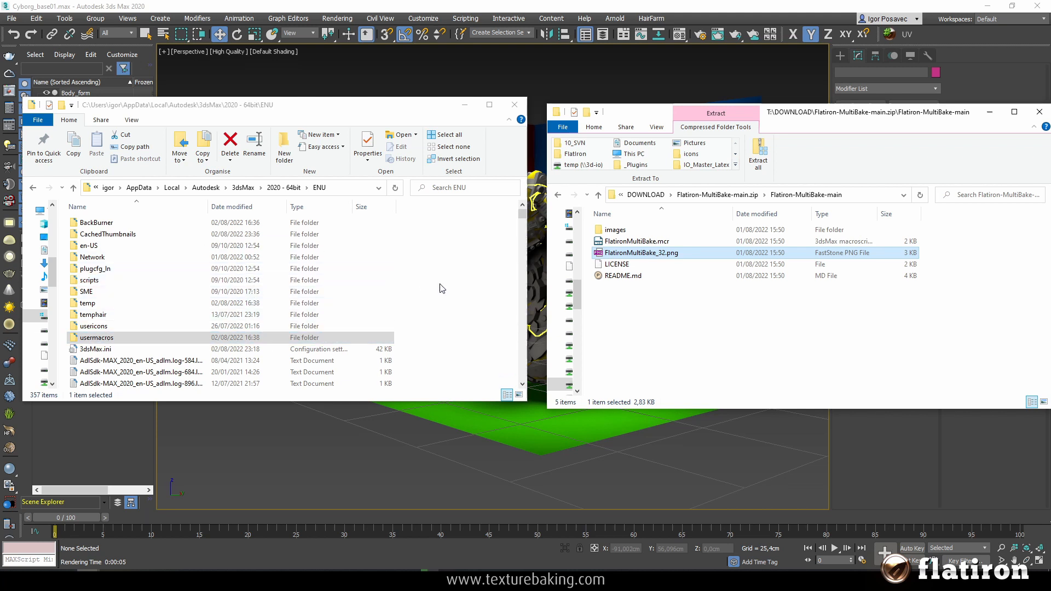
{"action": "mouse_move", "coordinate": [179, 257]}
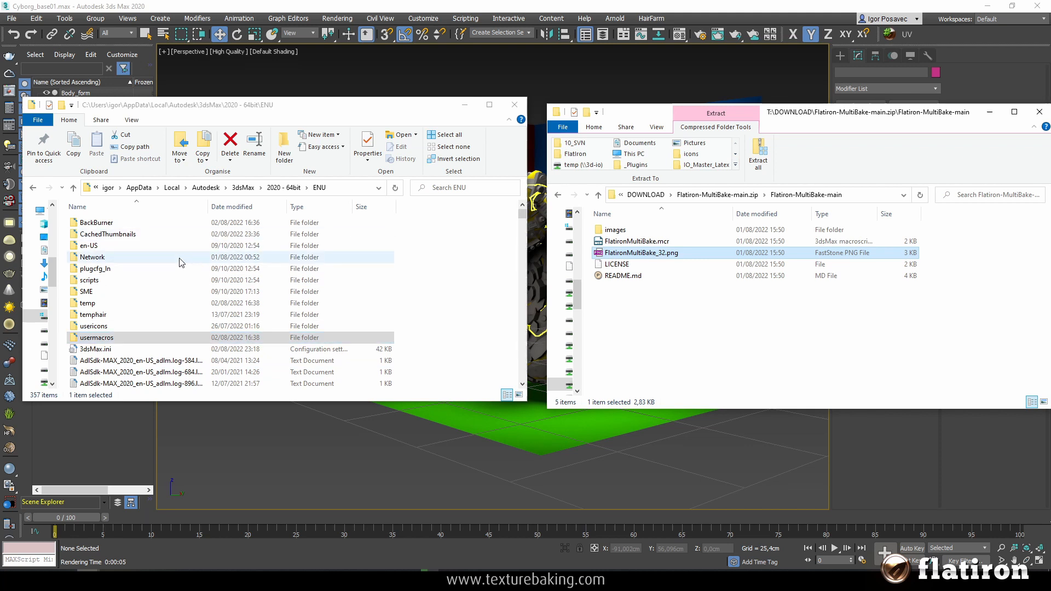
{"action": "mouse_move", "coordinate": [463, 250]}
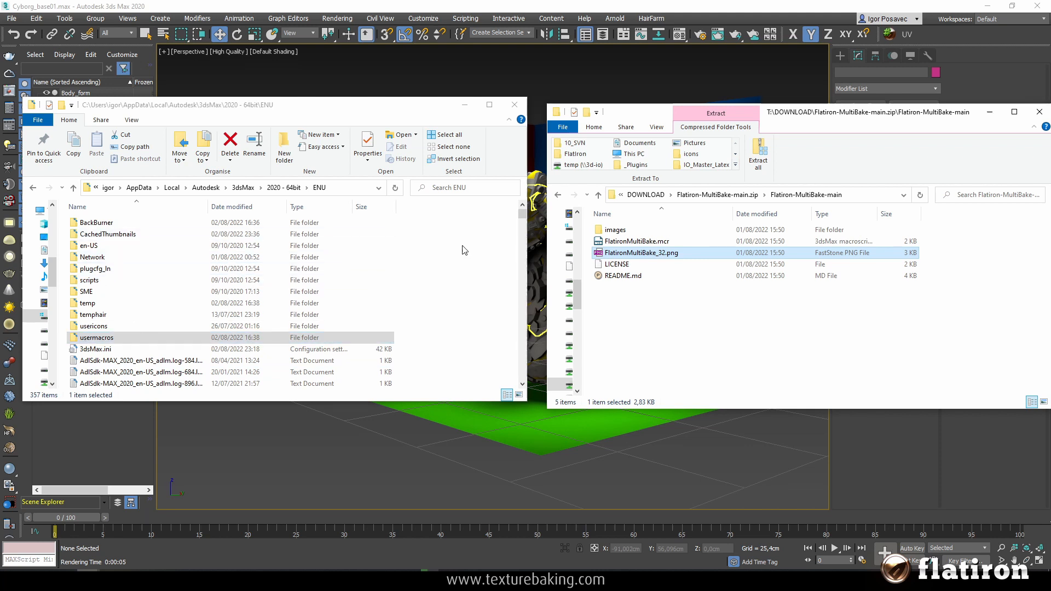
{"action": "mouse_move", "coordinate": [278, 301]}
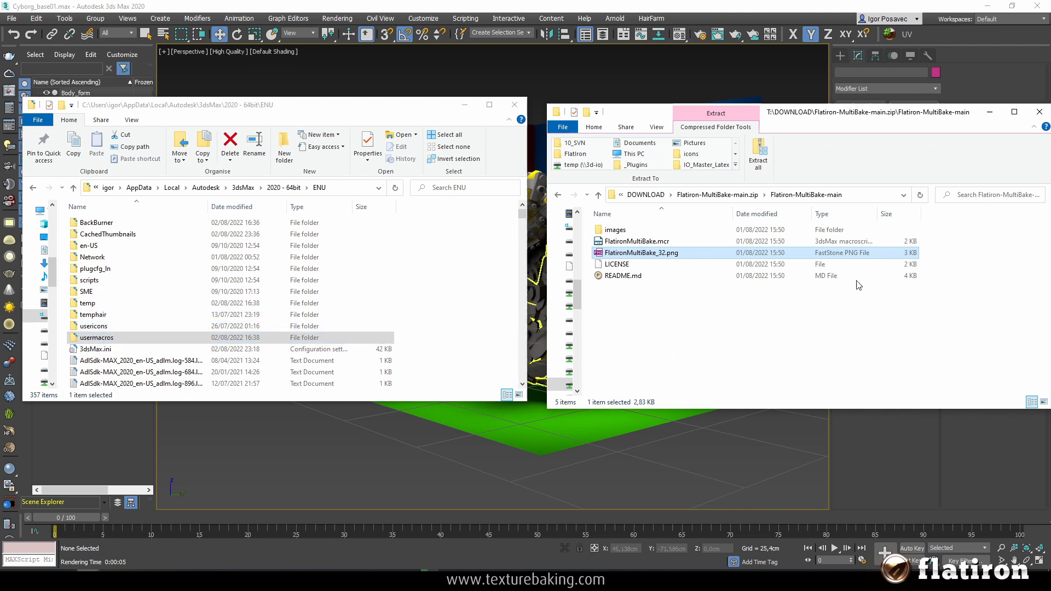
{"action": "mouse_move", "coordinate": [878, 442]}
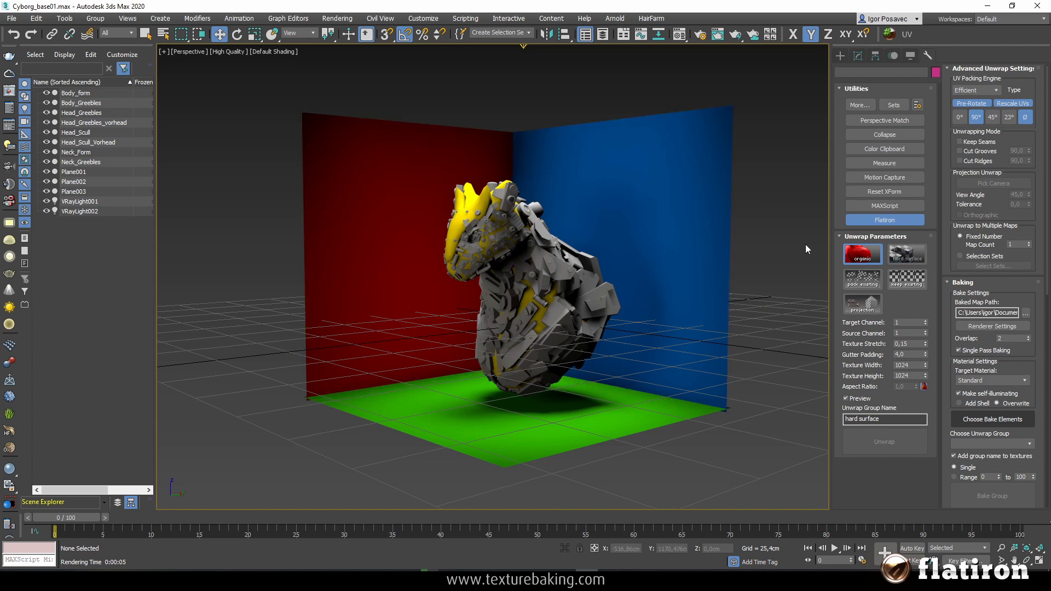
{"action": "mouse_move", "coordinate": [777, 95]}
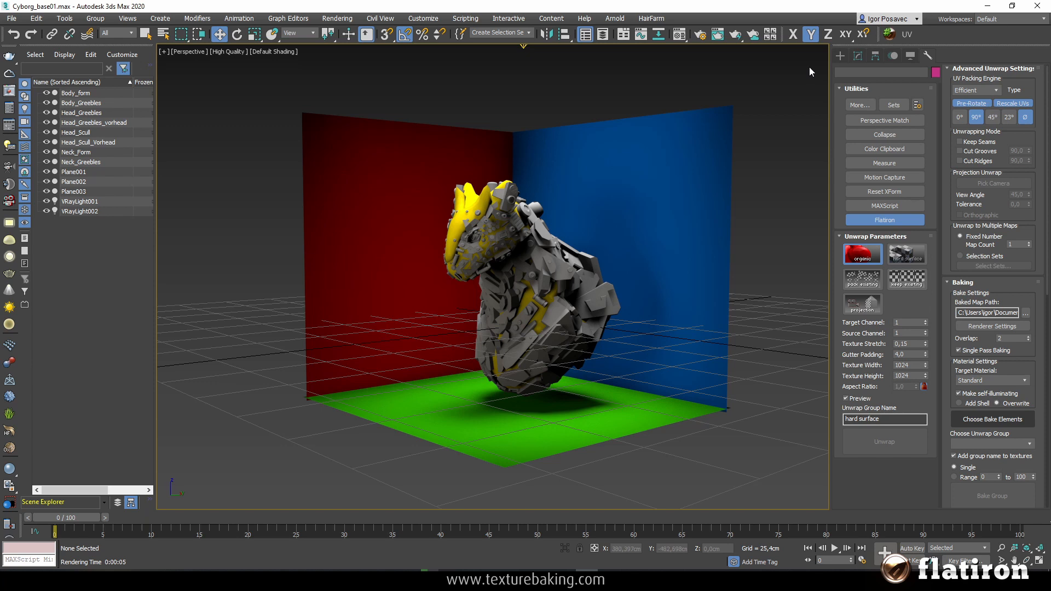
{"action": "mouse_move", "coordinate": [836, 111]}
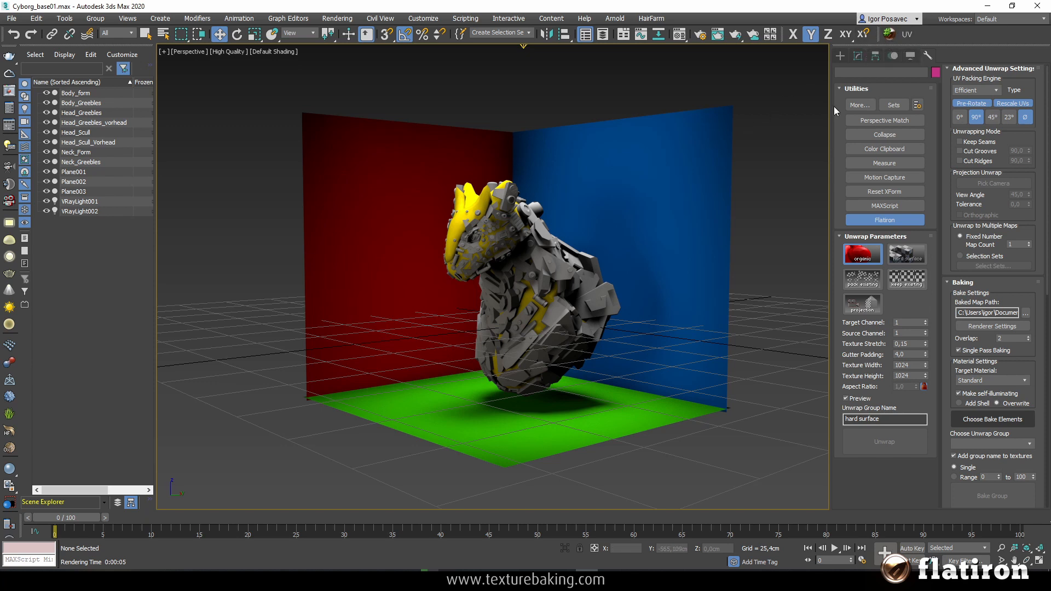
{"action": "mouse_move", "coordinate": [919, 41]}
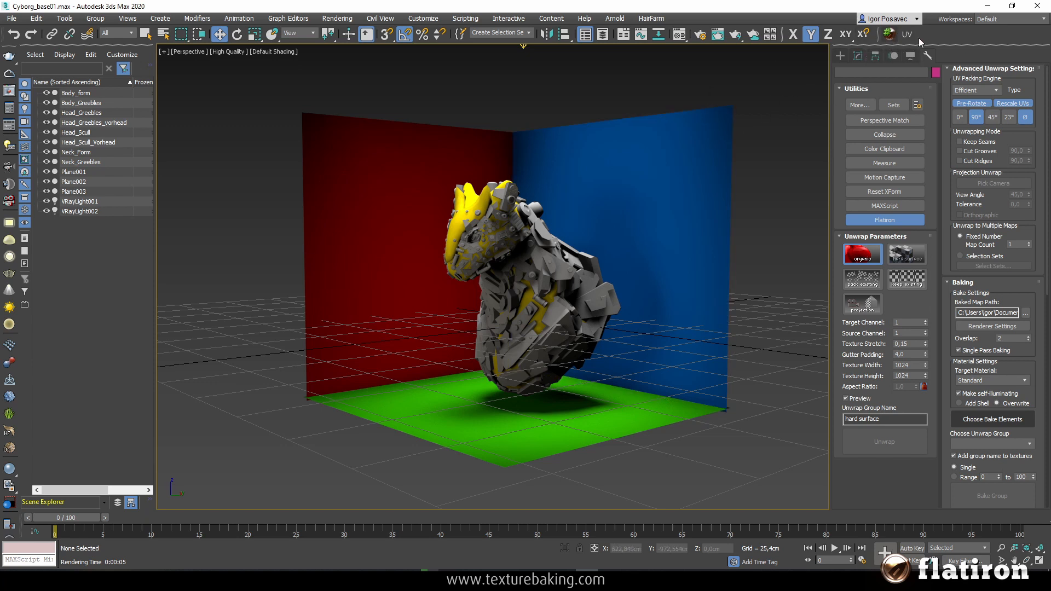
{"action": "mouse_move", "coordinate": [952, 36]}
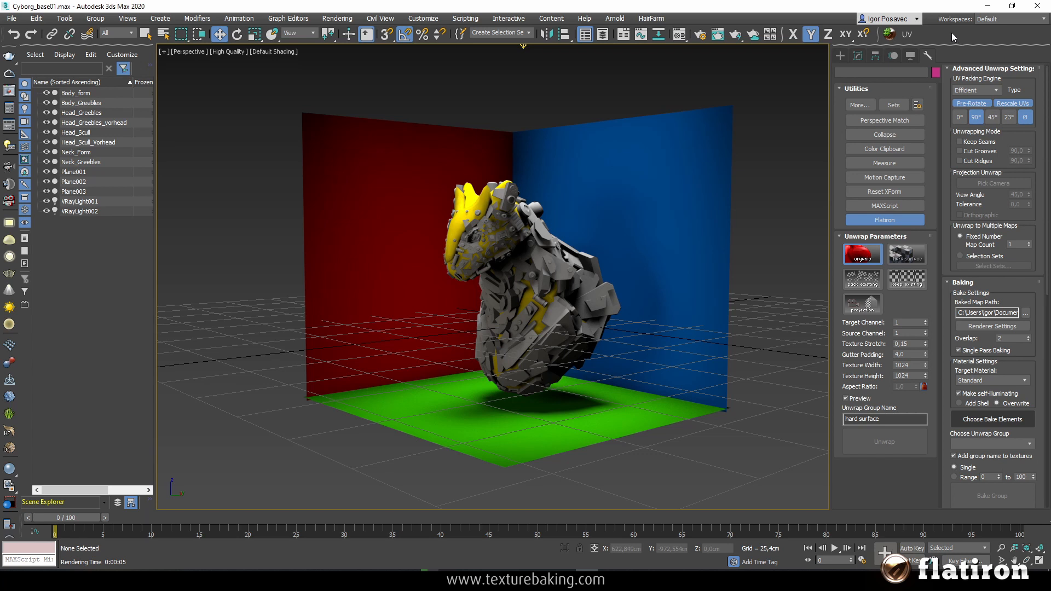
{"action": "mouse_move", "coordinate": [959, 39]}
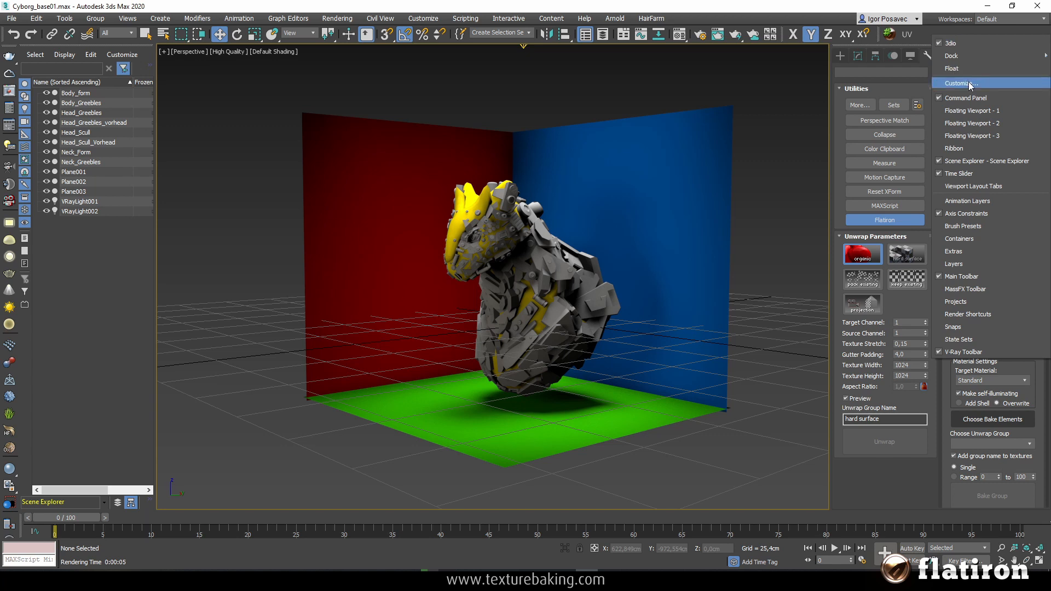
{"action": "left_click", "coordinate": [959, 83]}
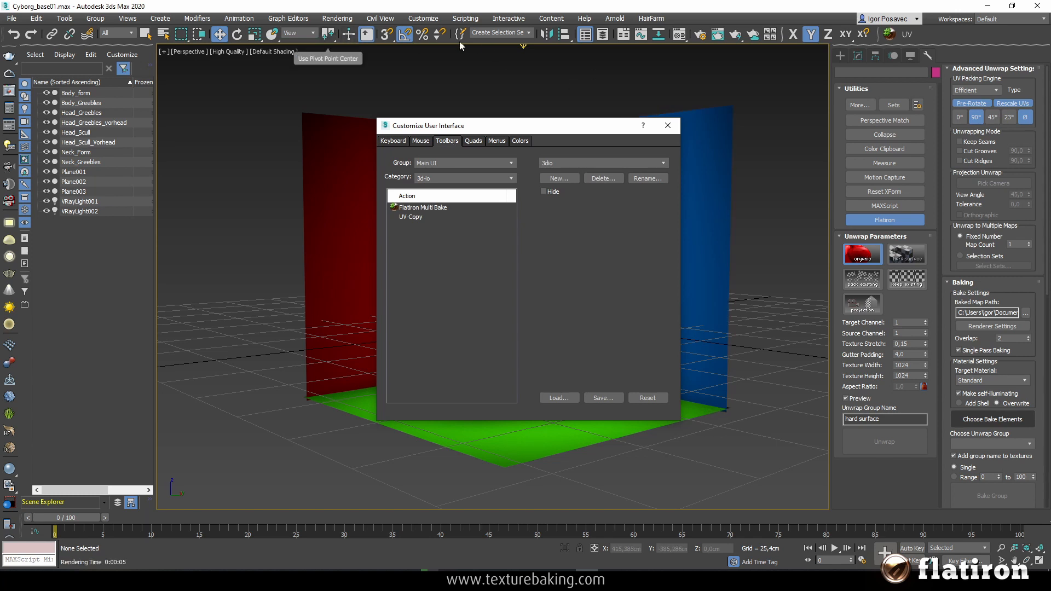
{"action": "mouse_move", "coordinate": [428, 208]}
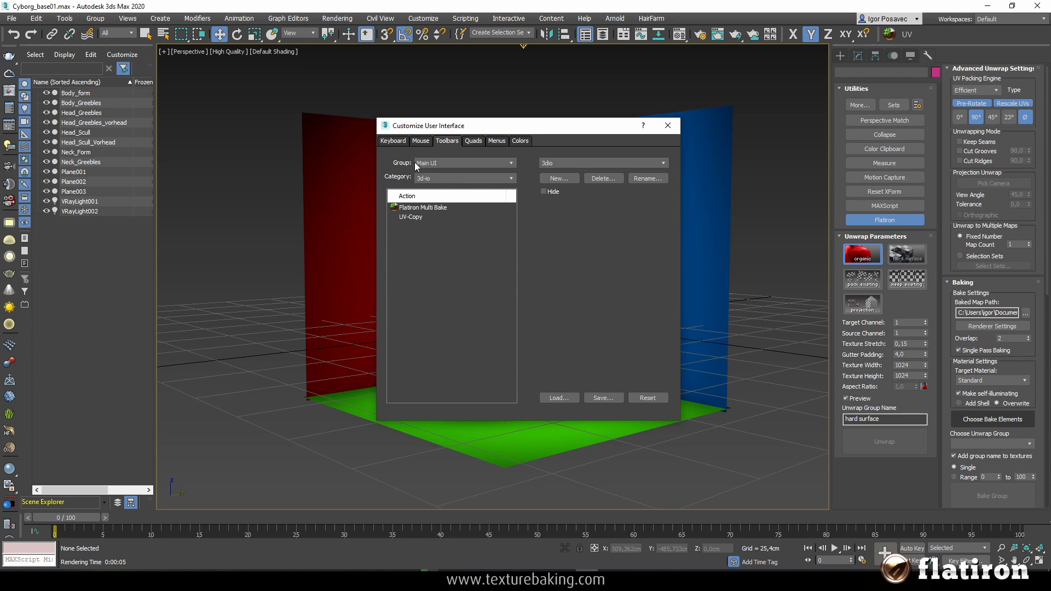
{"action": "mouse_move", "coordinate": [399, 174]}
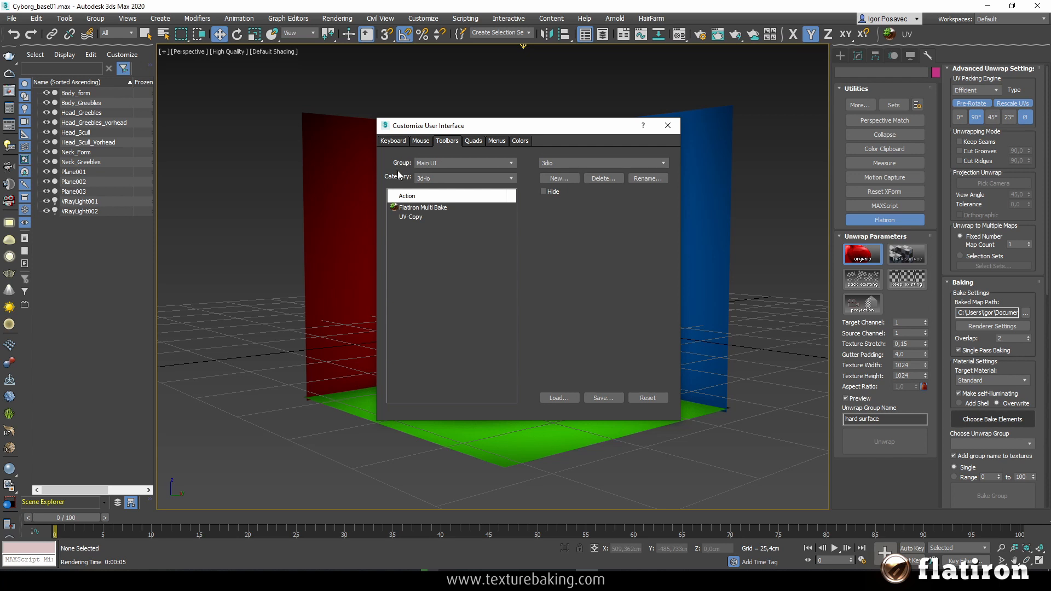
{"action": "mouse_move", "coordinate": [433, 181]}
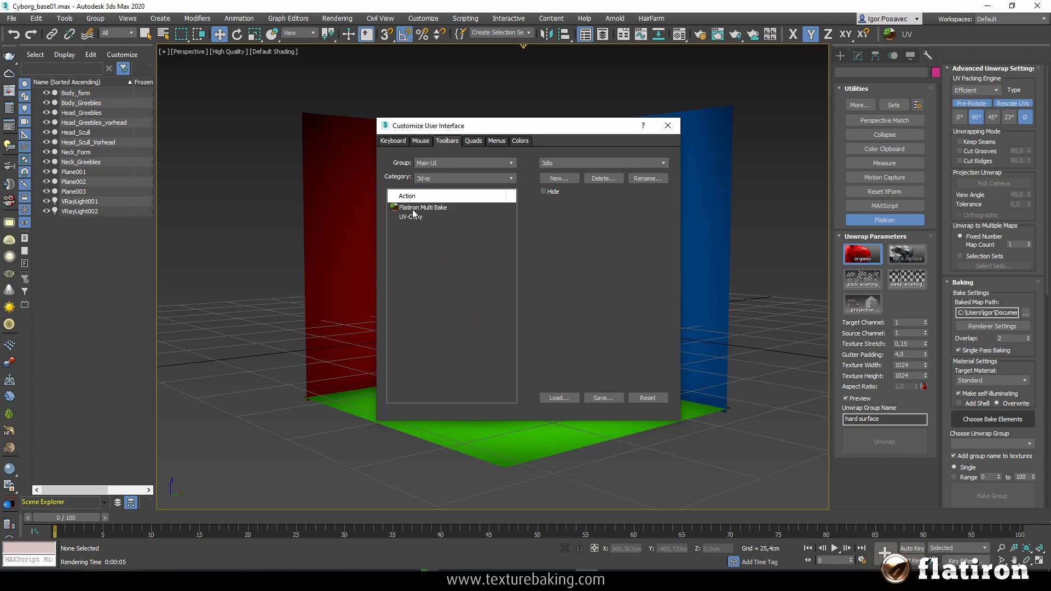
{"action": "mouse_move", "coordinate": [418, 224]}
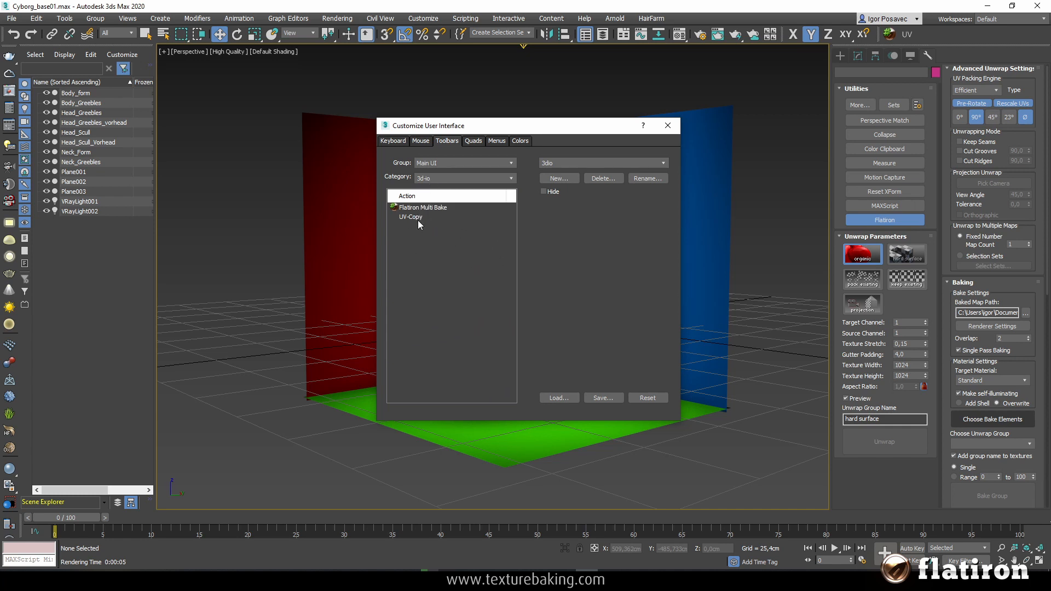
{"action": "left_click", "coordinate": [422, 207]}
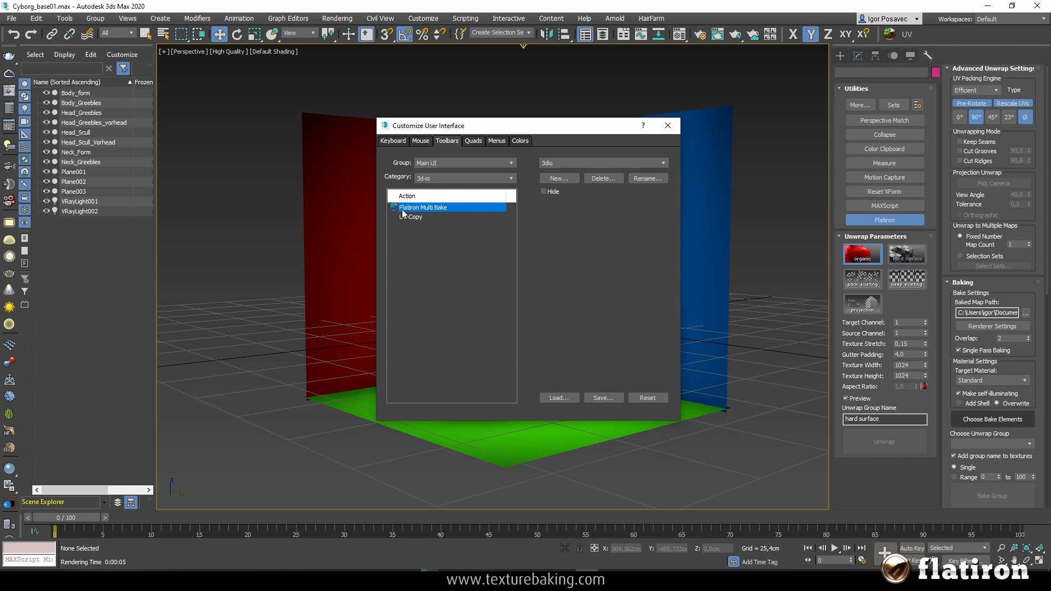
{"action": "mouse_move", "coordinate": [398, 210]}
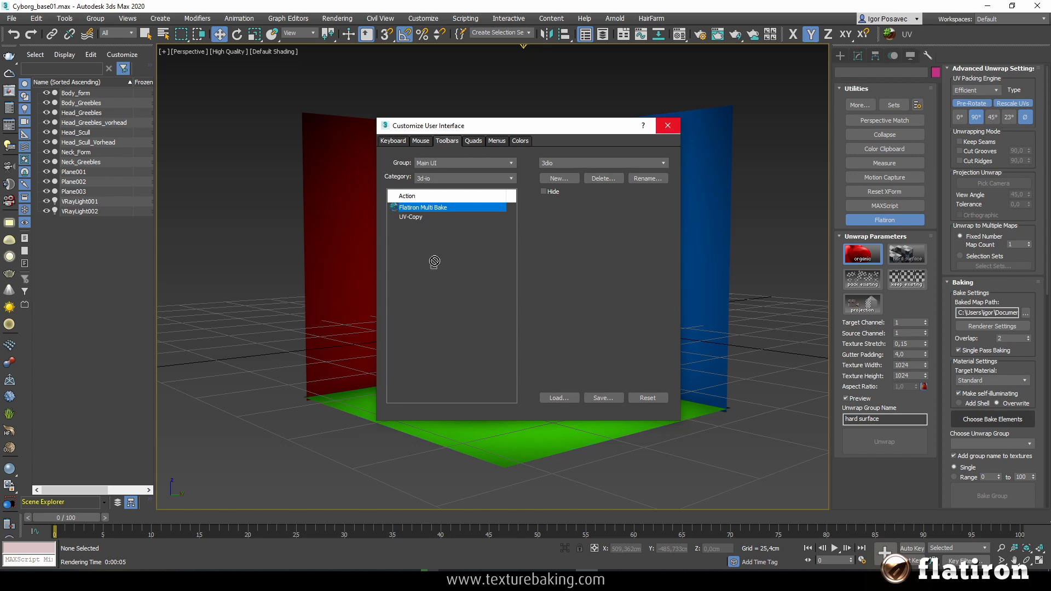
{"action": "mouse_move", "coordinate": [602, 397]}
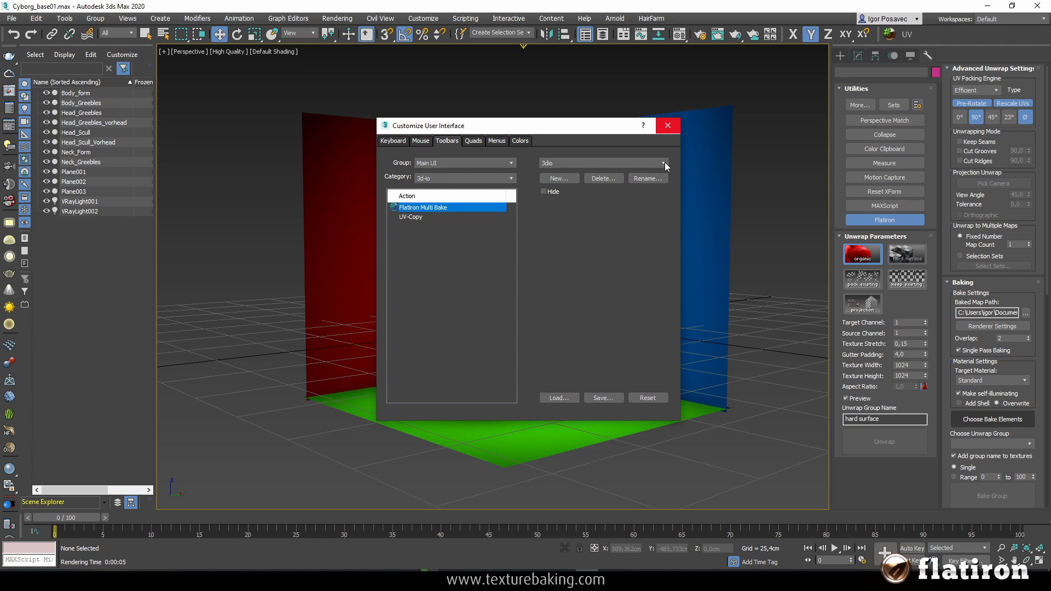
{"action": "left_click", "coordinate": [669, 125]}
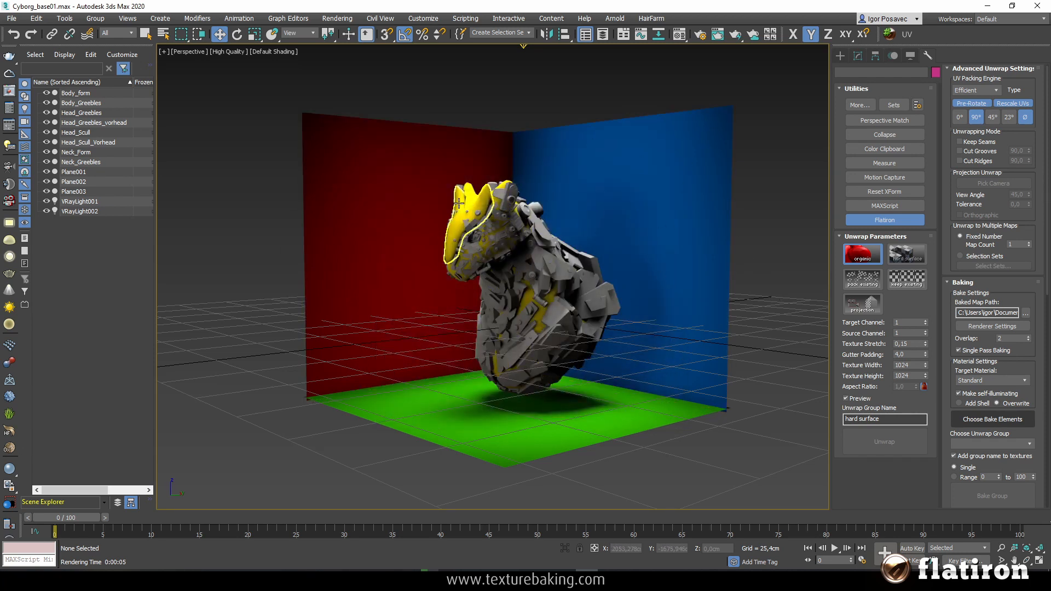
{"action": "left_click", "coordinate": [366, 263]}
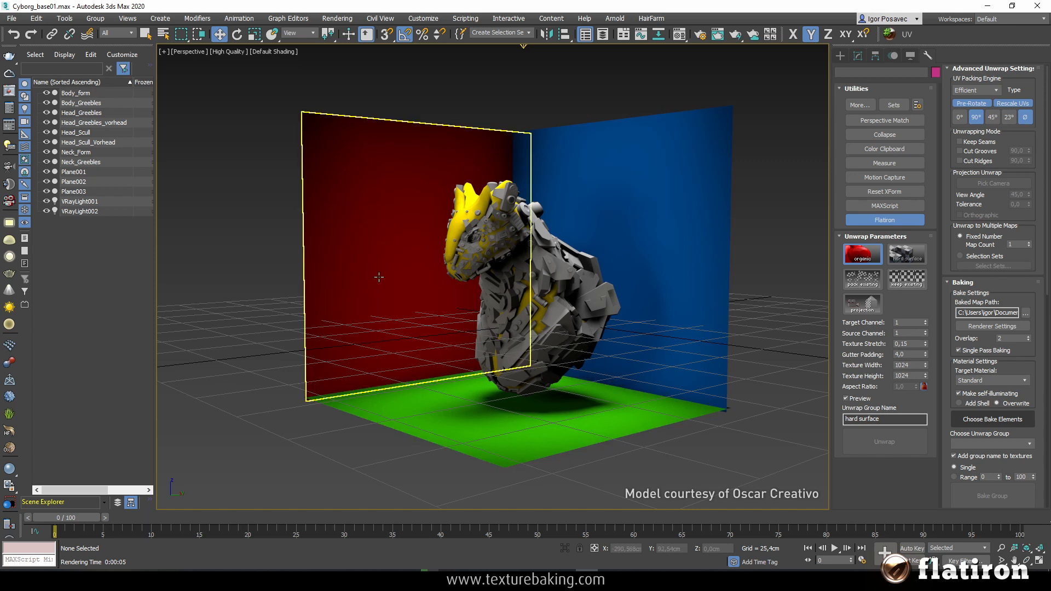
{"action": "left_click", "coordinate": [337, 33]}
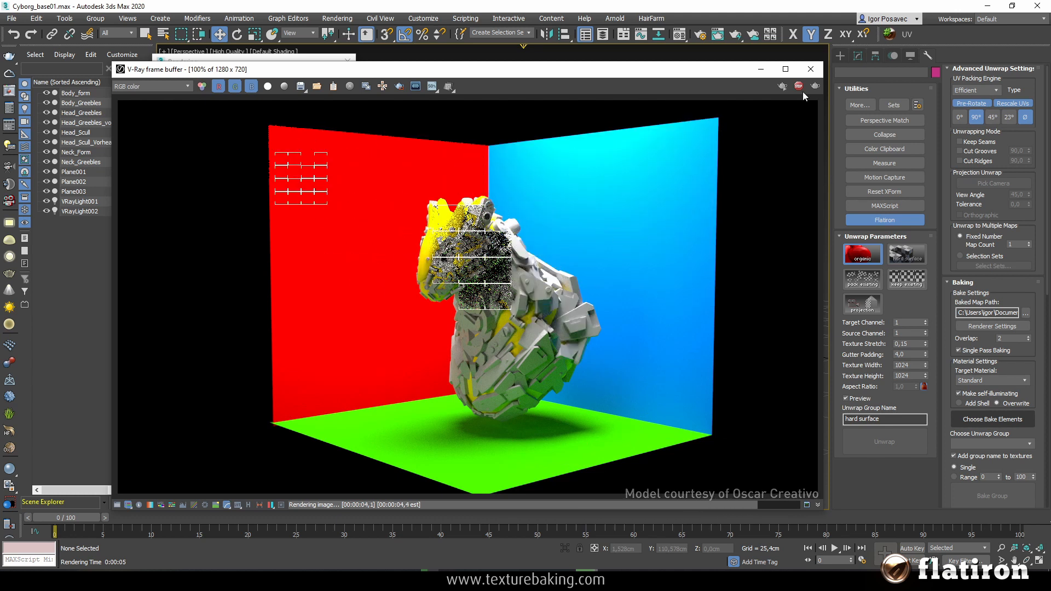
{"action": "left_click", "coordinate": [810, 69]}
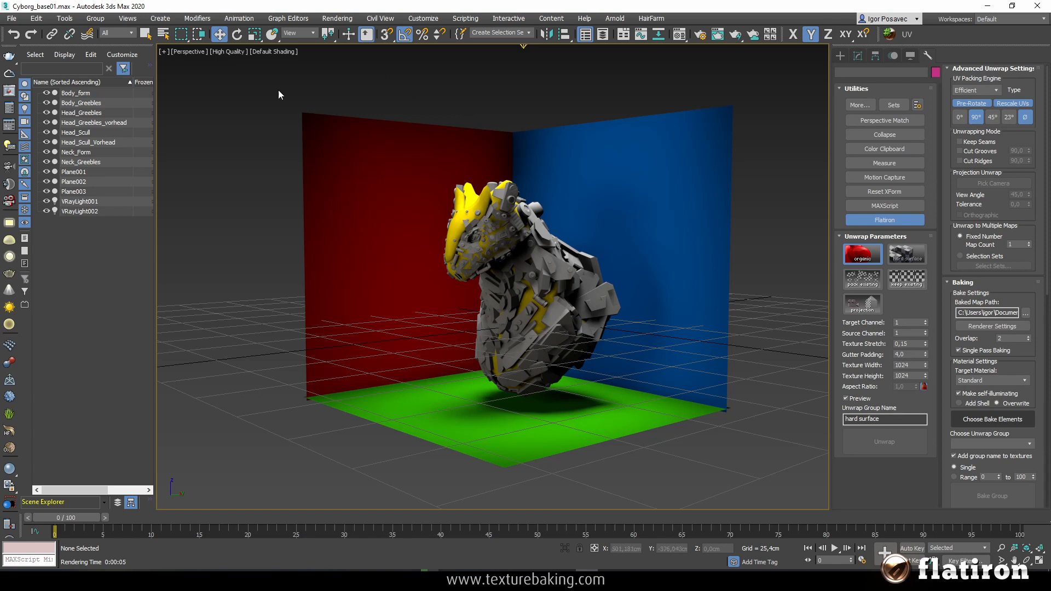
- Select the greebles, name the group 'hard surface stuff', set channel 4, Hard Surface preset
{"action": "left_click", "coordinate": [81, 102]}
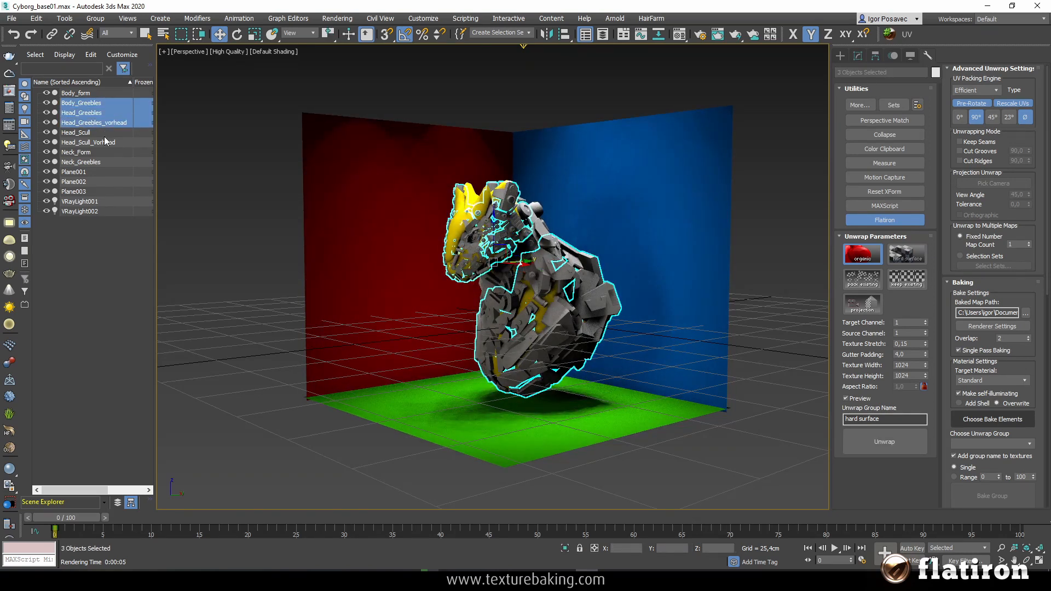
{"action": "left_click", "coordinate": [81, 162]}
{"action": "type", "text": " s"}
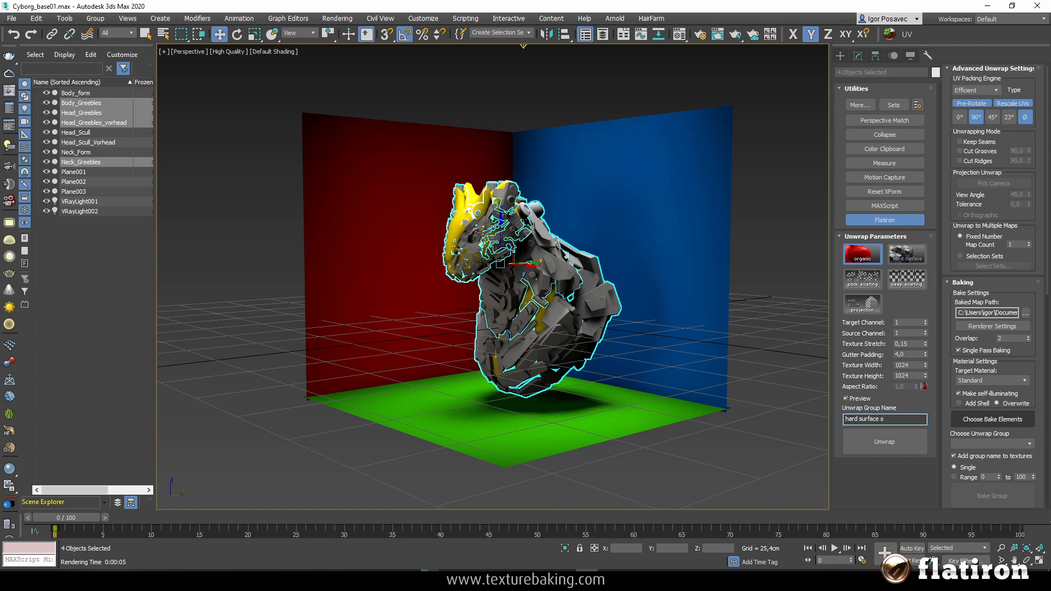
{"action": "type", "text": "tuff"}
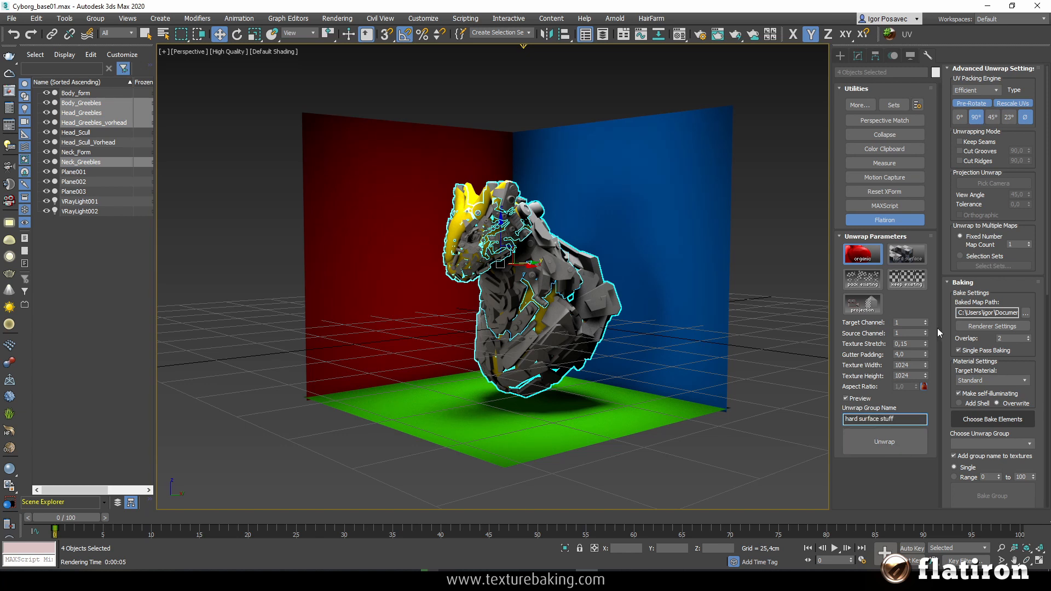
{"action": "left_click", "coordinate": [924, 321]}
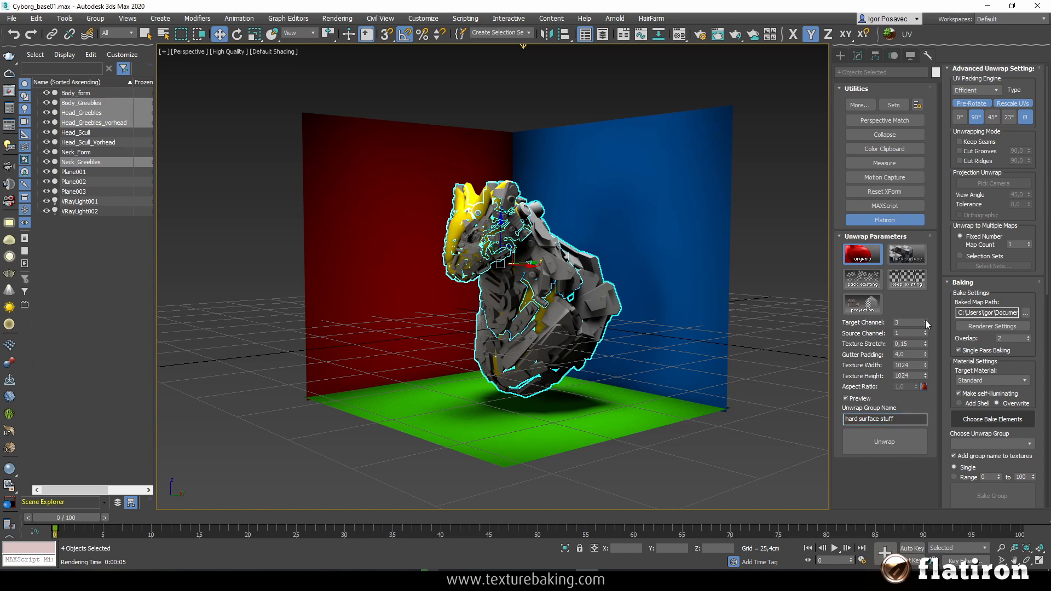
{"action": "left_click", "coordinate": [923, 320]}
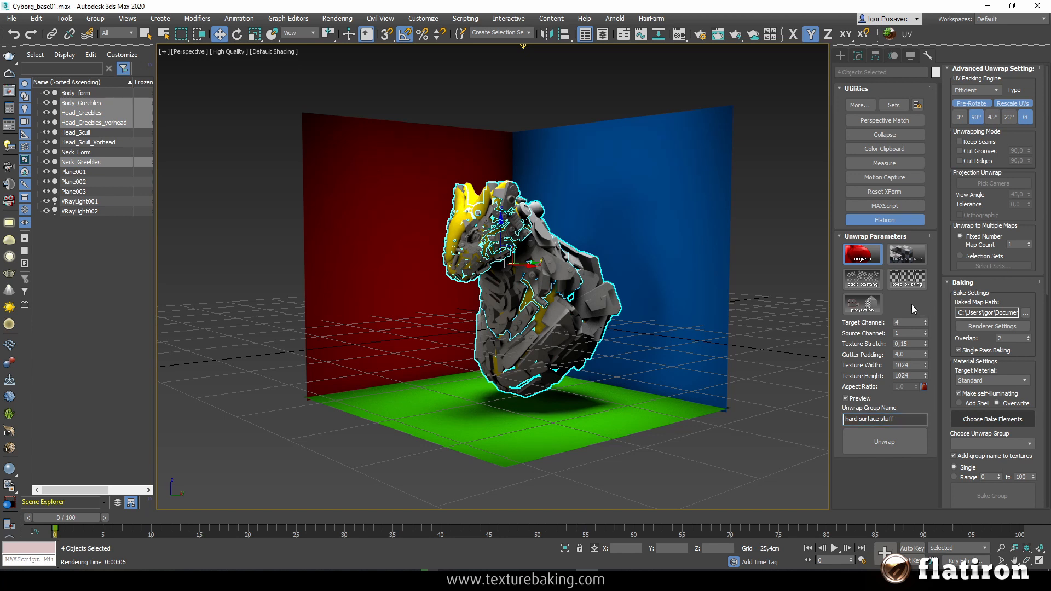
{"action": "left_click", "coordinate": [906, 255]}
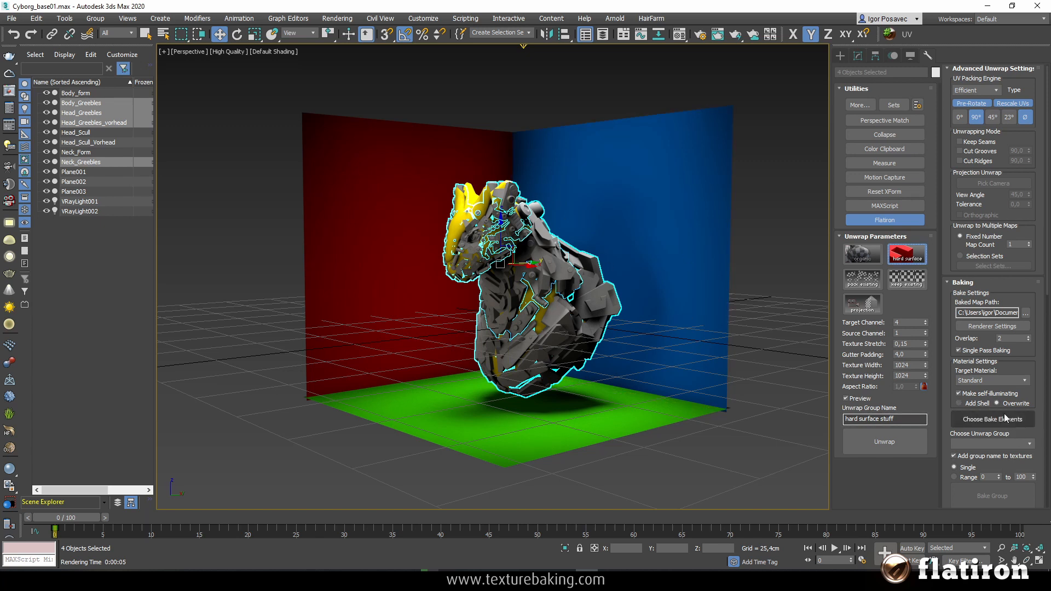
- Add a 1024×1024 VRayCompleteMap bake element output to the Diffuse Color slot
{"action": "left_click", "coordinate": [991, 418]}
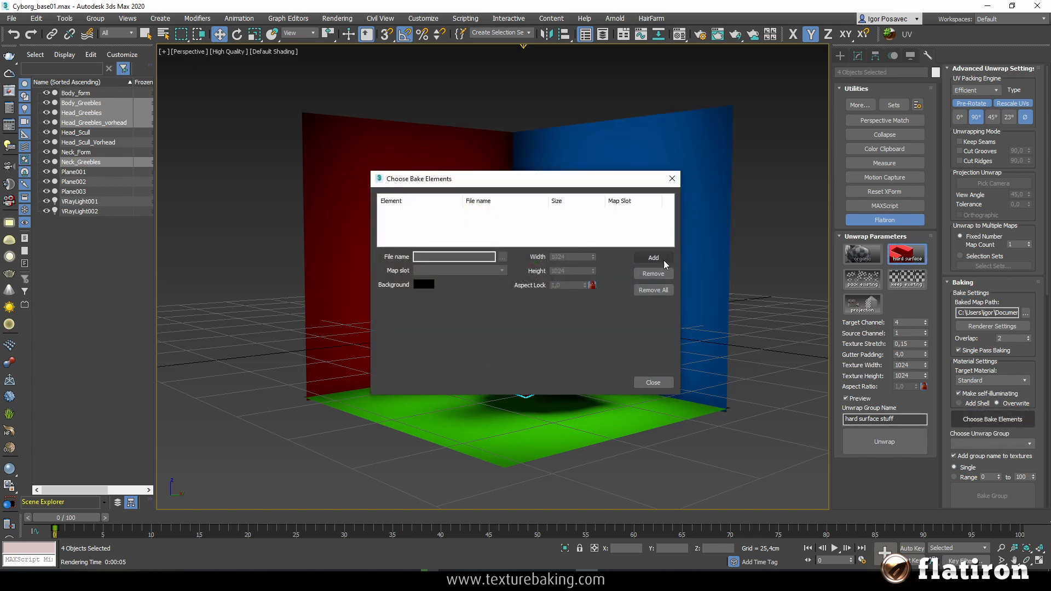
{"action": "left_click", "coordinate": [651, 257]}
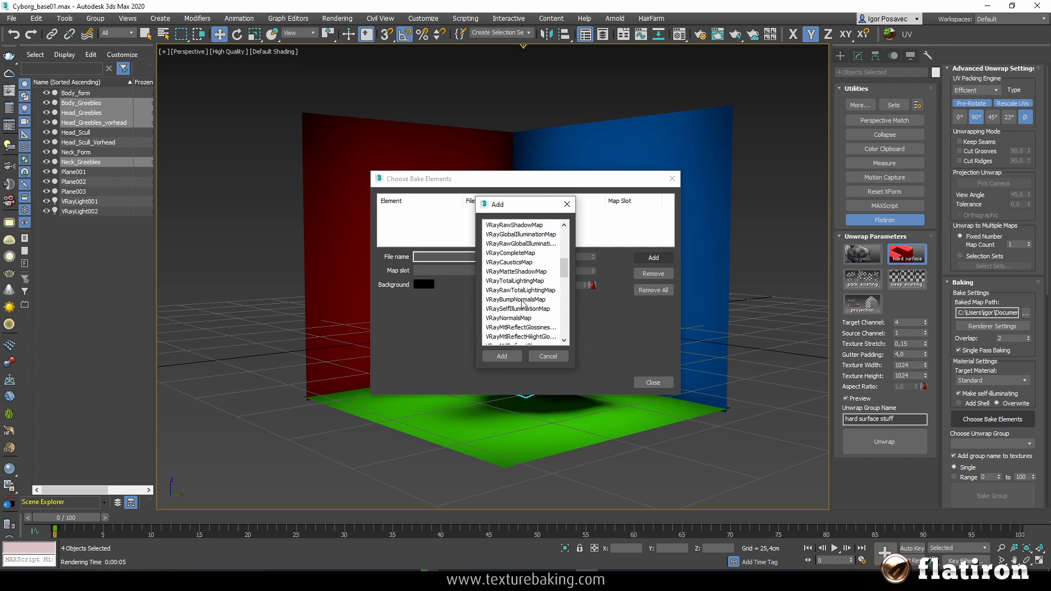
{"action": "left_click", "coordinate": [511, 253]}
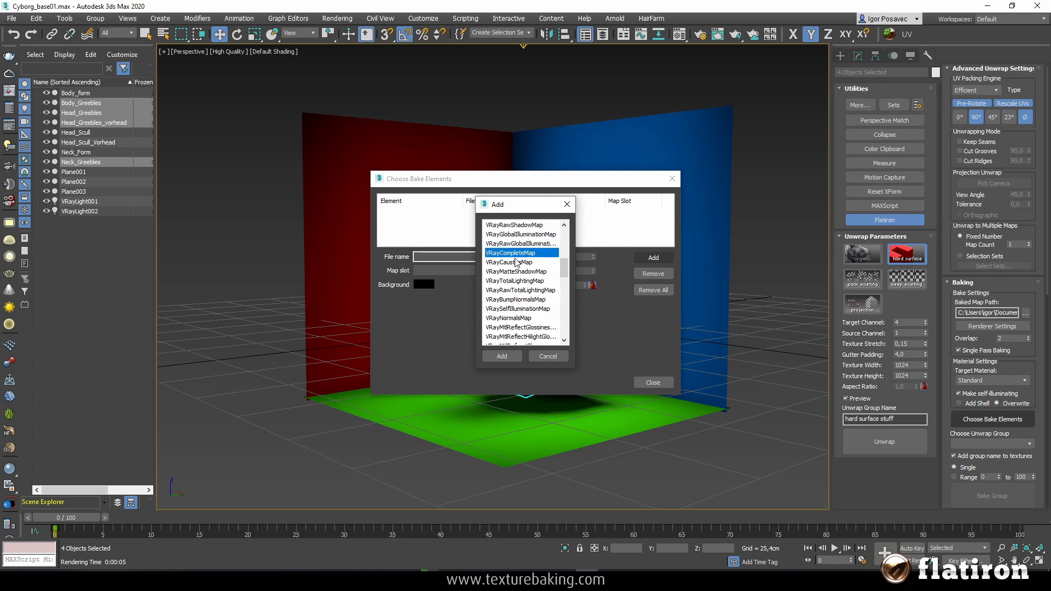
{"action": "mouse_move", "coordinate": [501, 356]}
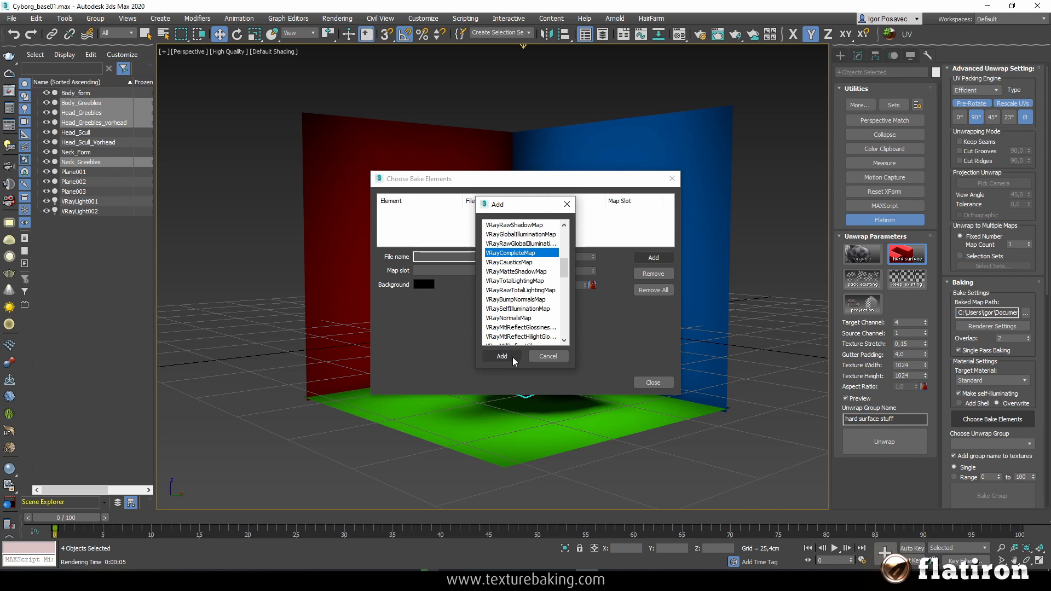
{"action": "left_click", "coordinate": [500, 355]}
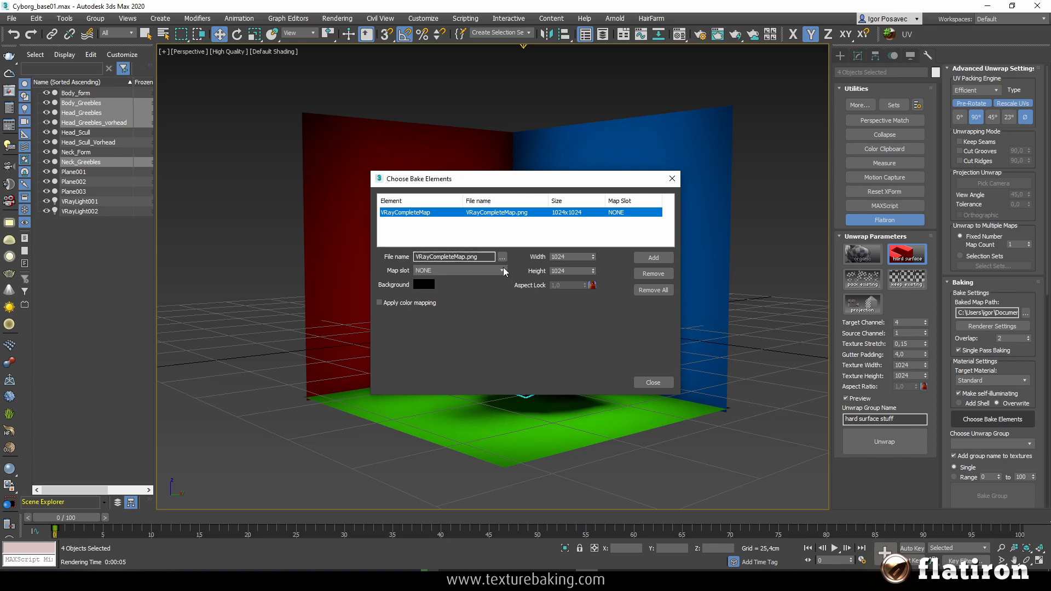
{"action": "left_click", "coordinate": [379, 302]}
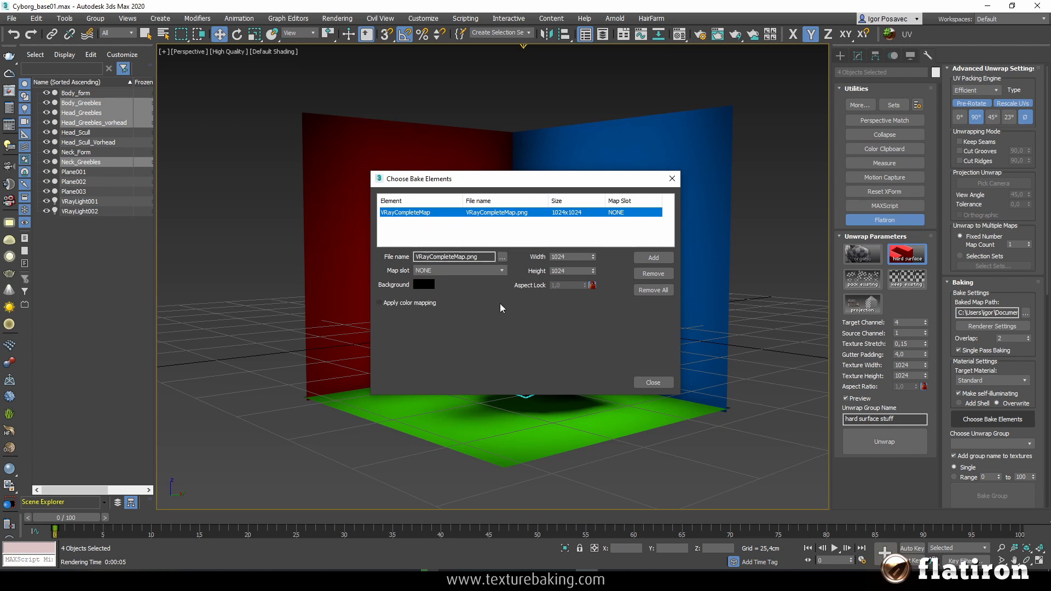
{"action": "left_click", "coordinate": [502, 270]}
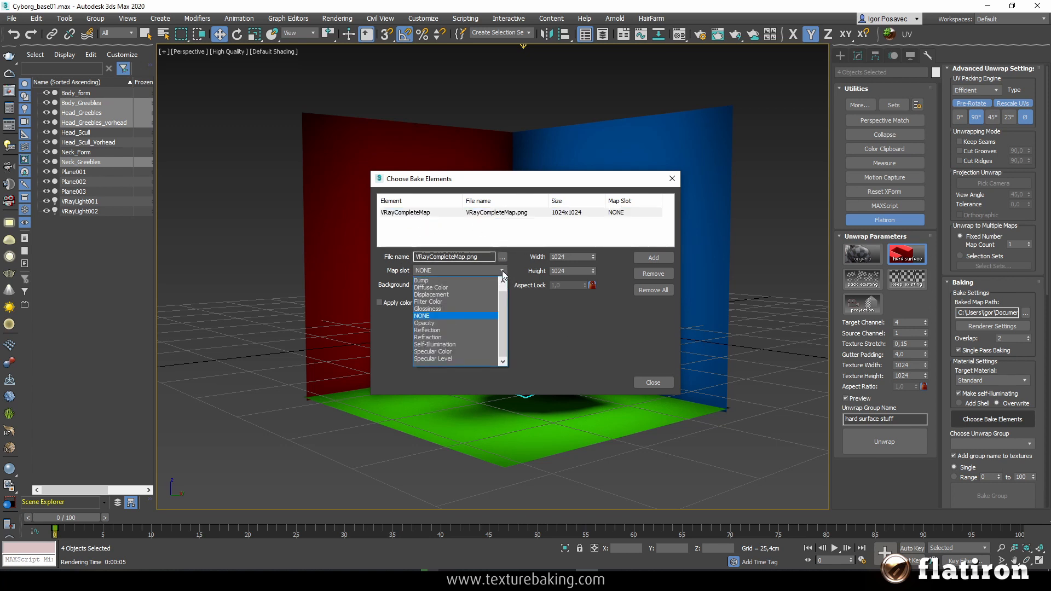
{"action": "mouse_move", "coordinate": [441, 293]}
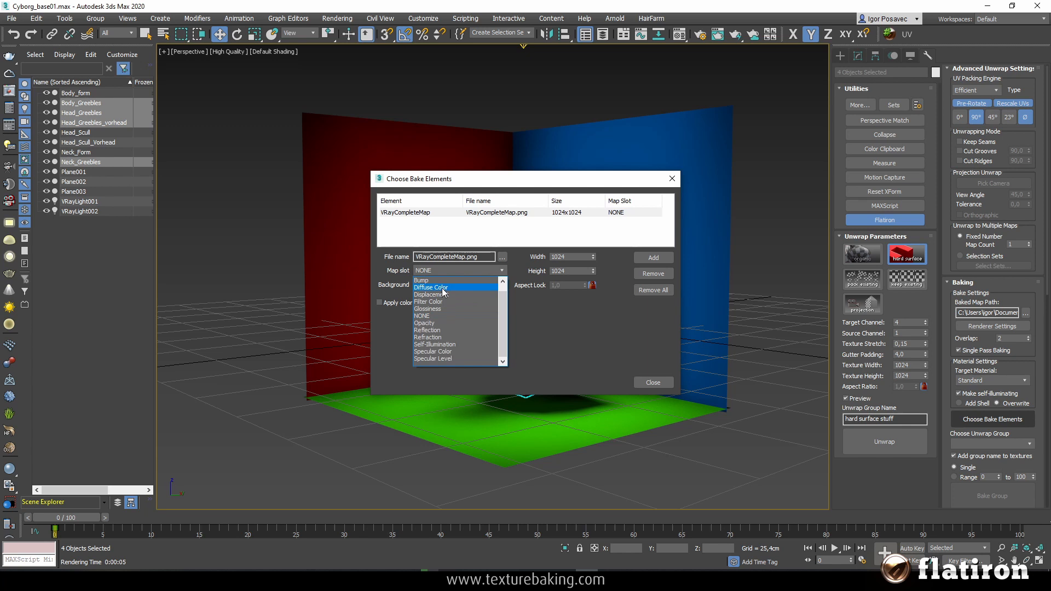
{"action": "left_click", "coordinate": [431, 287]}
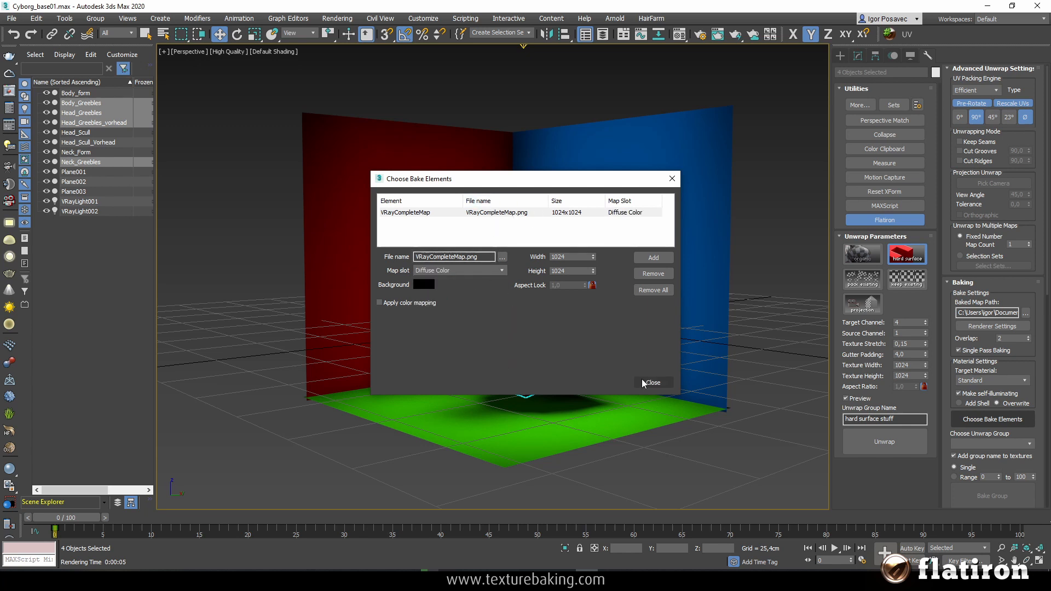
{"action": "left_click", "coordinate": [651, 383]}
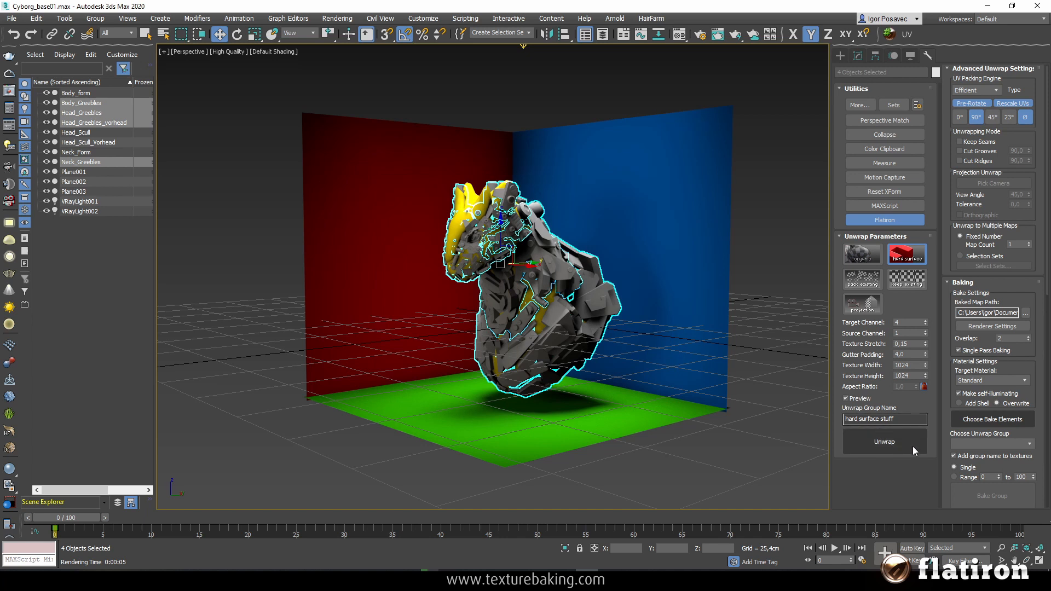
{"action": "mouse_move", "coordinate": [884, 442]}
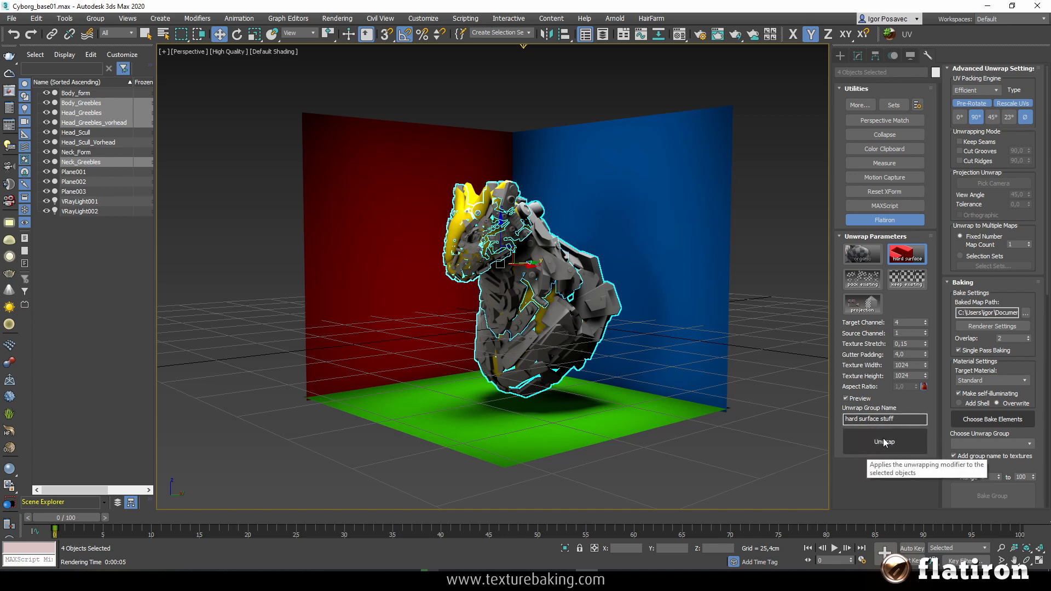
- Unwrap the four greeble objects, review the packed UV preview, and close it
{"action": "left_click", "coordinate": [884, 441]}
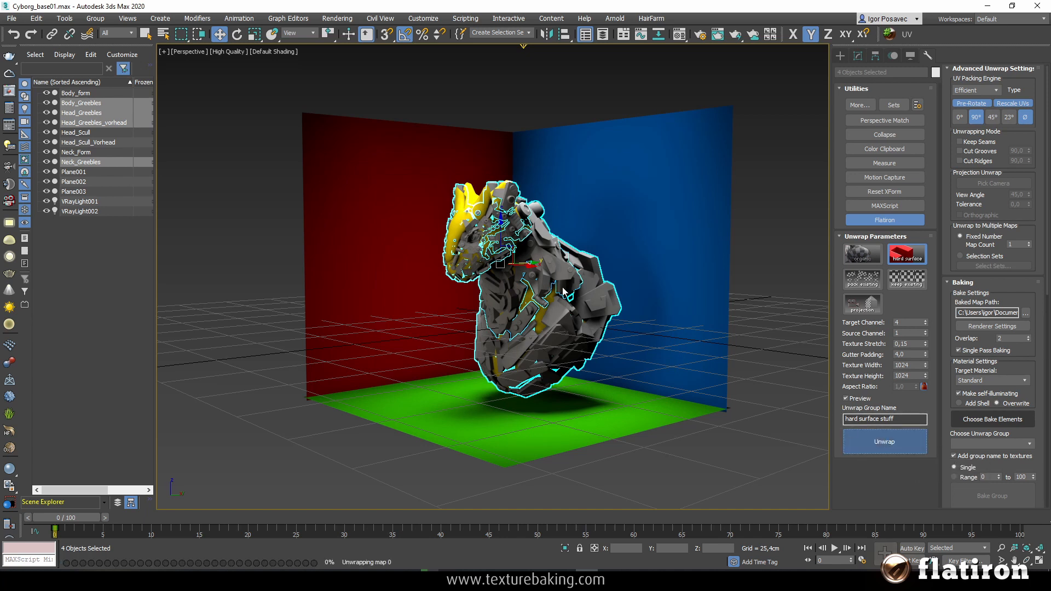
{"action": "mouse_move", "coordinate": [538, 203]}
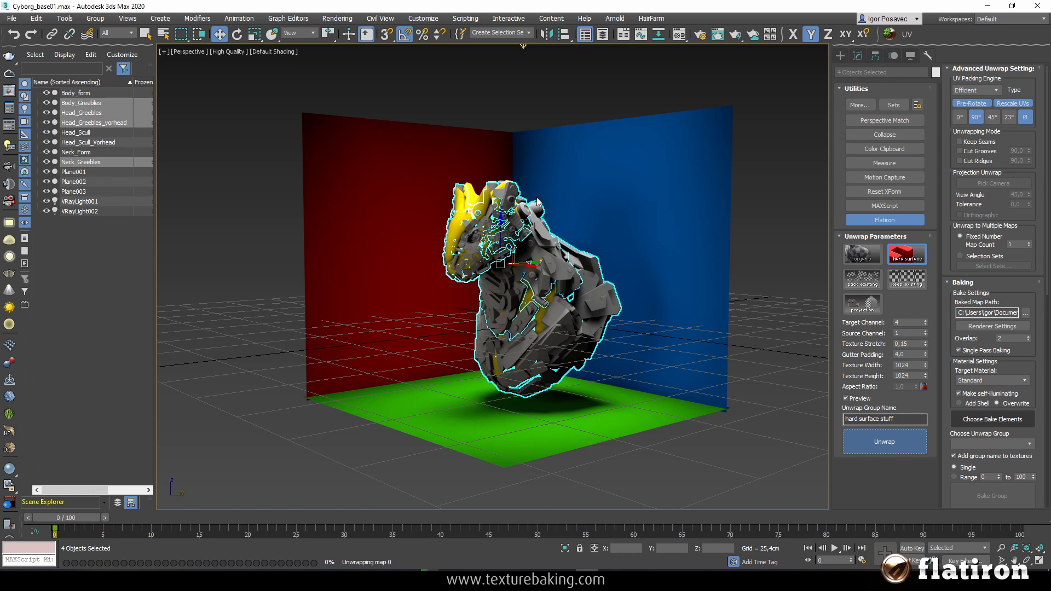
{"action": "mouse_move", "coordinate": [528, 255]}
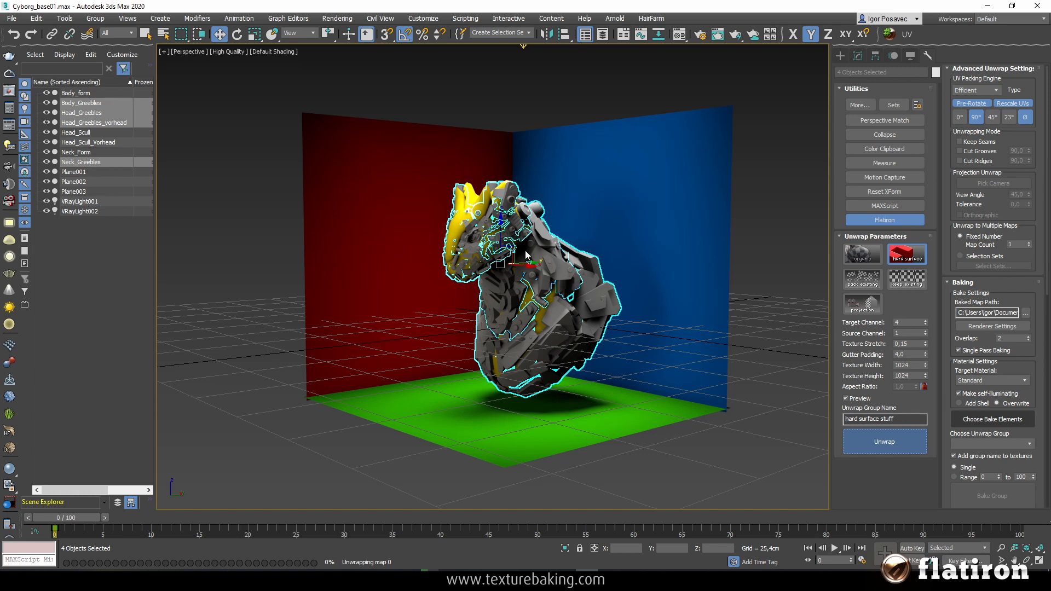
{"action": "mouse_move", "coordinate": [548, 254]}
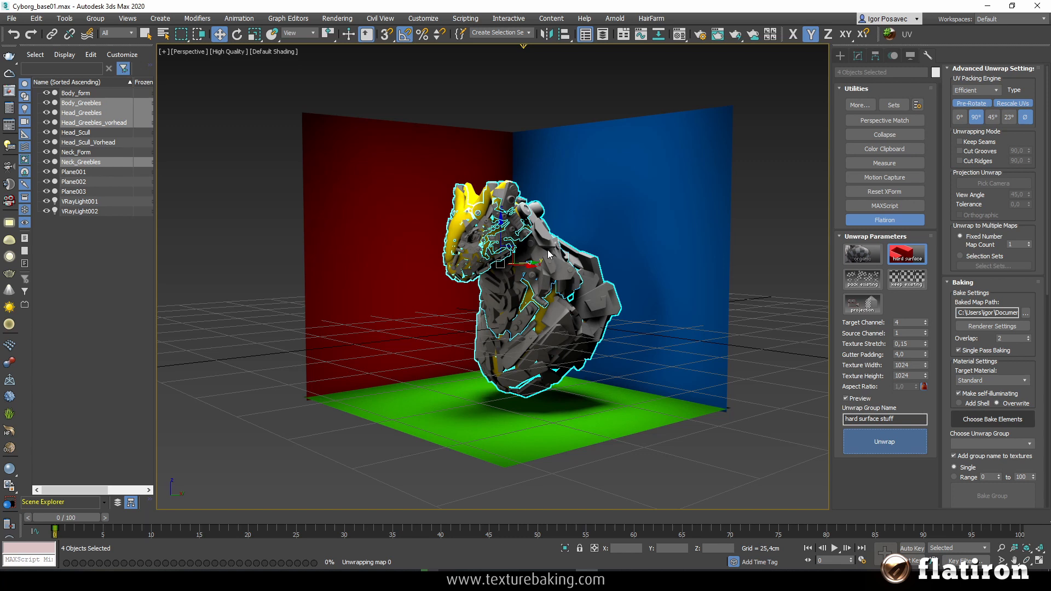
{"action": "left_click", "coordinate": [884, 441]}
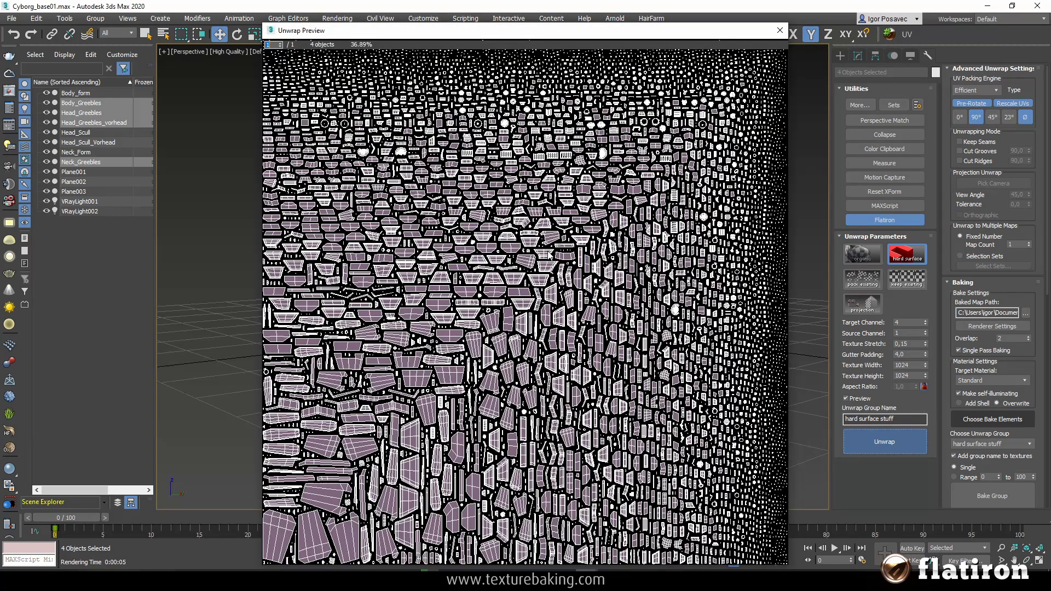
{"action": "mouse_move", "coordinate": [778, 31]}
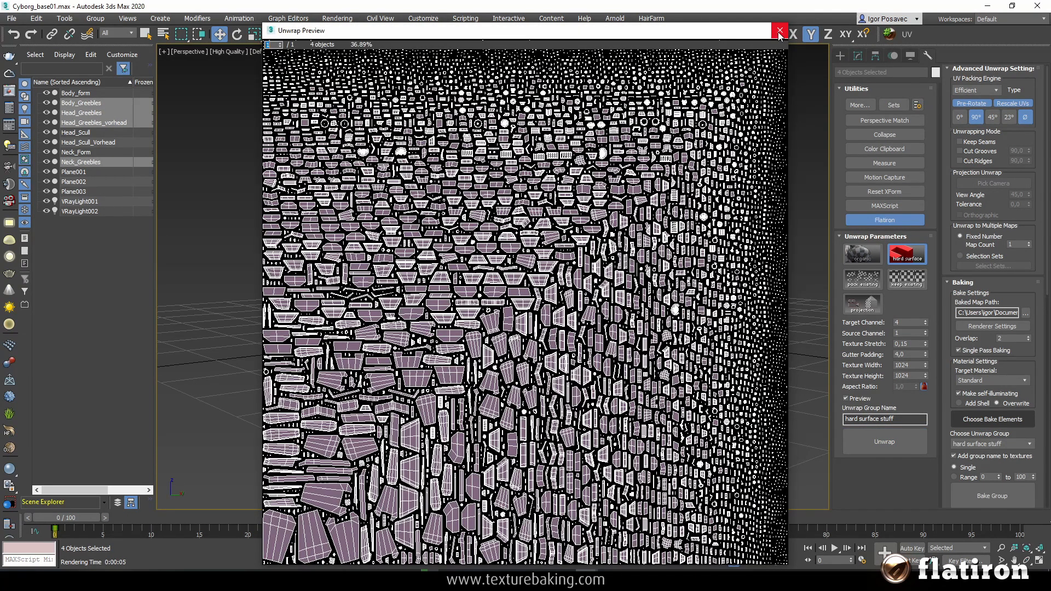
{"action": "left_click", "coordinate": [779, 31]}
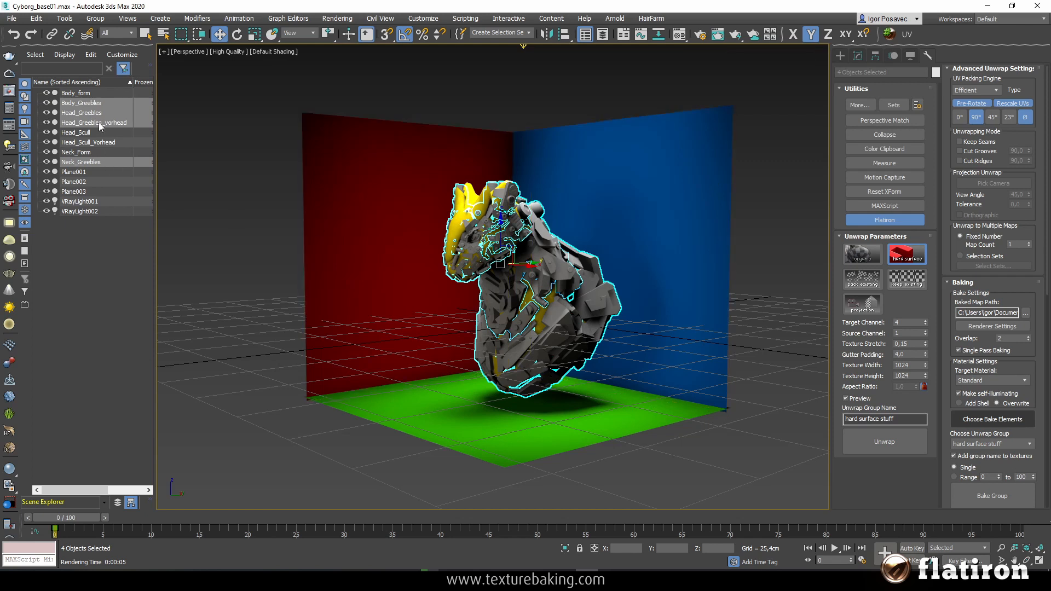
- Select Body_form, Head_Scull, Head_Scull_Vorhead and Neck_Form and name the group 'organic stuff'
{"action": "left_click", "coordinate": [76, 132]}
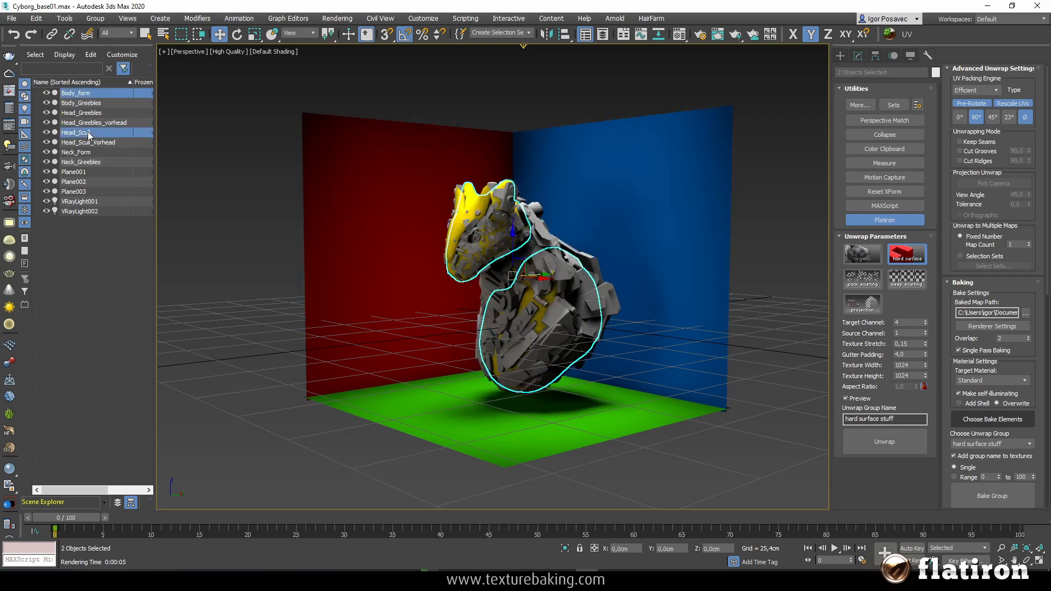
{"action": "left_click", "coordinate": [75, 151]}
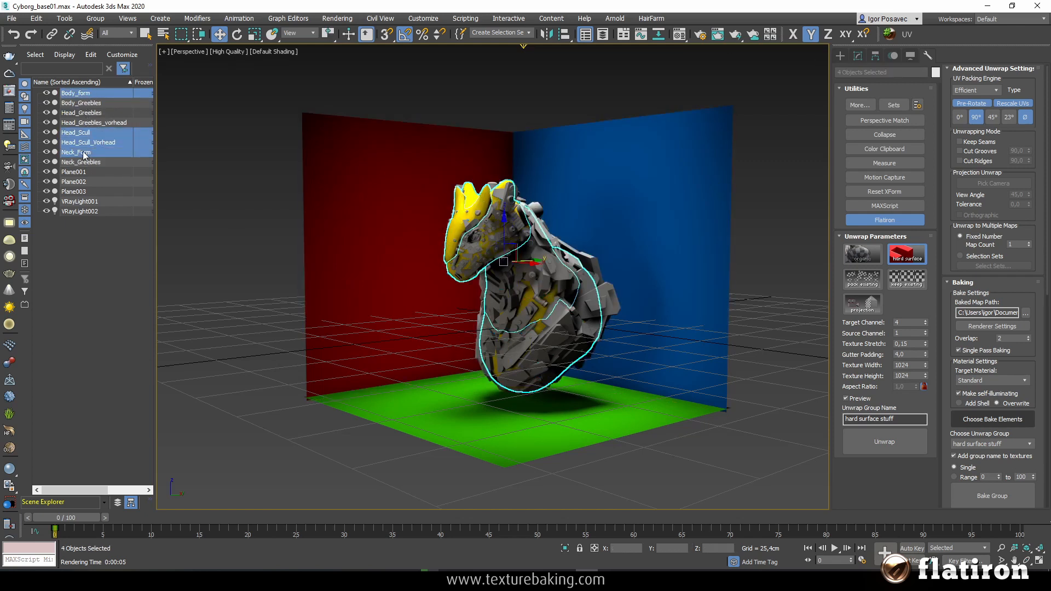
{"action": "left_click", "coordinate": [75, 152]}
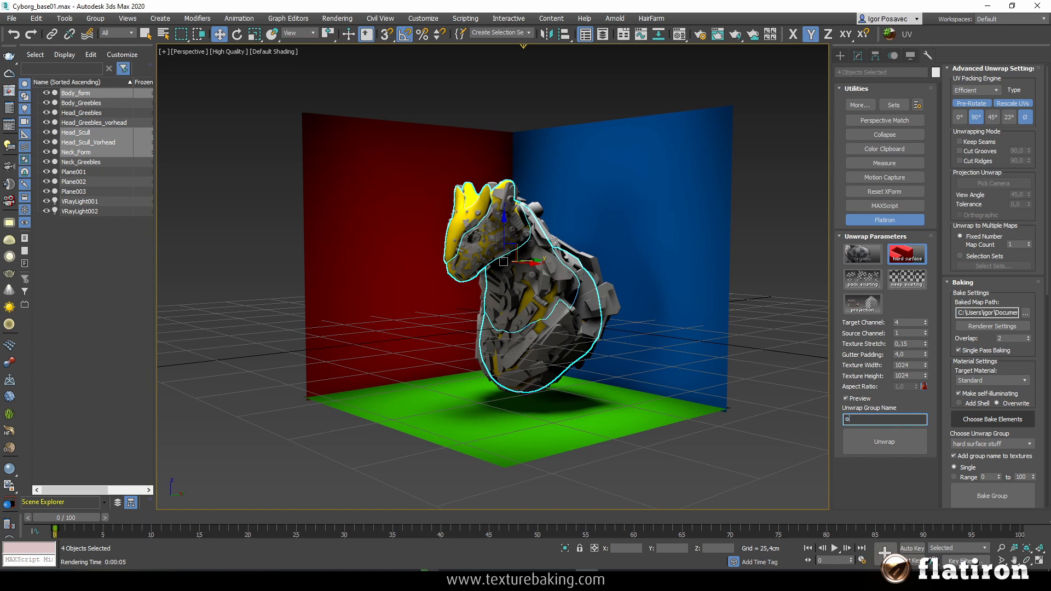
{"action": "type", "text": "organic"}
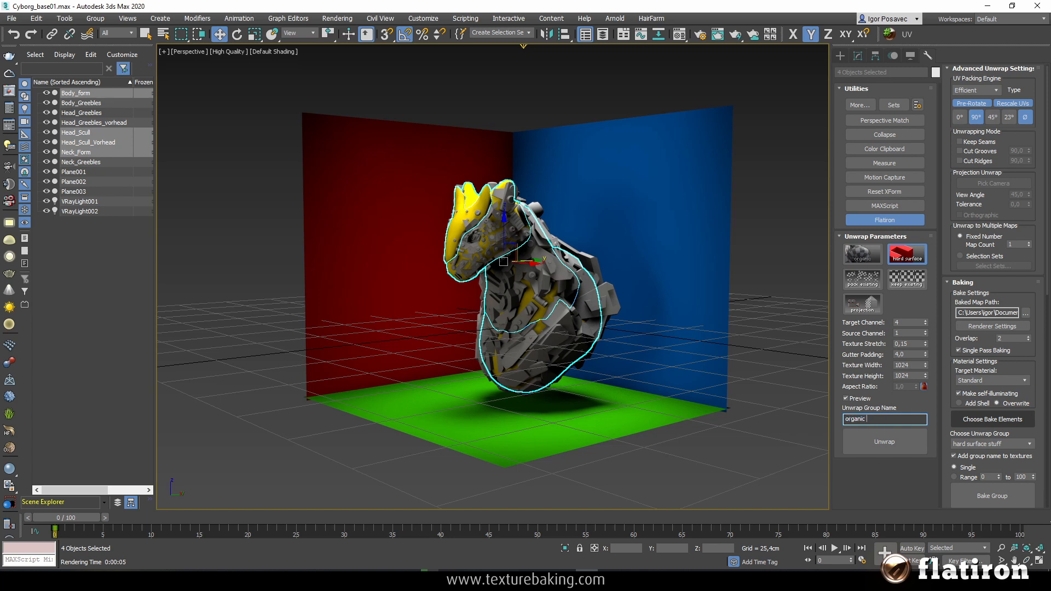
{"action": "type", "text": "stuff"}
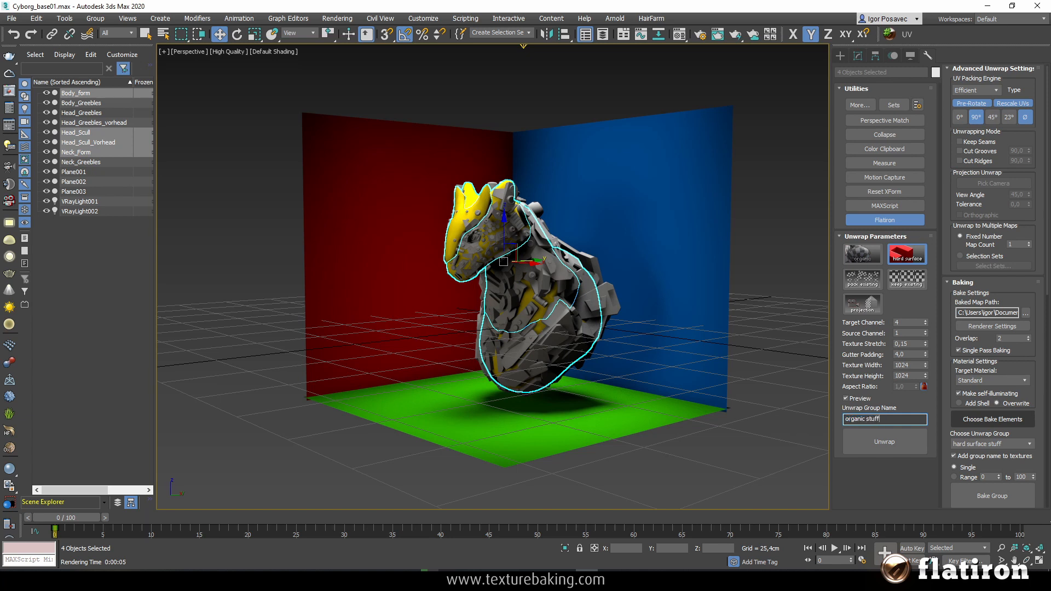
- Apply the Organic preset, unwrap the objects, and close the preview
{"action": "left_click", "coordinate": [863, 254]}
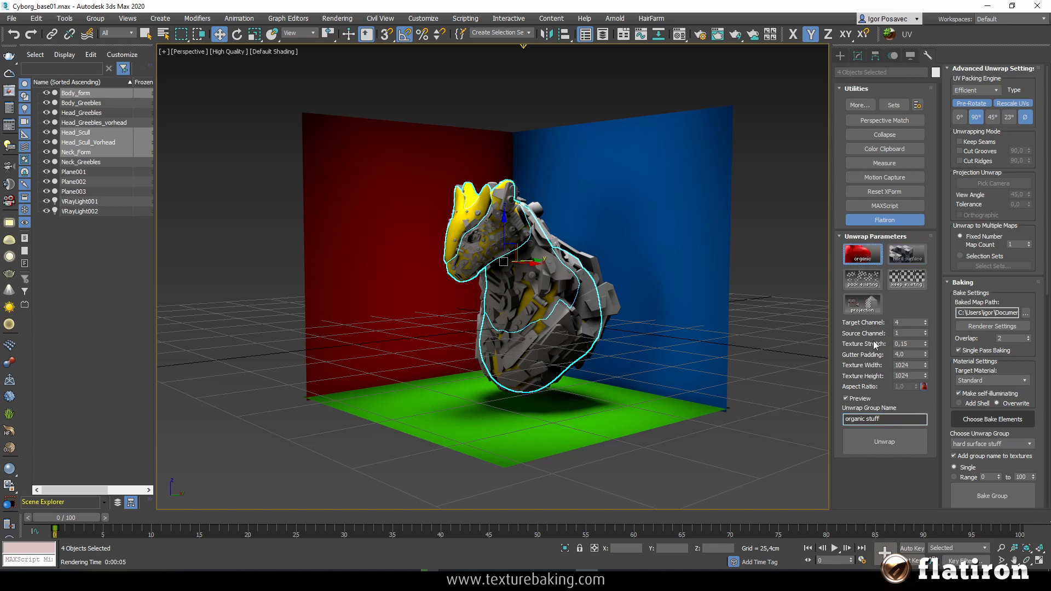
{"action": "left_click", "coordinate": [884, 442]}
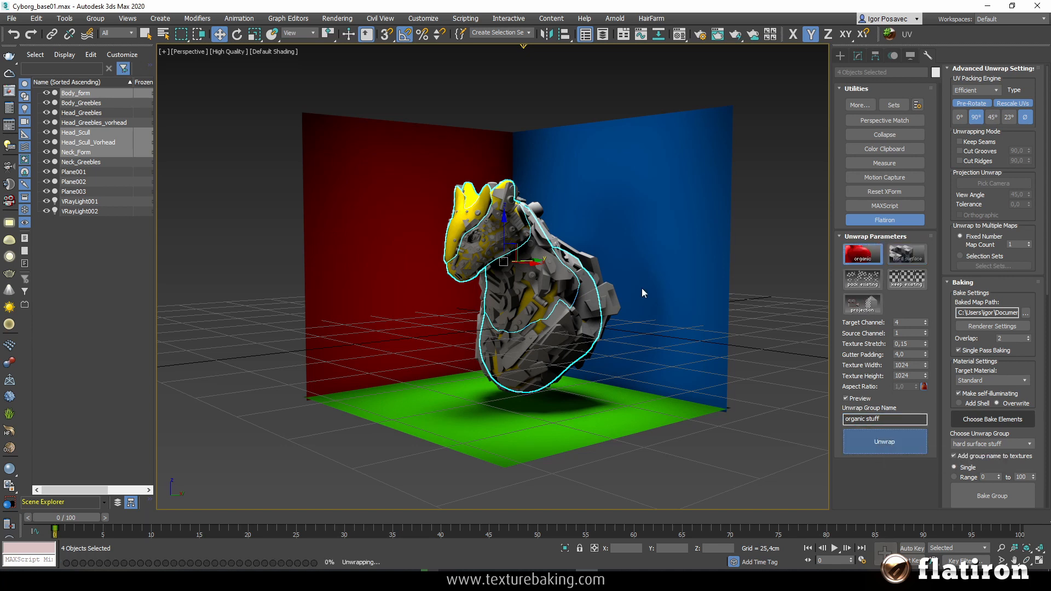
{"action": "left_click", "coordinate": [884, 442]}
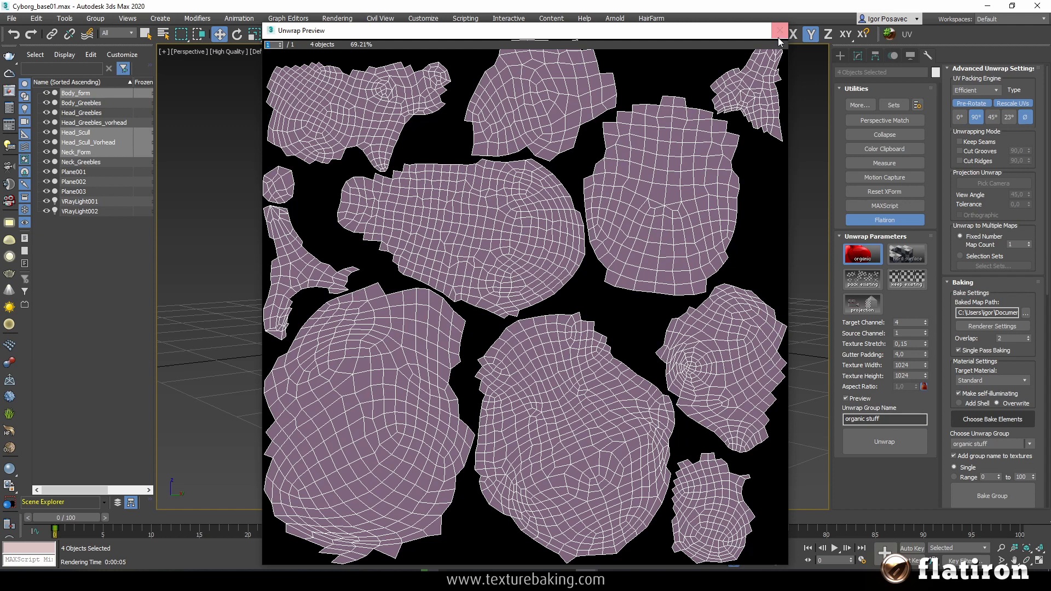
{"action": "left_click", "coordinate": [778, 30]}
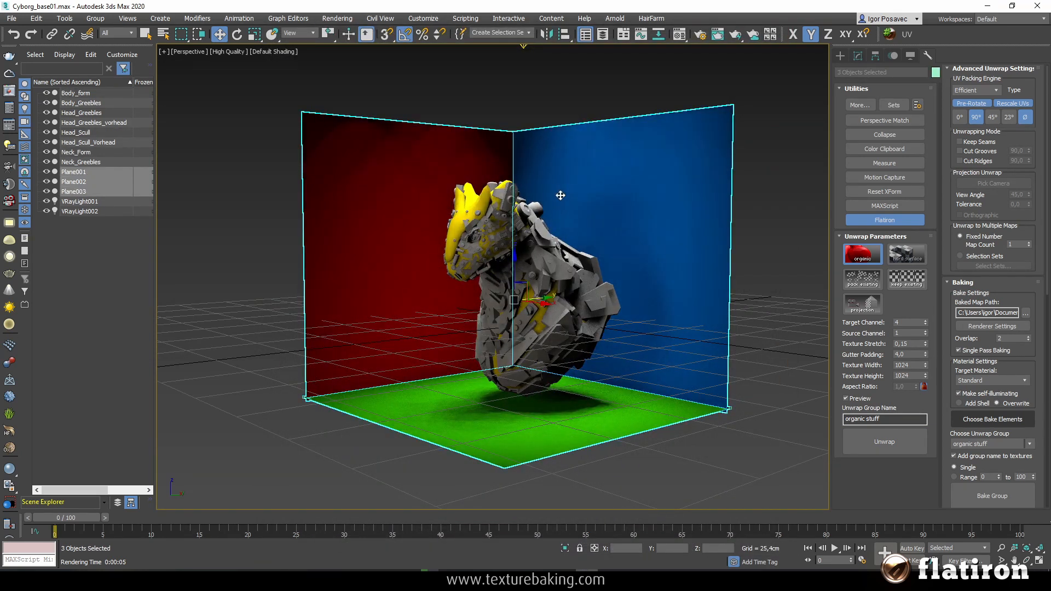
- Rename the group 'room', unwrap Plane001–003 with Hard Surface, and close the preview
{"action": "triple_click", "coordinate": [884, 419]}
{"action": "type", "text": "room"}
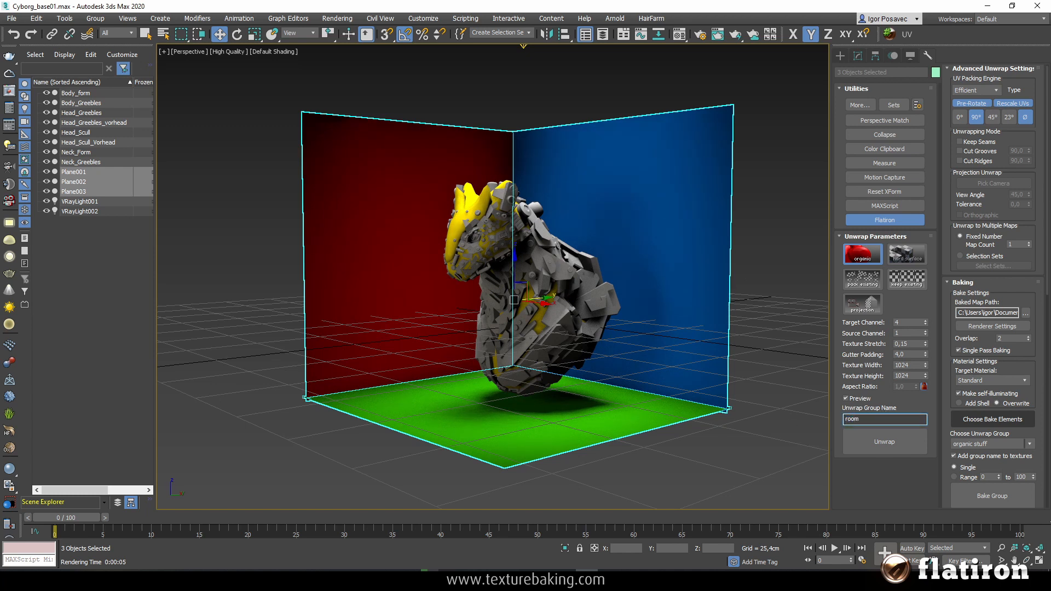
{"action": "left_click", "coordinate": [906, 255]}
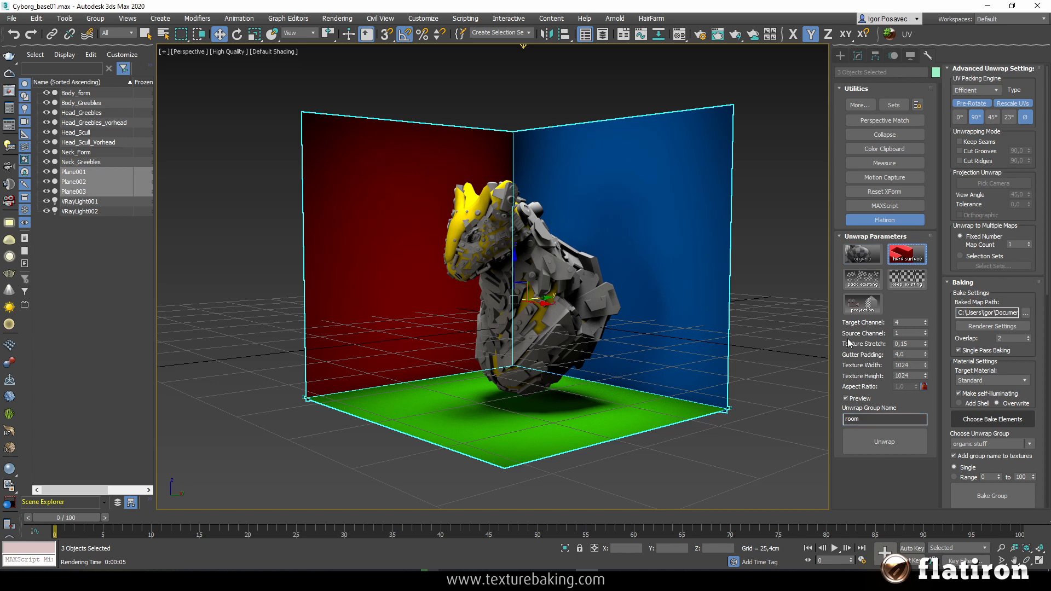
{"action": "left_click", "coordinate": [883, 442]}
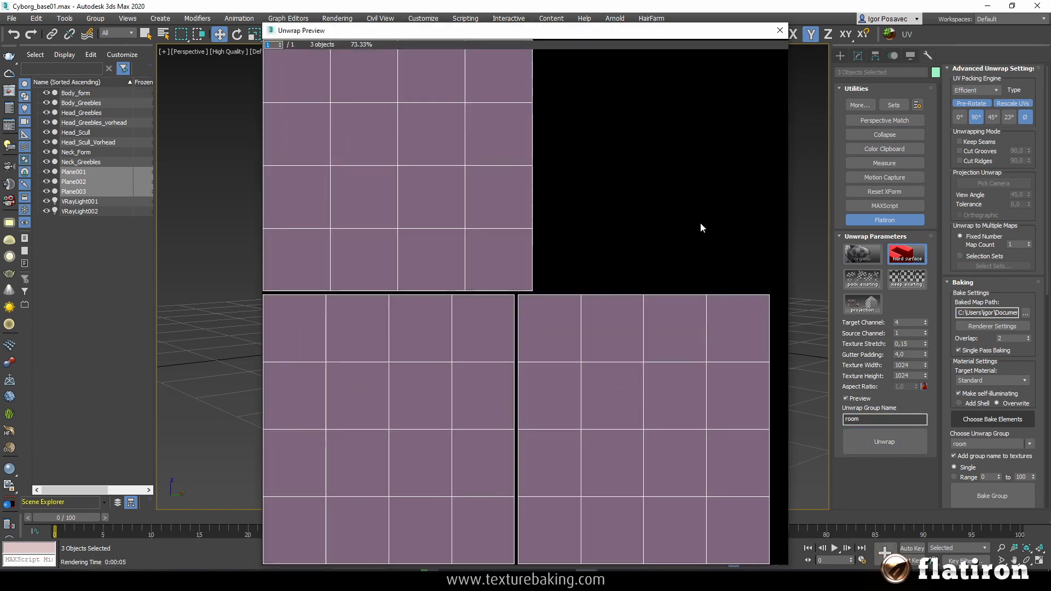
{"action": "left_click", "coordinate": [779, 30]}
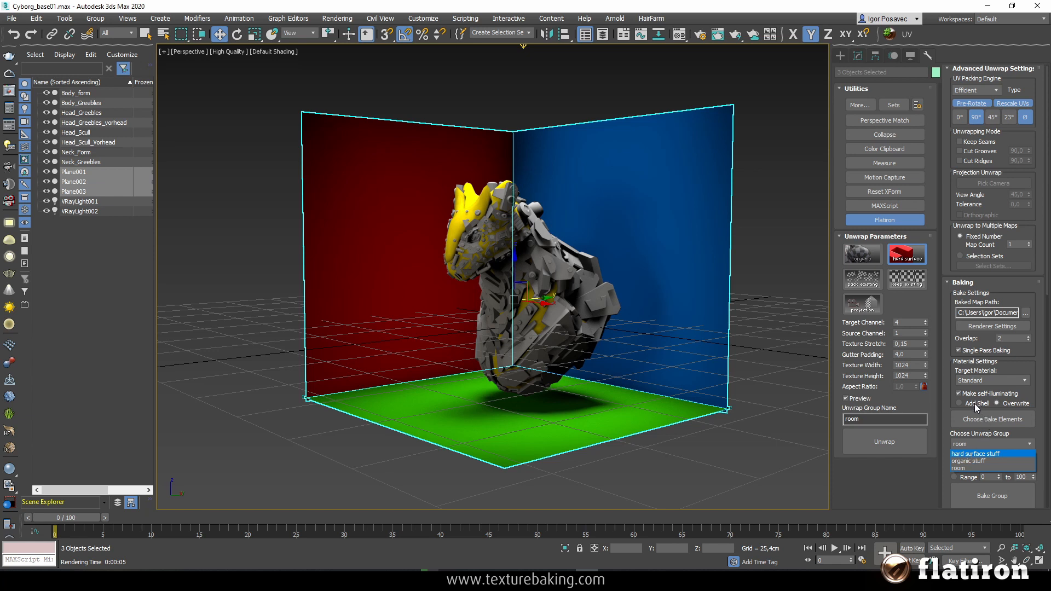
- Keep 'room' as the unwrap group, select all three groups in Multi Bake, and start baking
{"action": "left_click", "coordinate": [991, 443]}
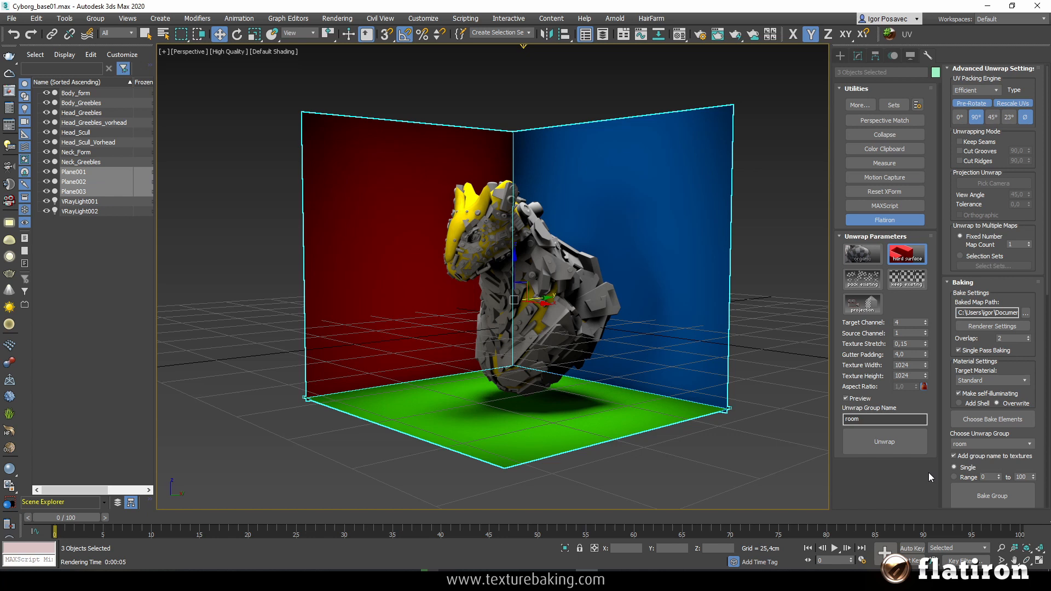
{"action": "mouse_move", "coordinate": [884, 220]}
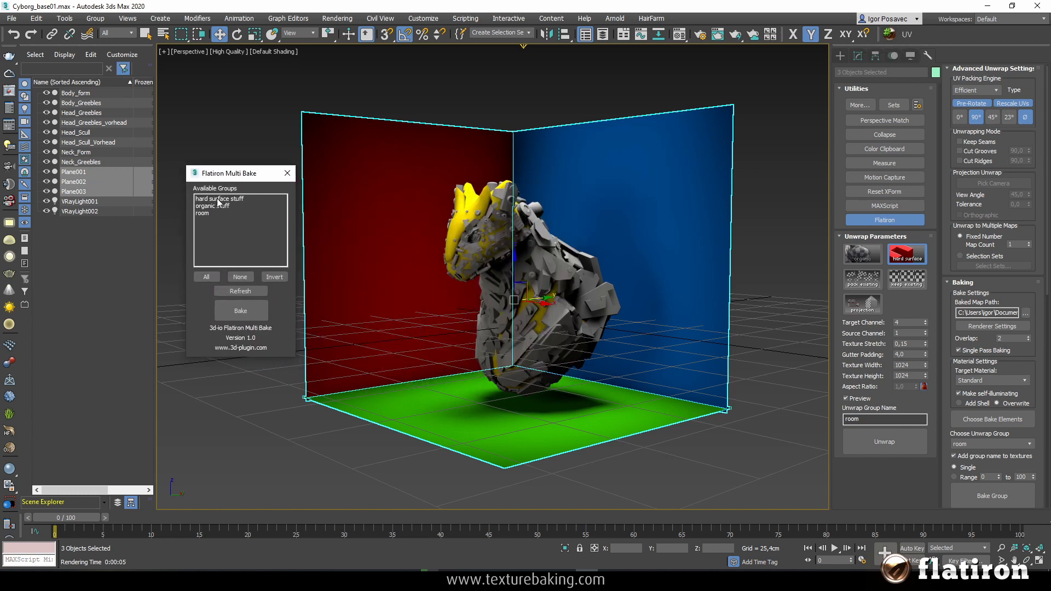
{"action": "left_click", "coordinate": [219, 198]}
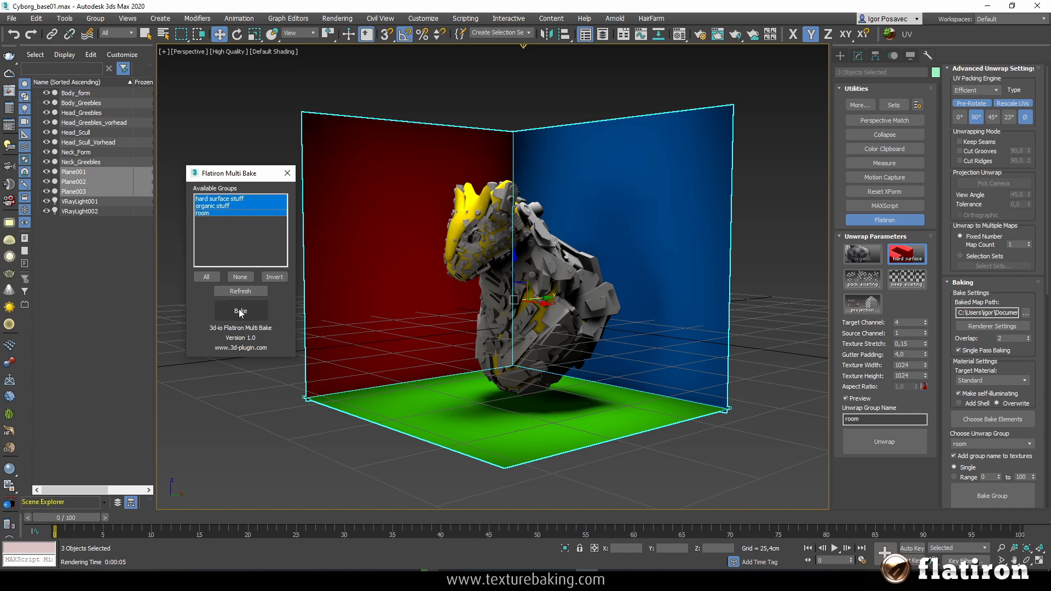
{"action": "left_click", "coordinate": [240, 312]}
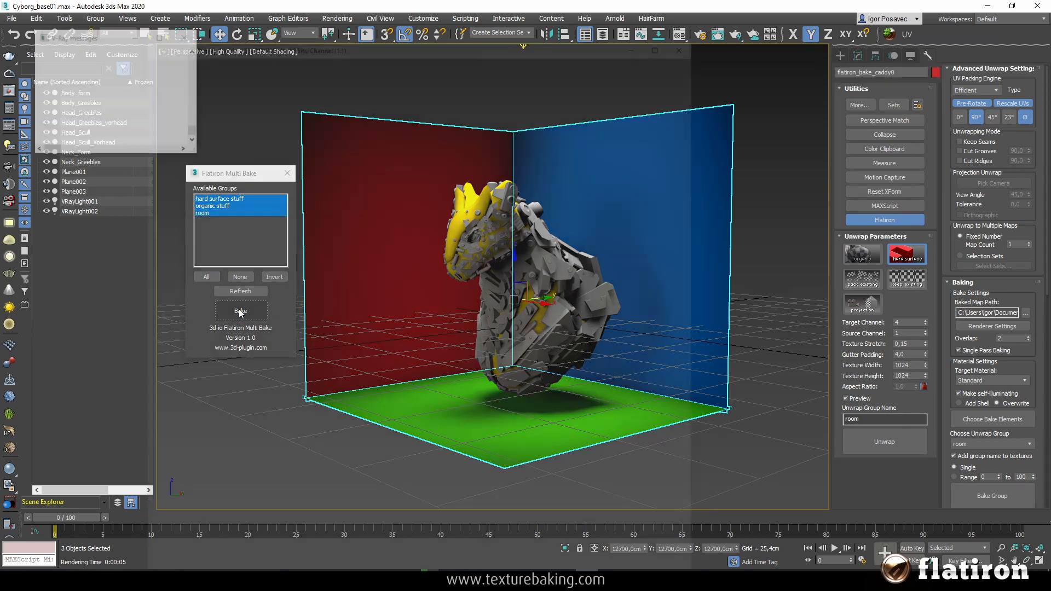
- Run the V-Ray batch bake of all three groups until it reports zero errors
{"action": "left_click", "coordinate": [239, 311]}
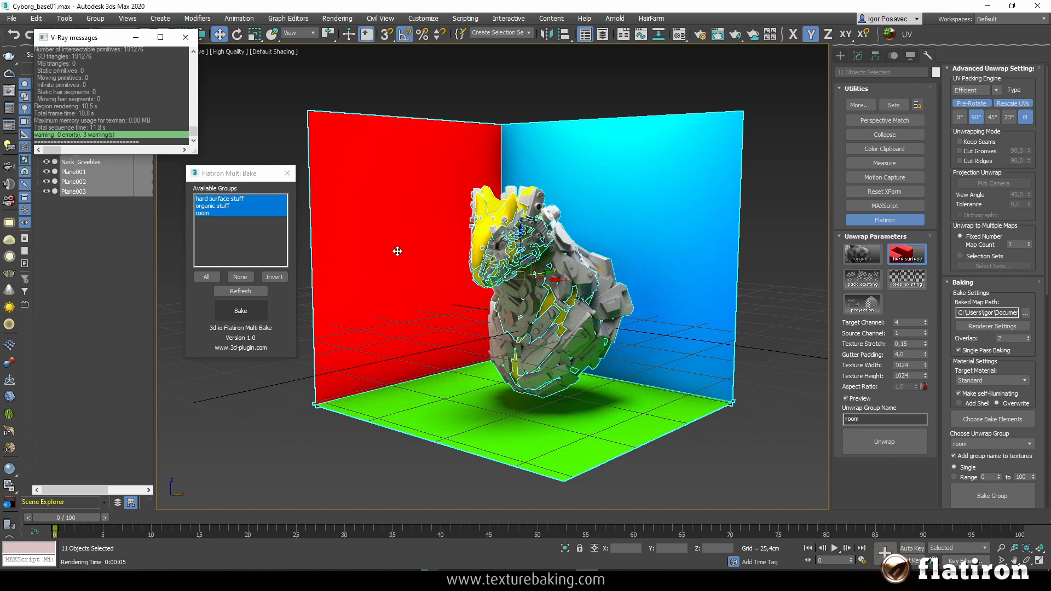
{"action": "mouse_move", "coordinate": [454, 98]}
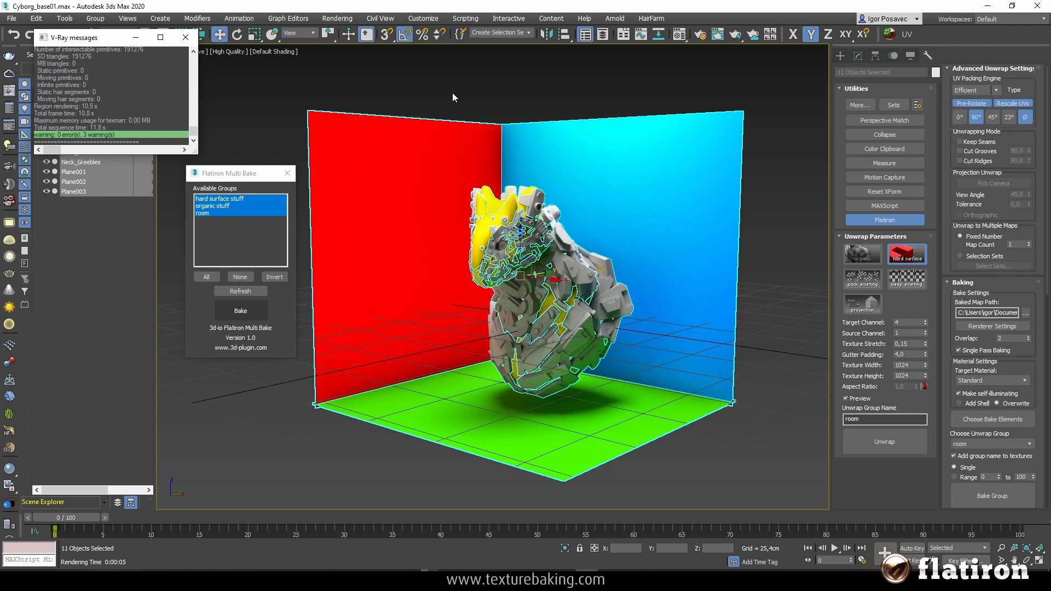
{"action": "mouse_move", "coordinate": [467, 87]}
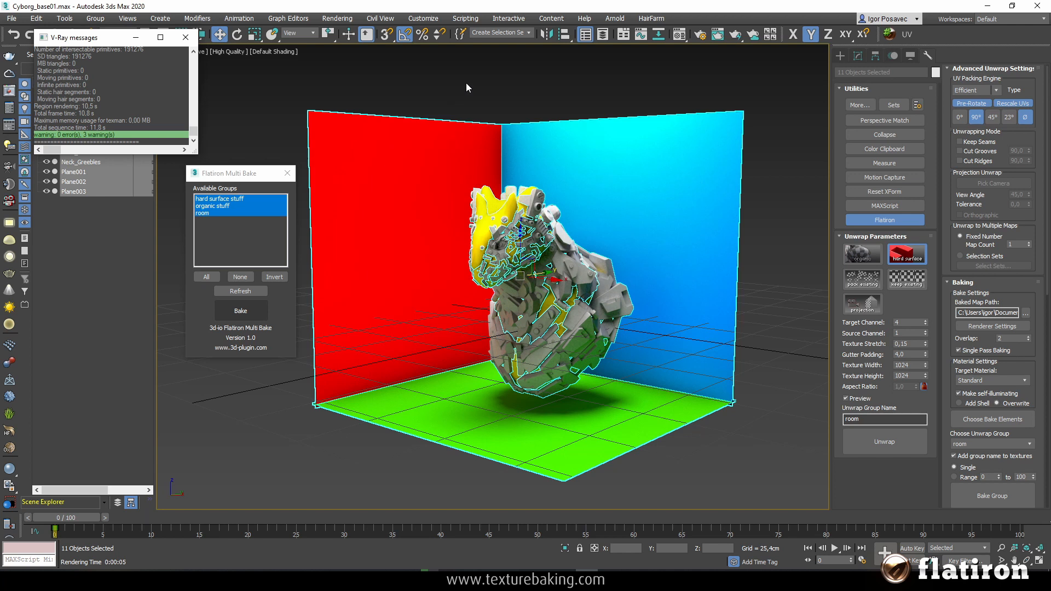